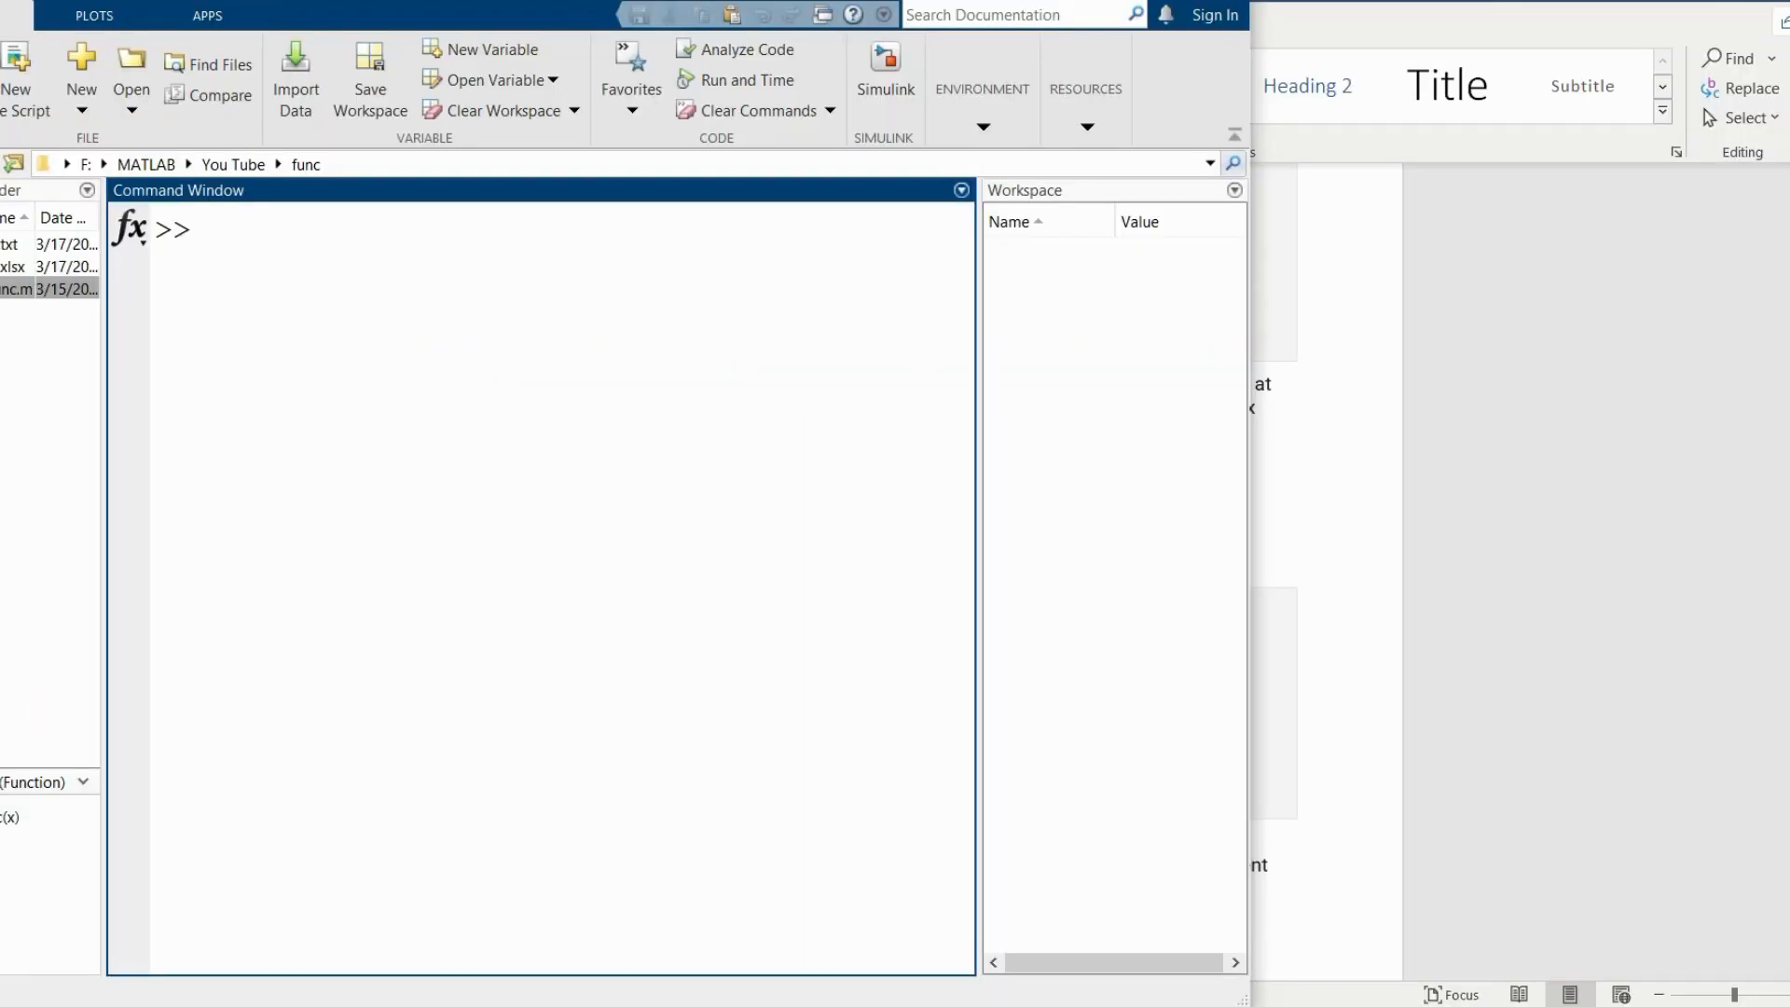
Enter the comment '%creating 3*3 matrix' in the Command Window.
{"action": "type", "text": "%C"}
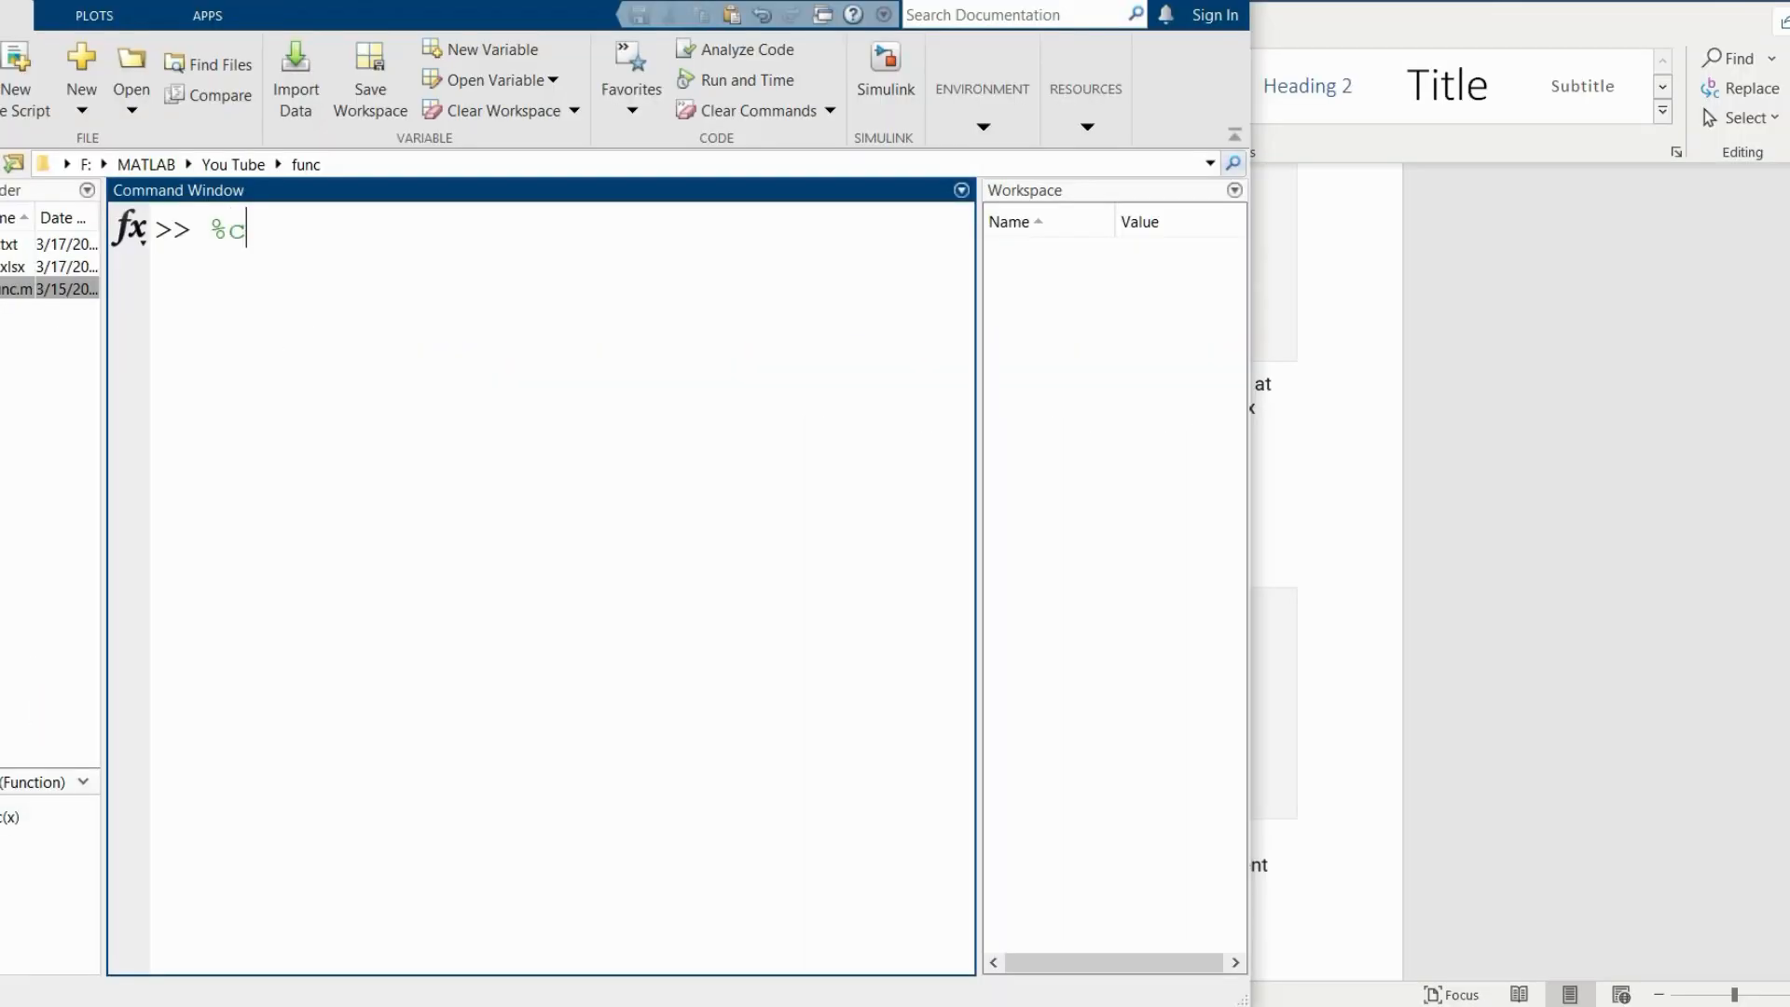
{"action": "type", "text": "reatio"}
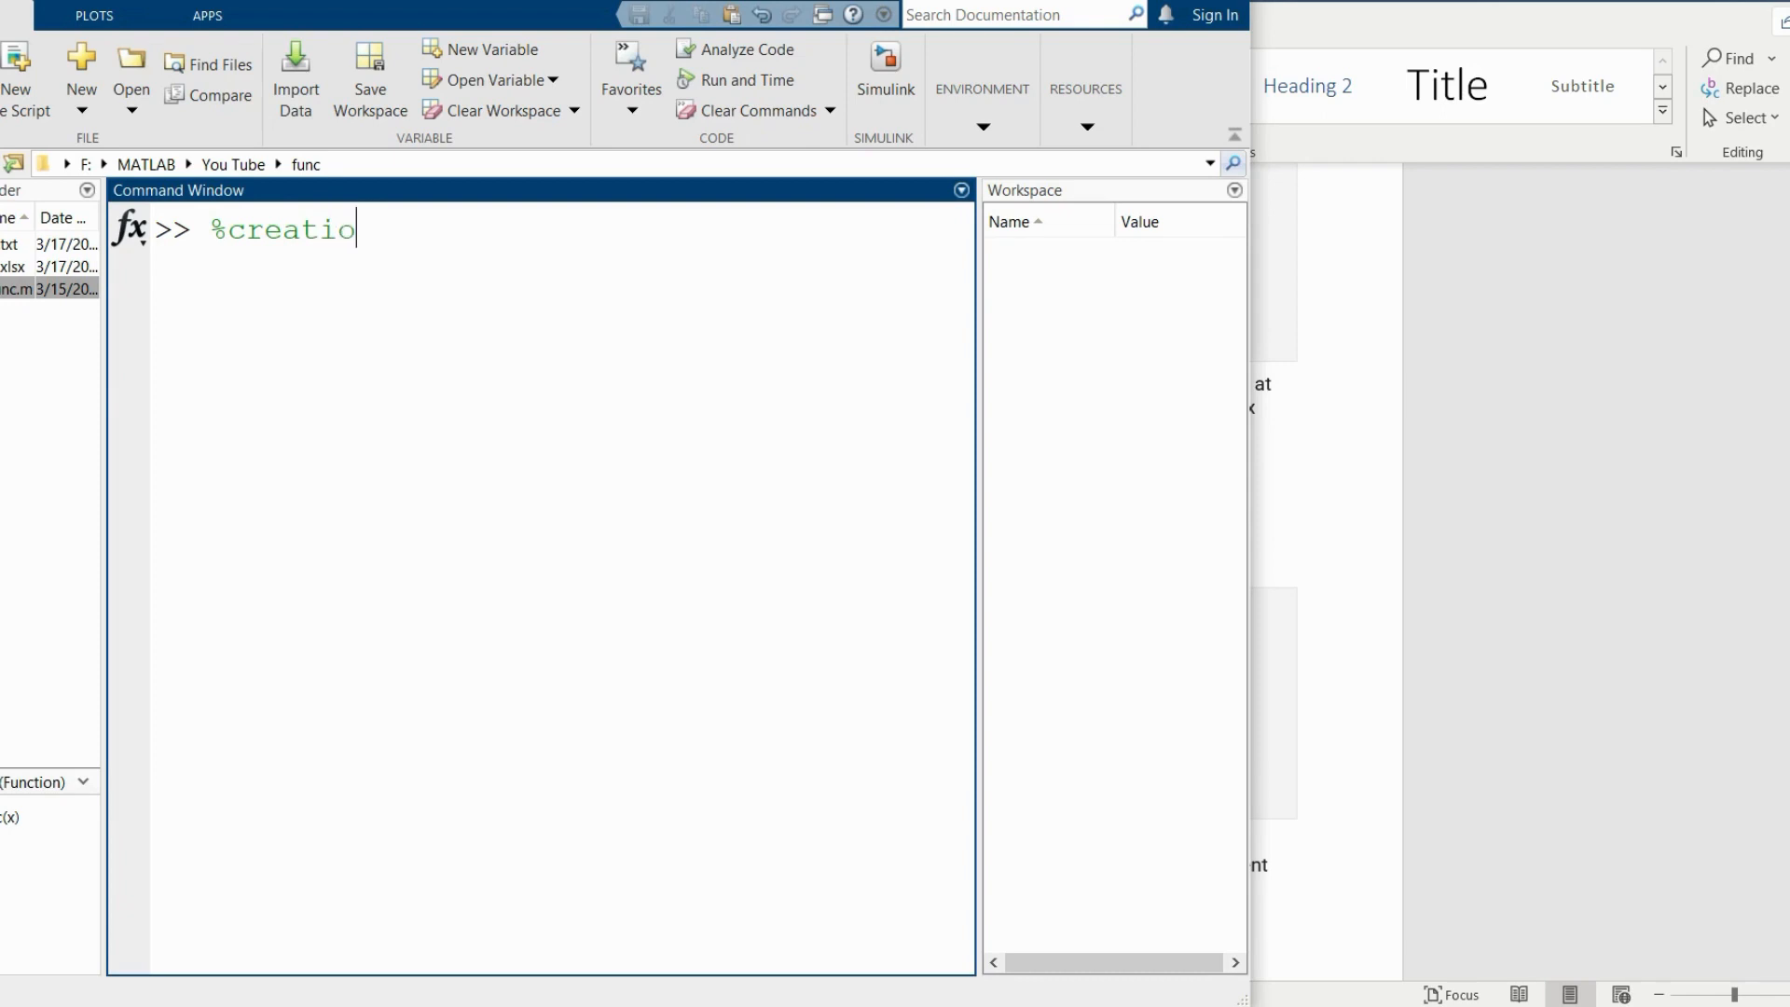
{"action": "type", "text": "ng 3*"}
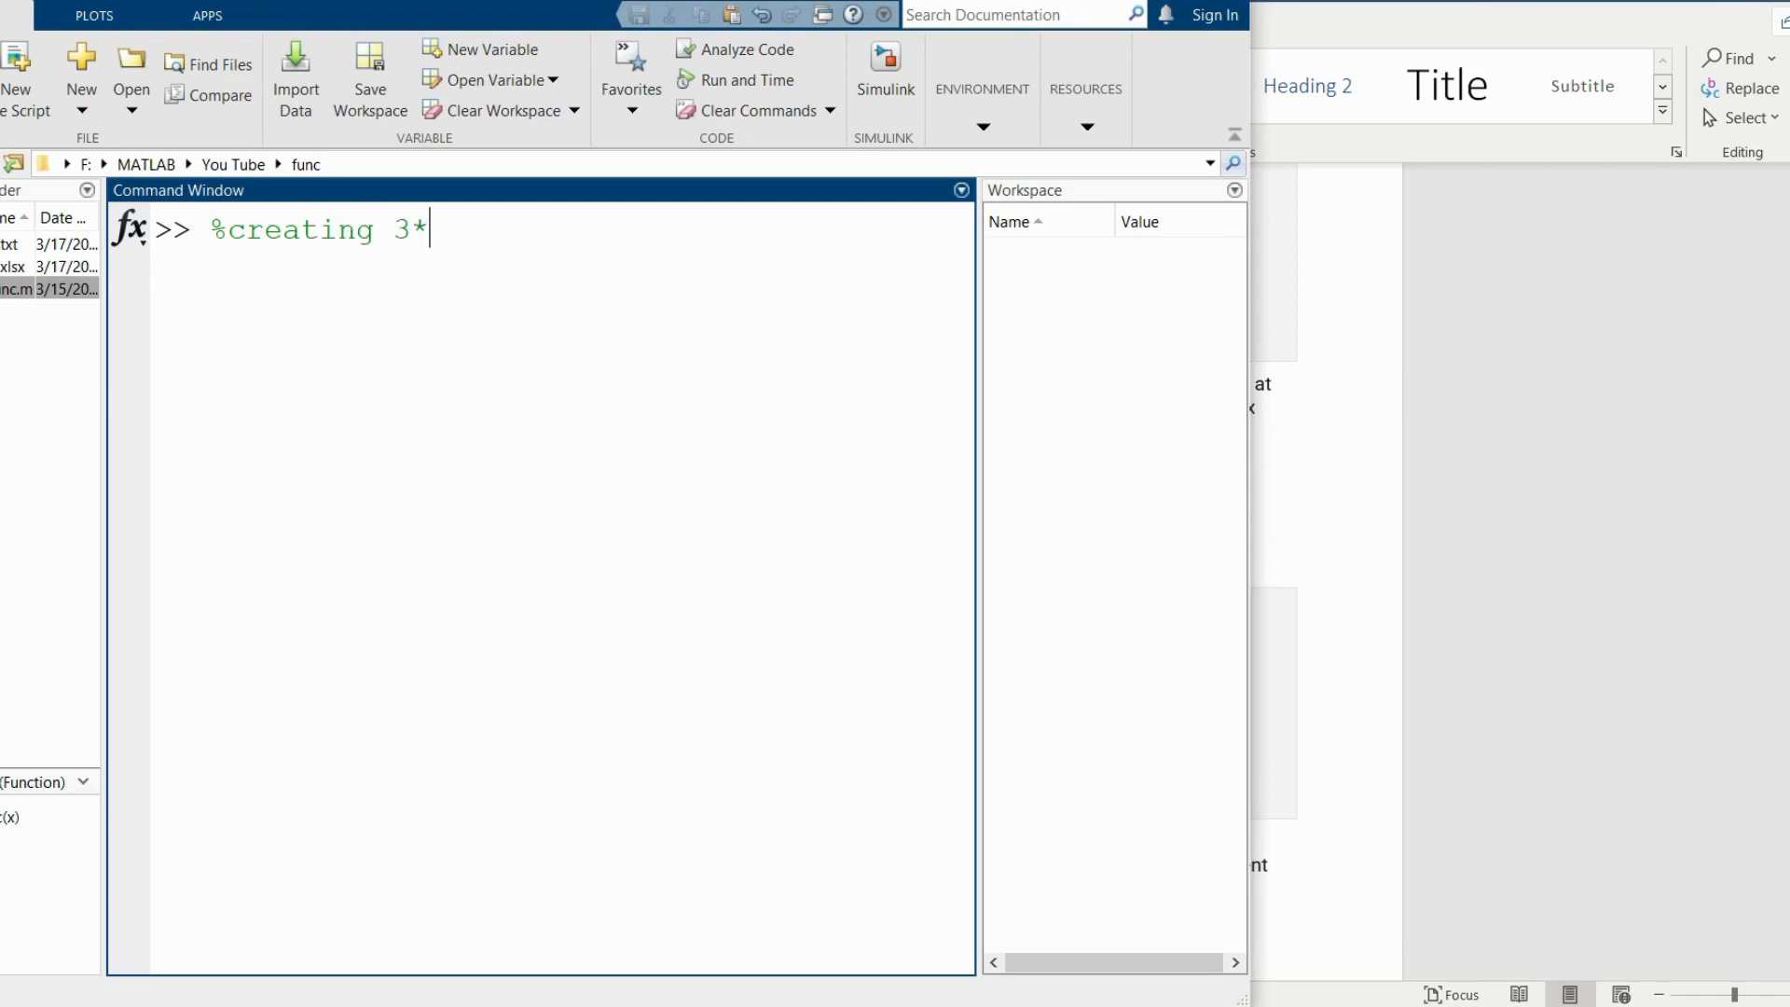
{"action": "type", "text": "3 mat"}
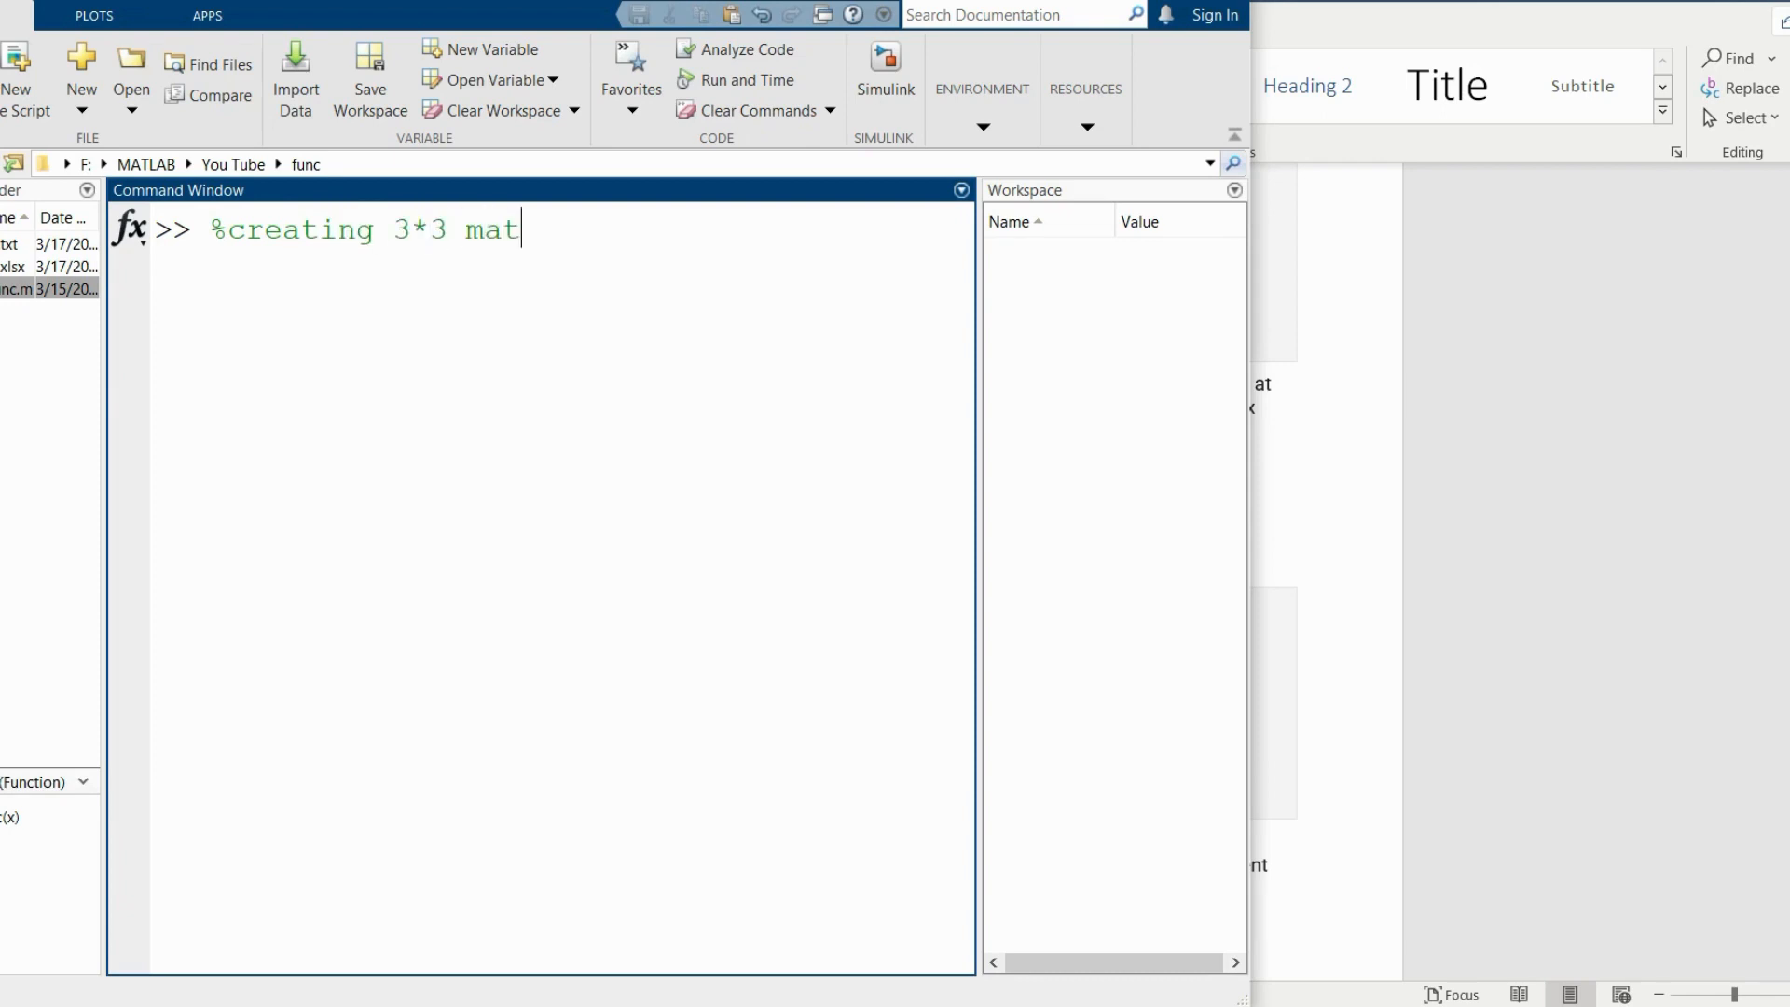
{"action": "type", "text": "rx"}
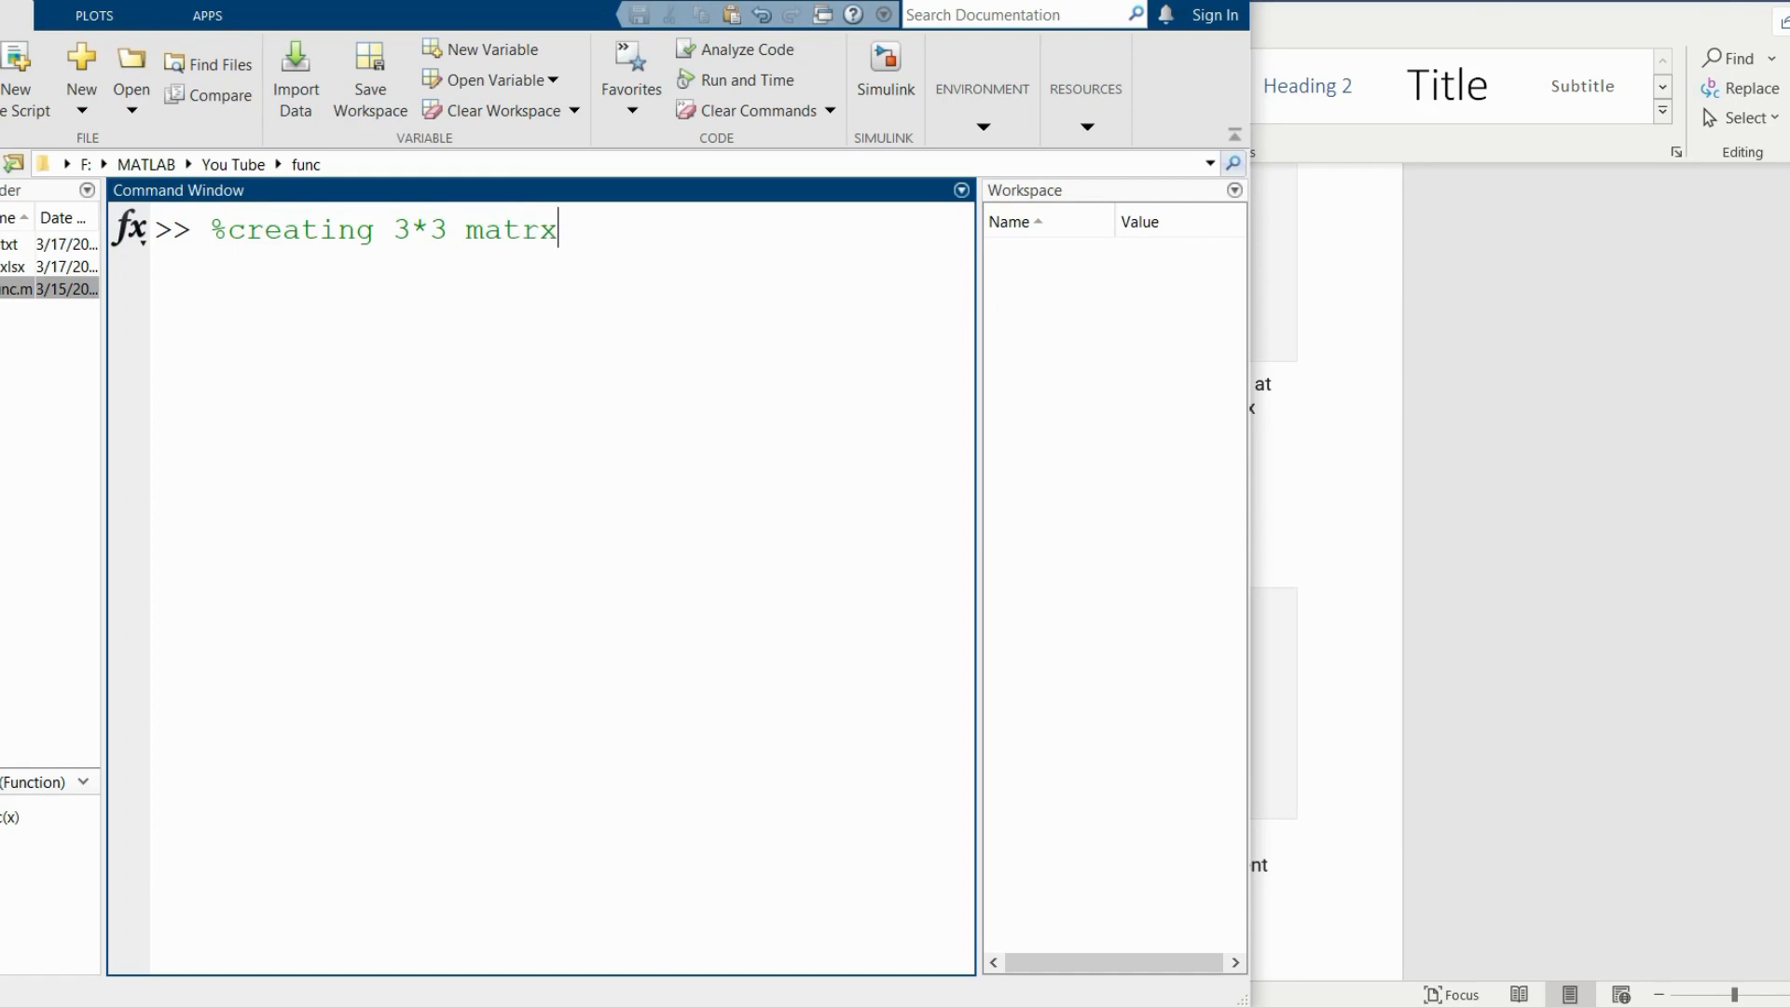
{"action": "key", "text": "Return"}
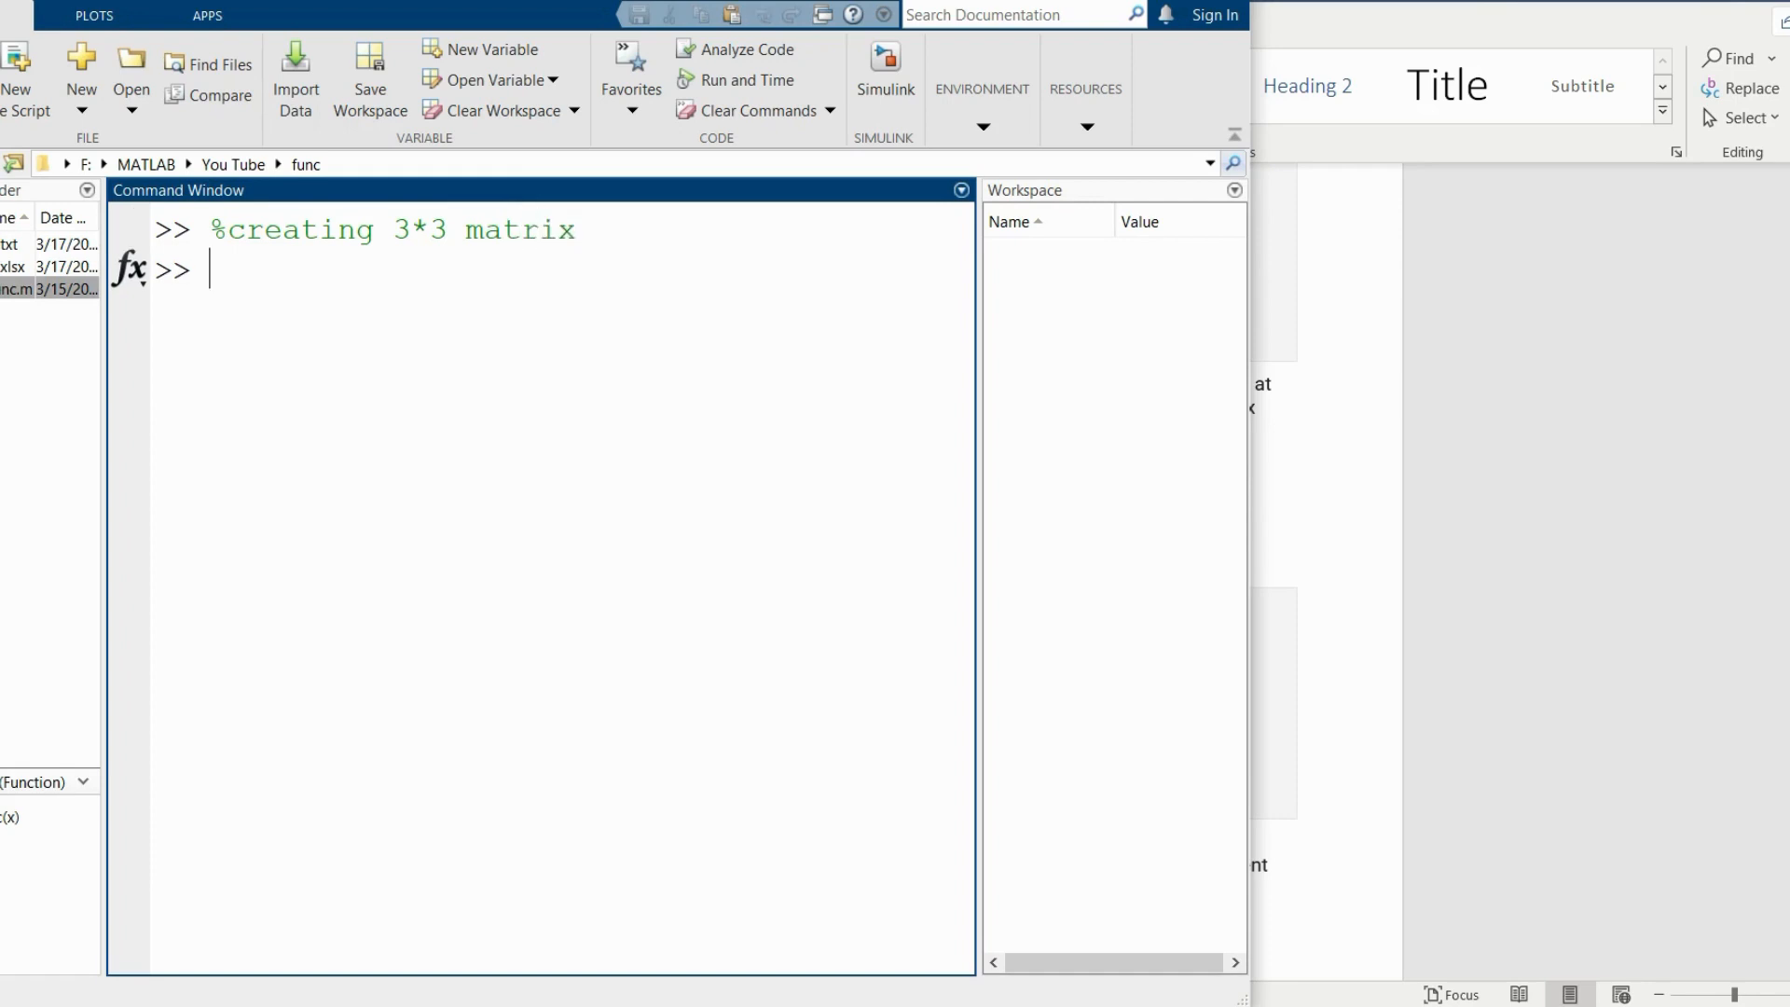
Create matrix A=[1 2 3;4 5 6;7 8 9] holding 1 through 9 in three rows.
{"action": "type", "text": "A="}
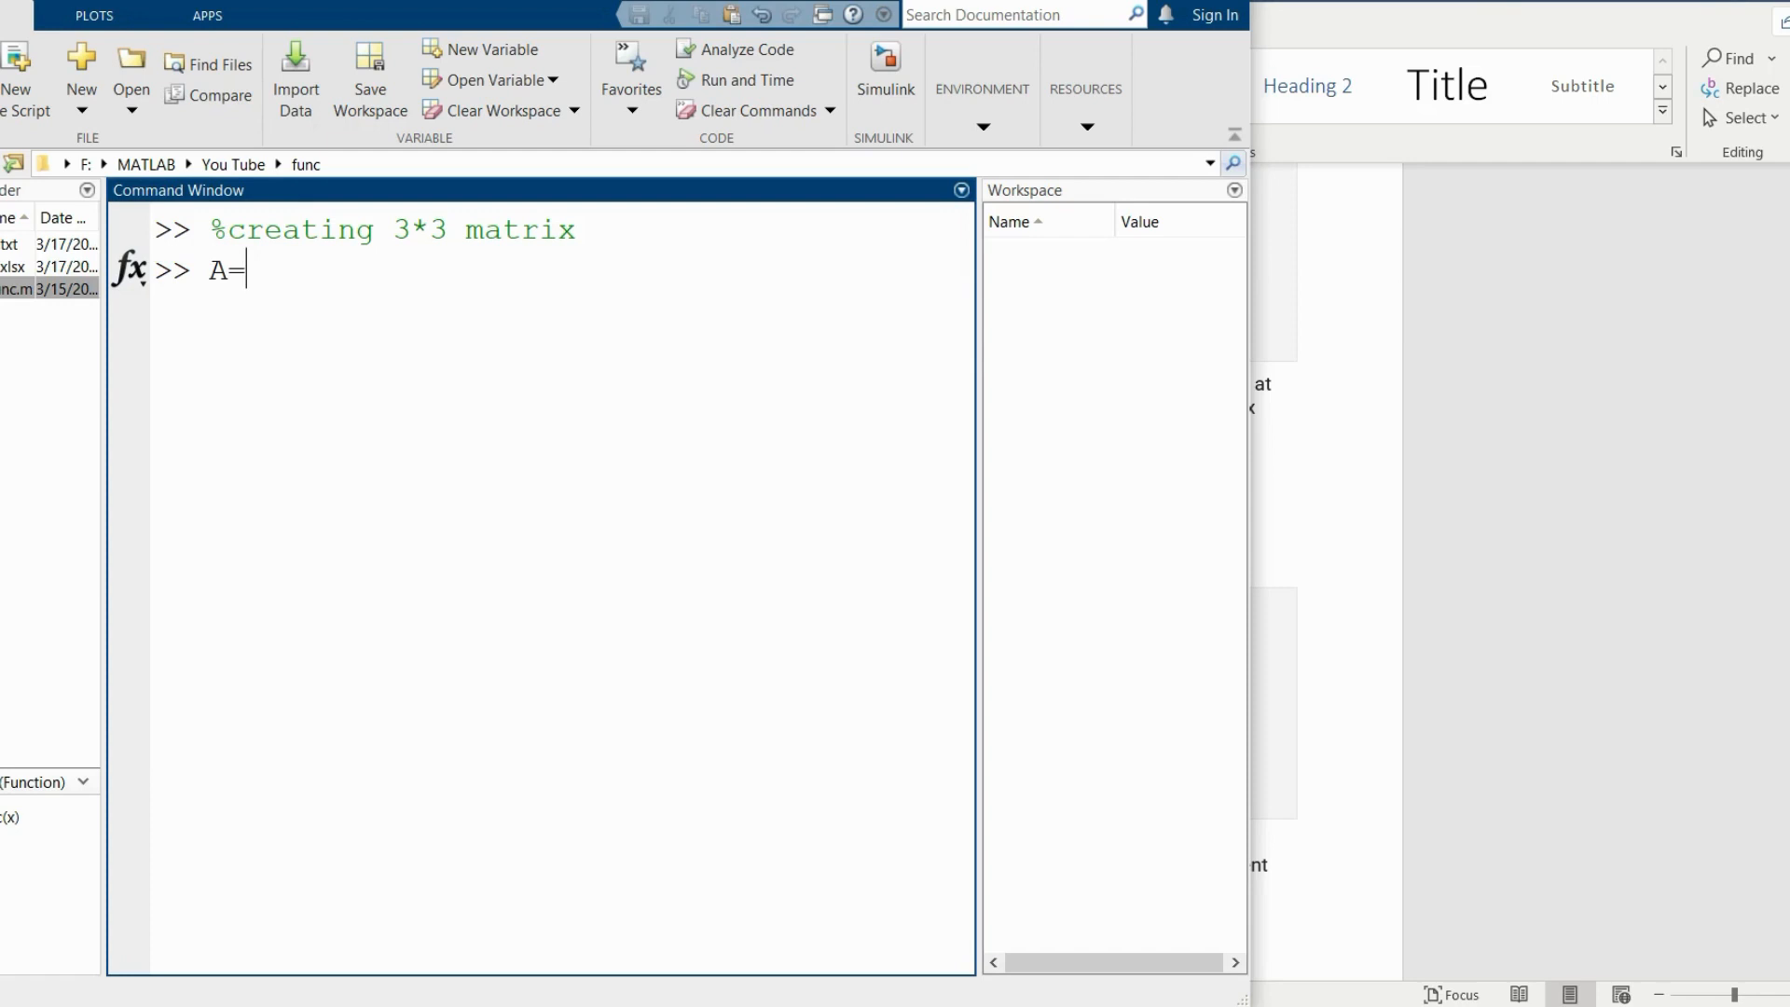
{"action": "type", "text": "[1 2 3"}
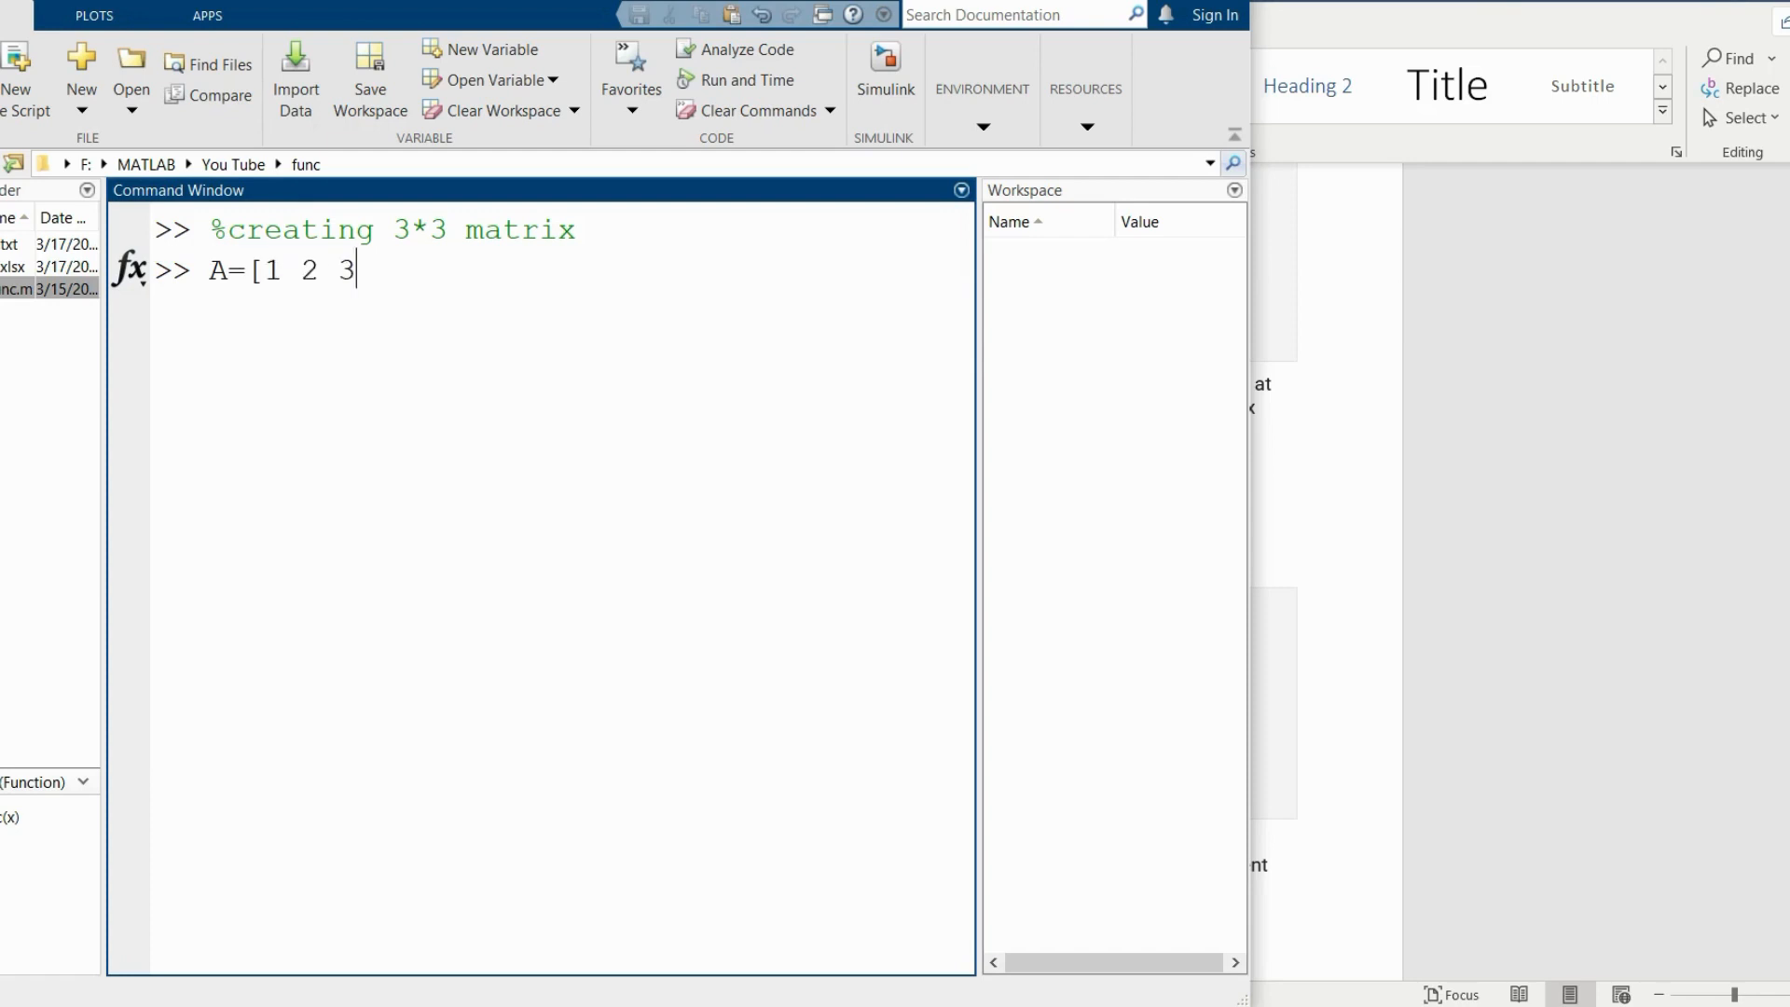
{"action": "type", "text": ";4 5 6"}
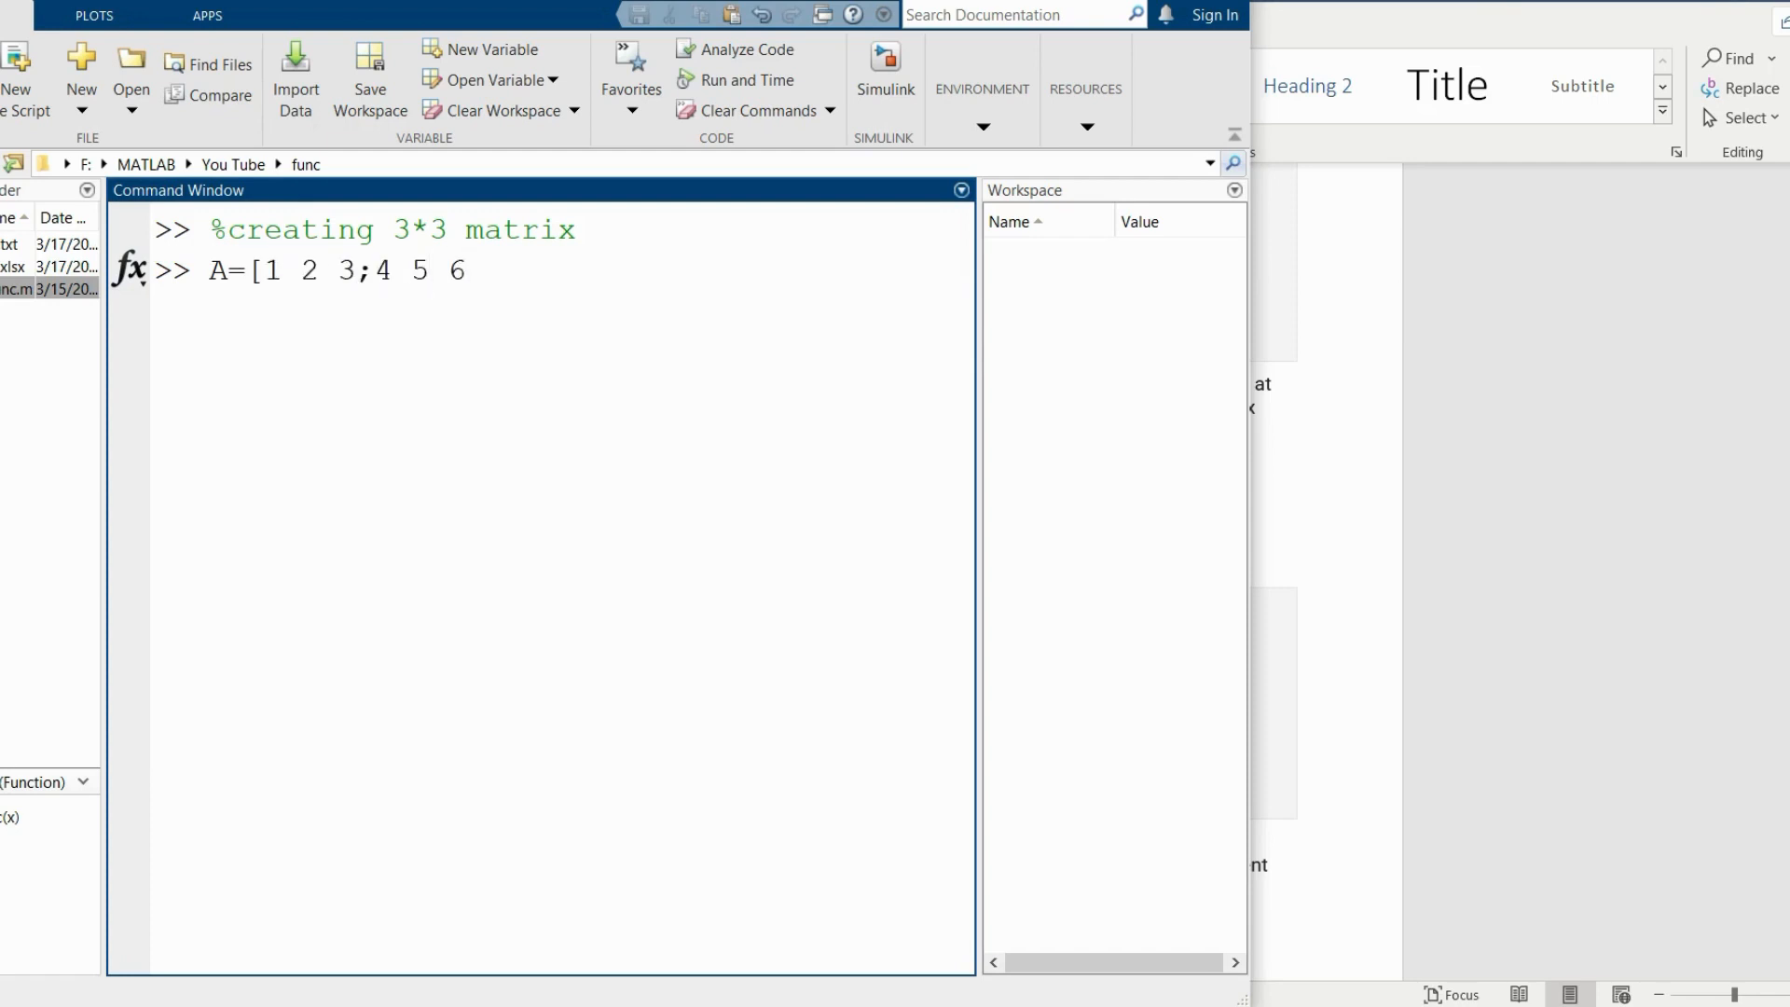
{"action": "type", "text": ";7  89]"}
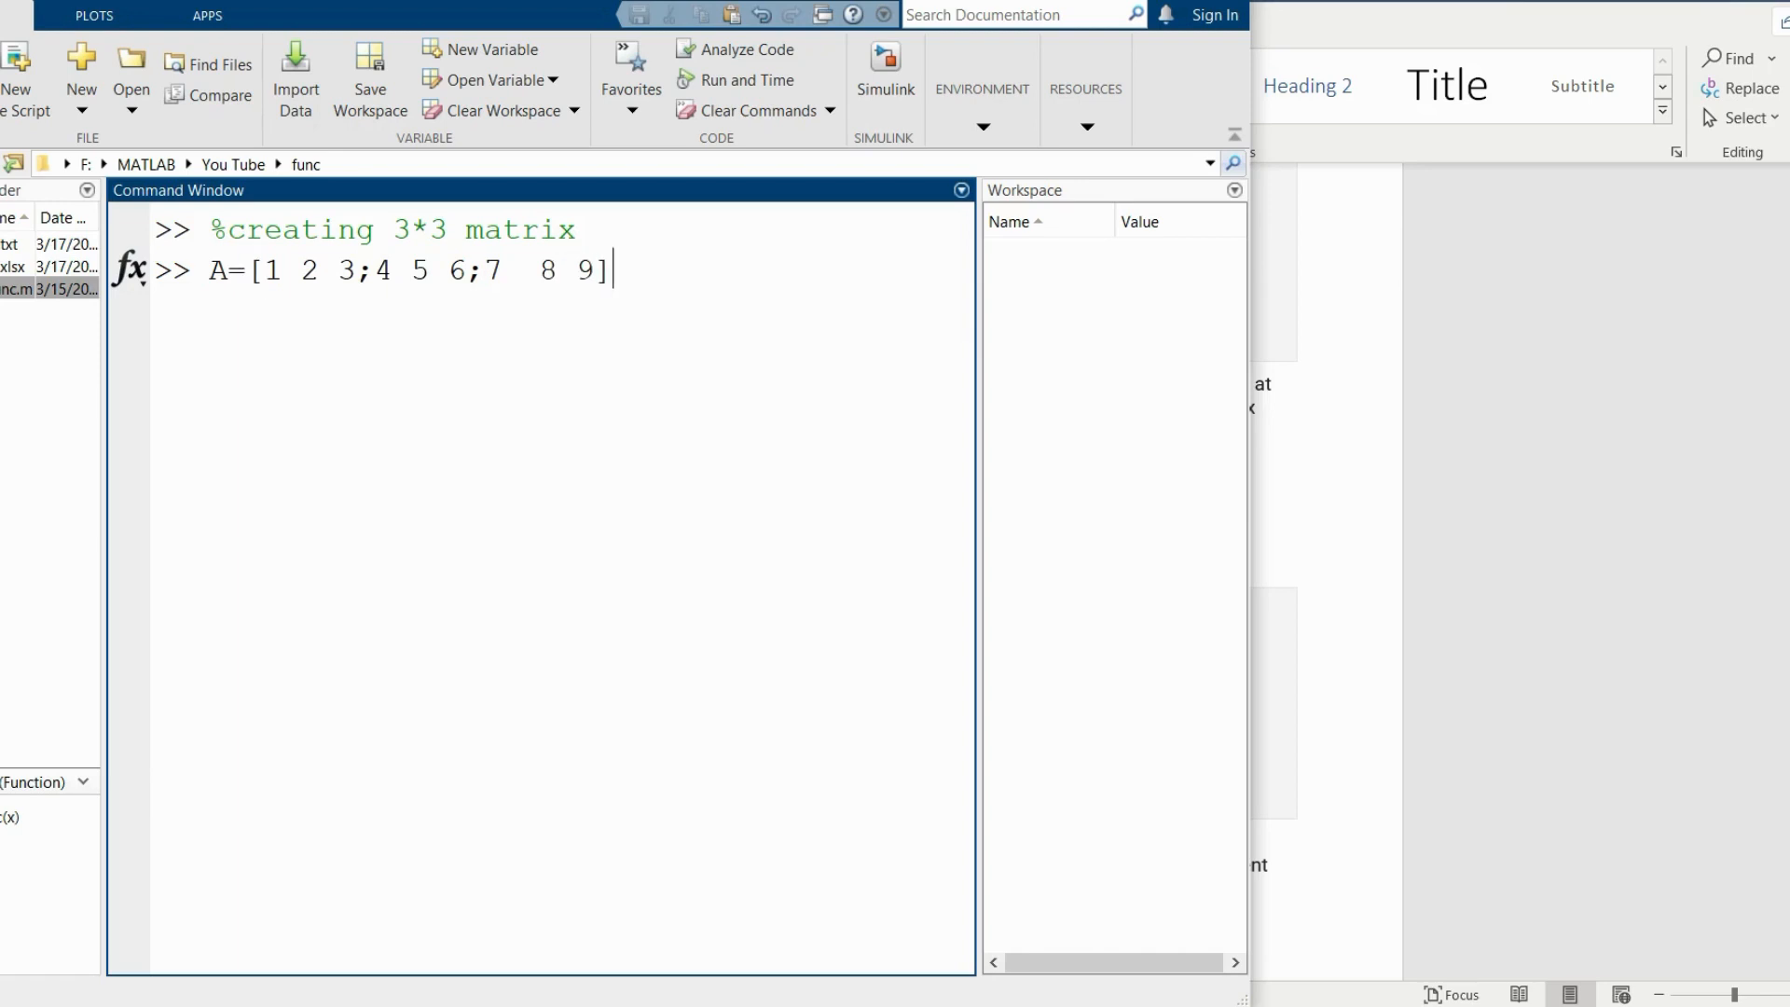
{"action": "key", "text": "Return"}
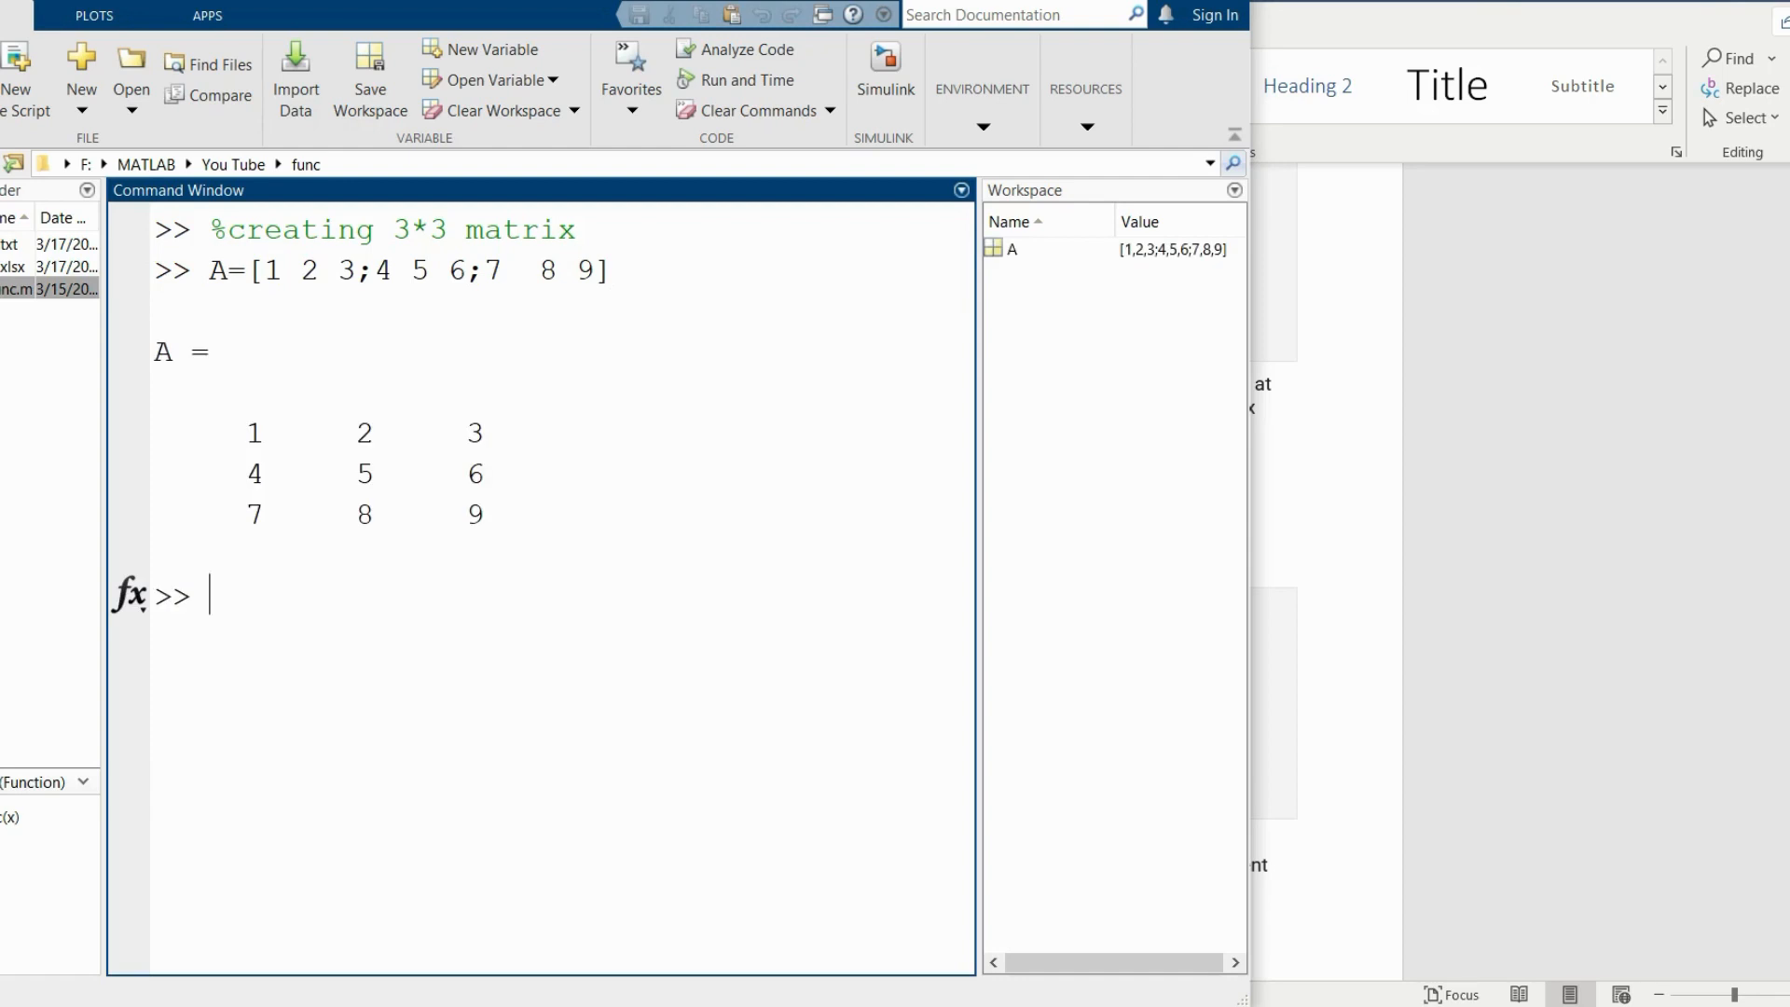
Assign rowindex=4 and colindex=2 with output suppressed.
{"action": "type", "text": "rowind"}
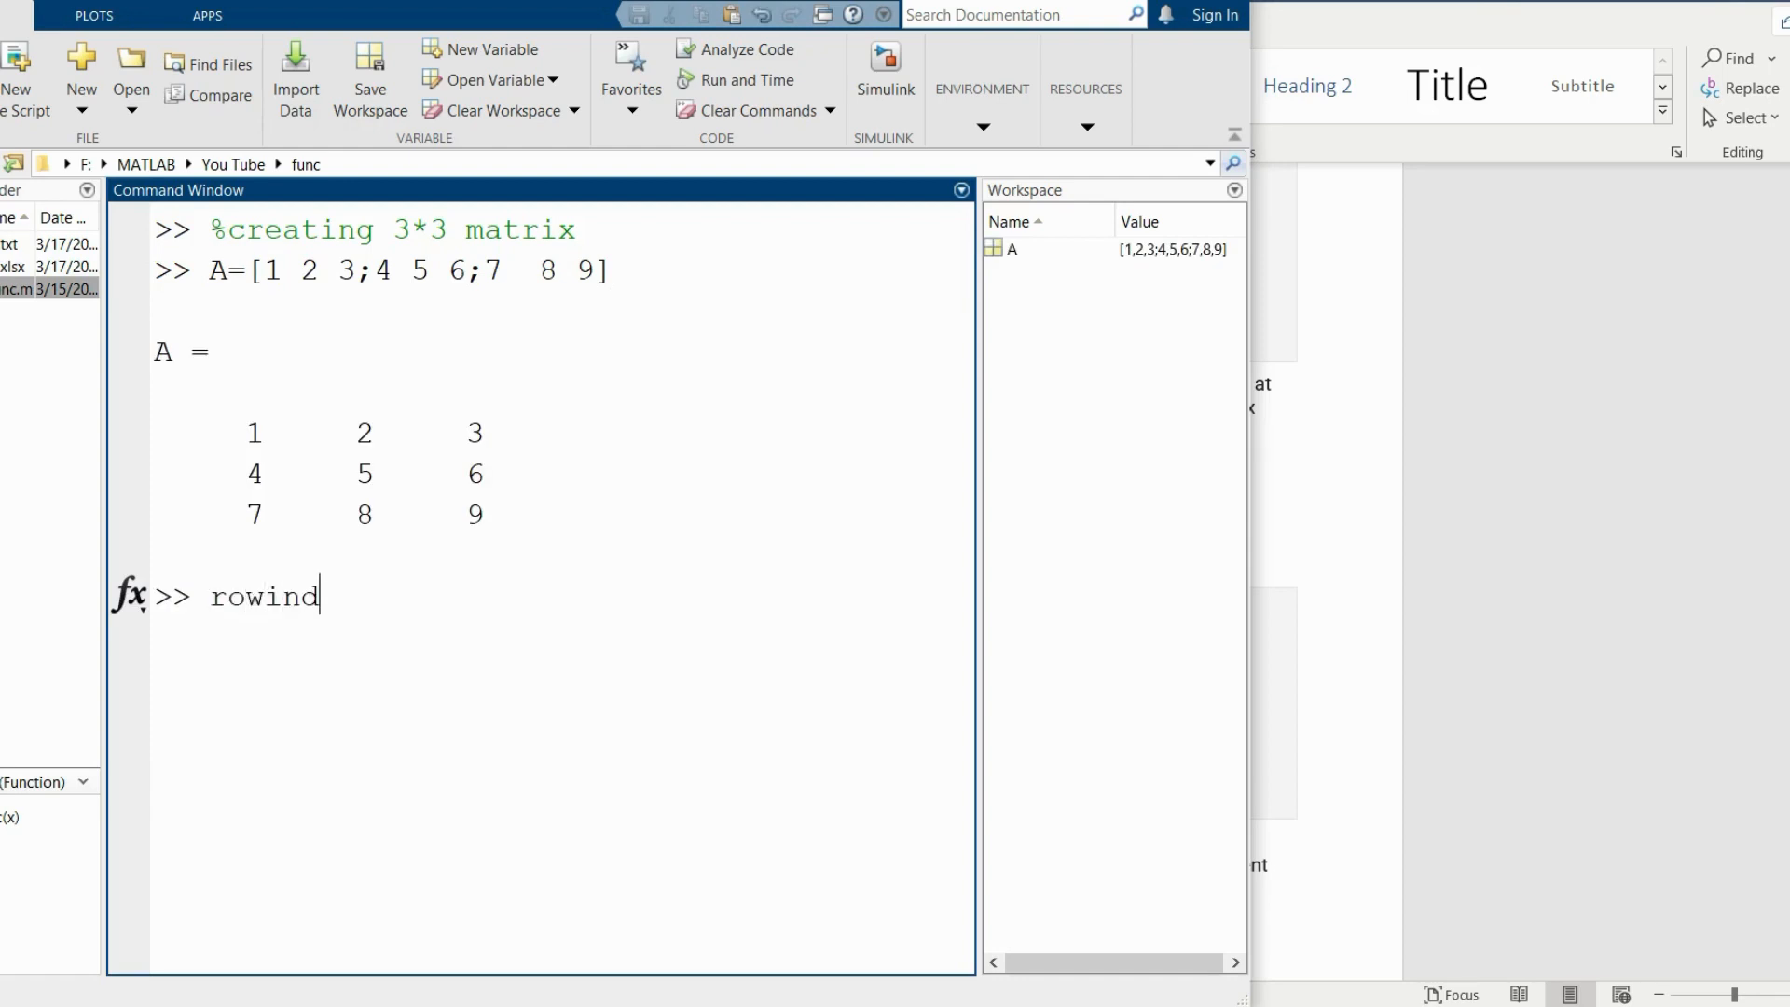
{"action": "type", "text": "ex="}
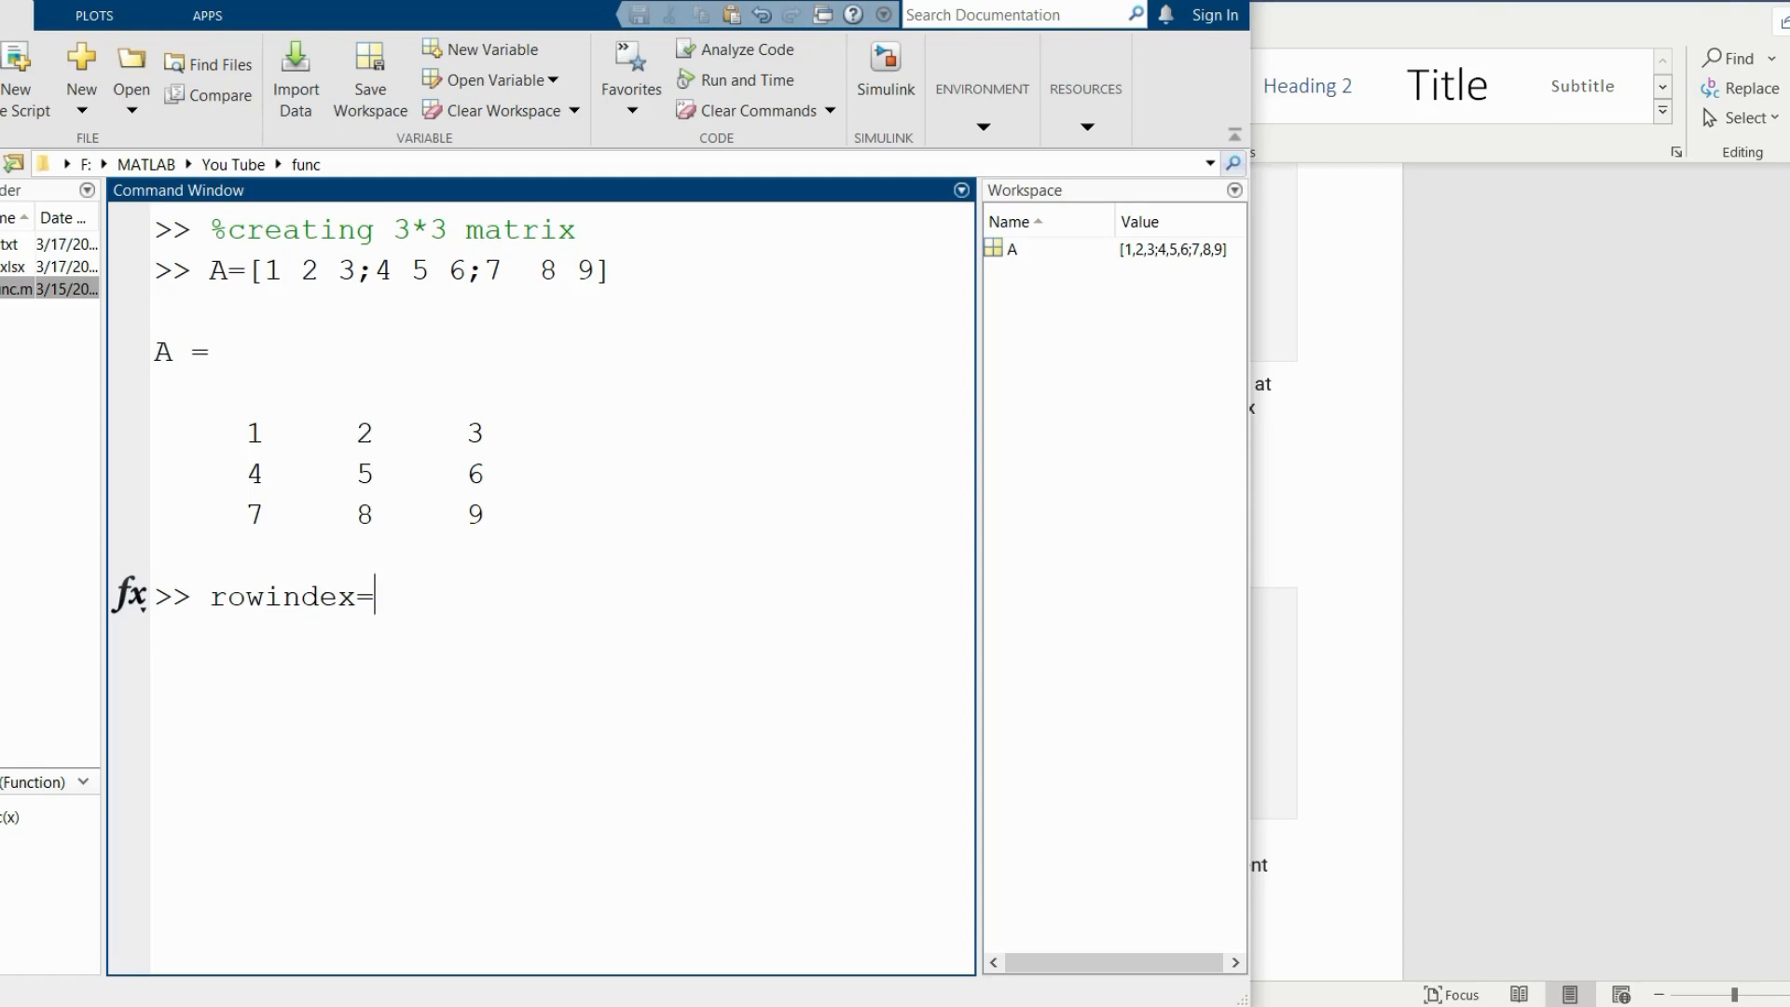
{"action": "key", "text": "Return"}
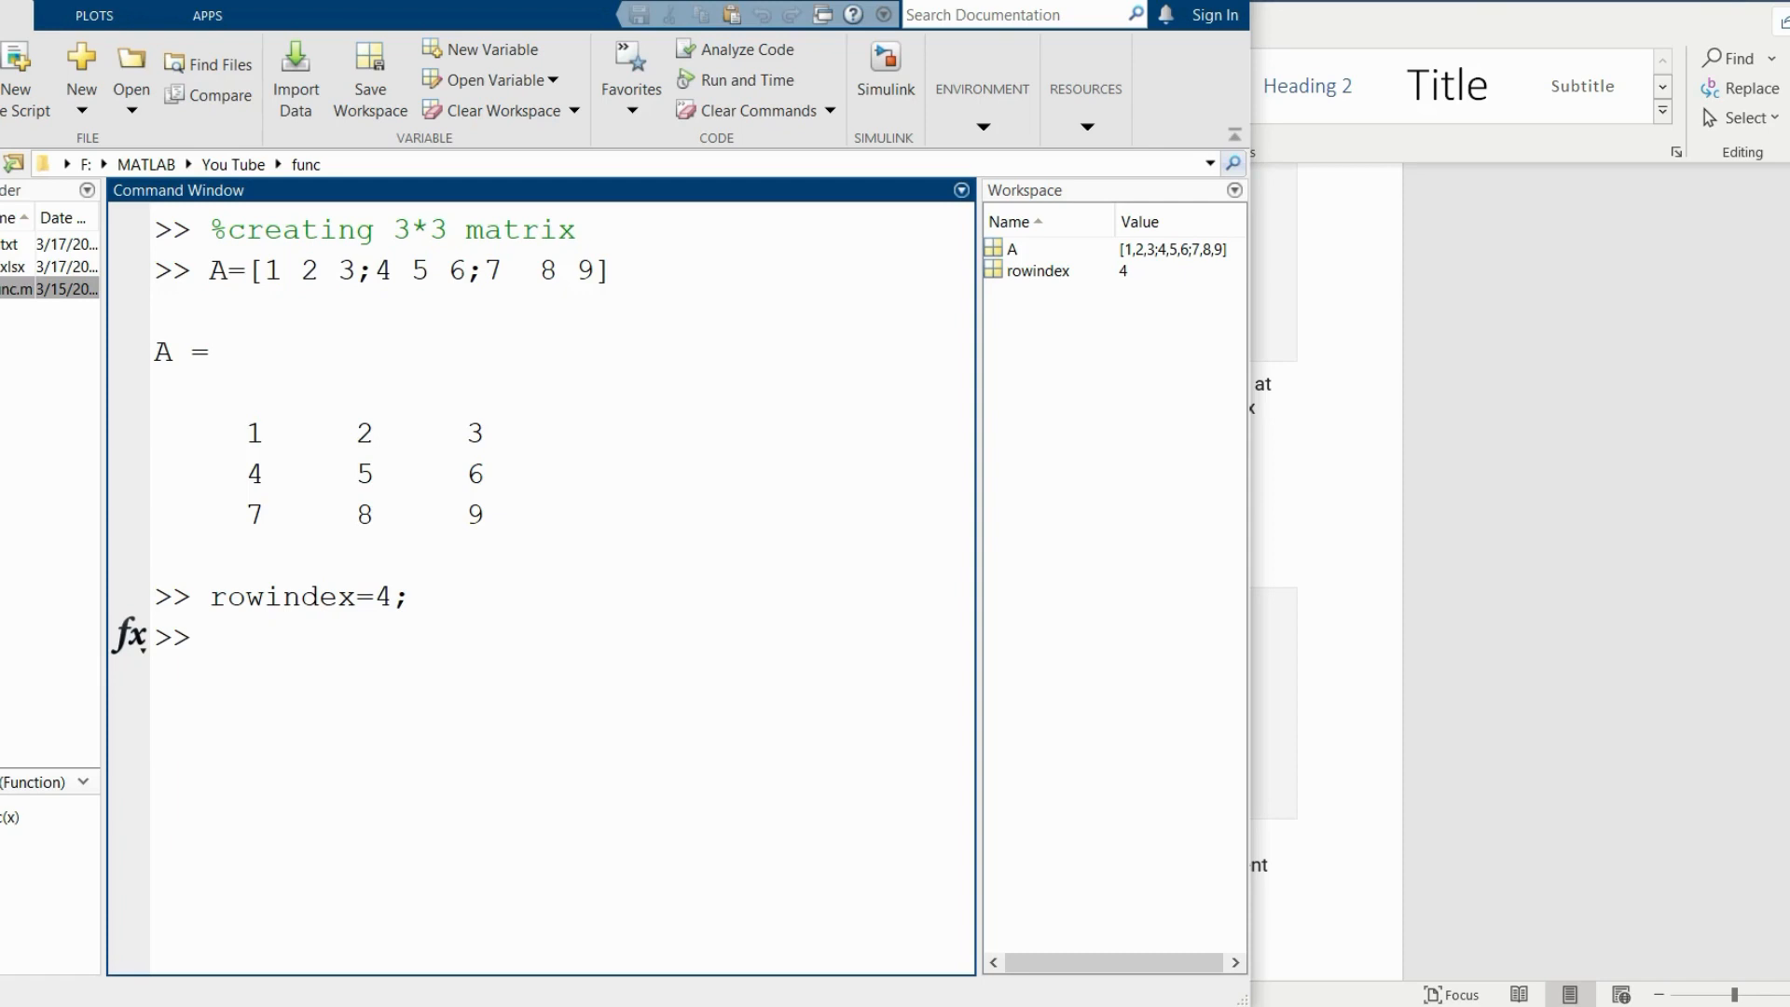
{"action": "type", "text": "col"}
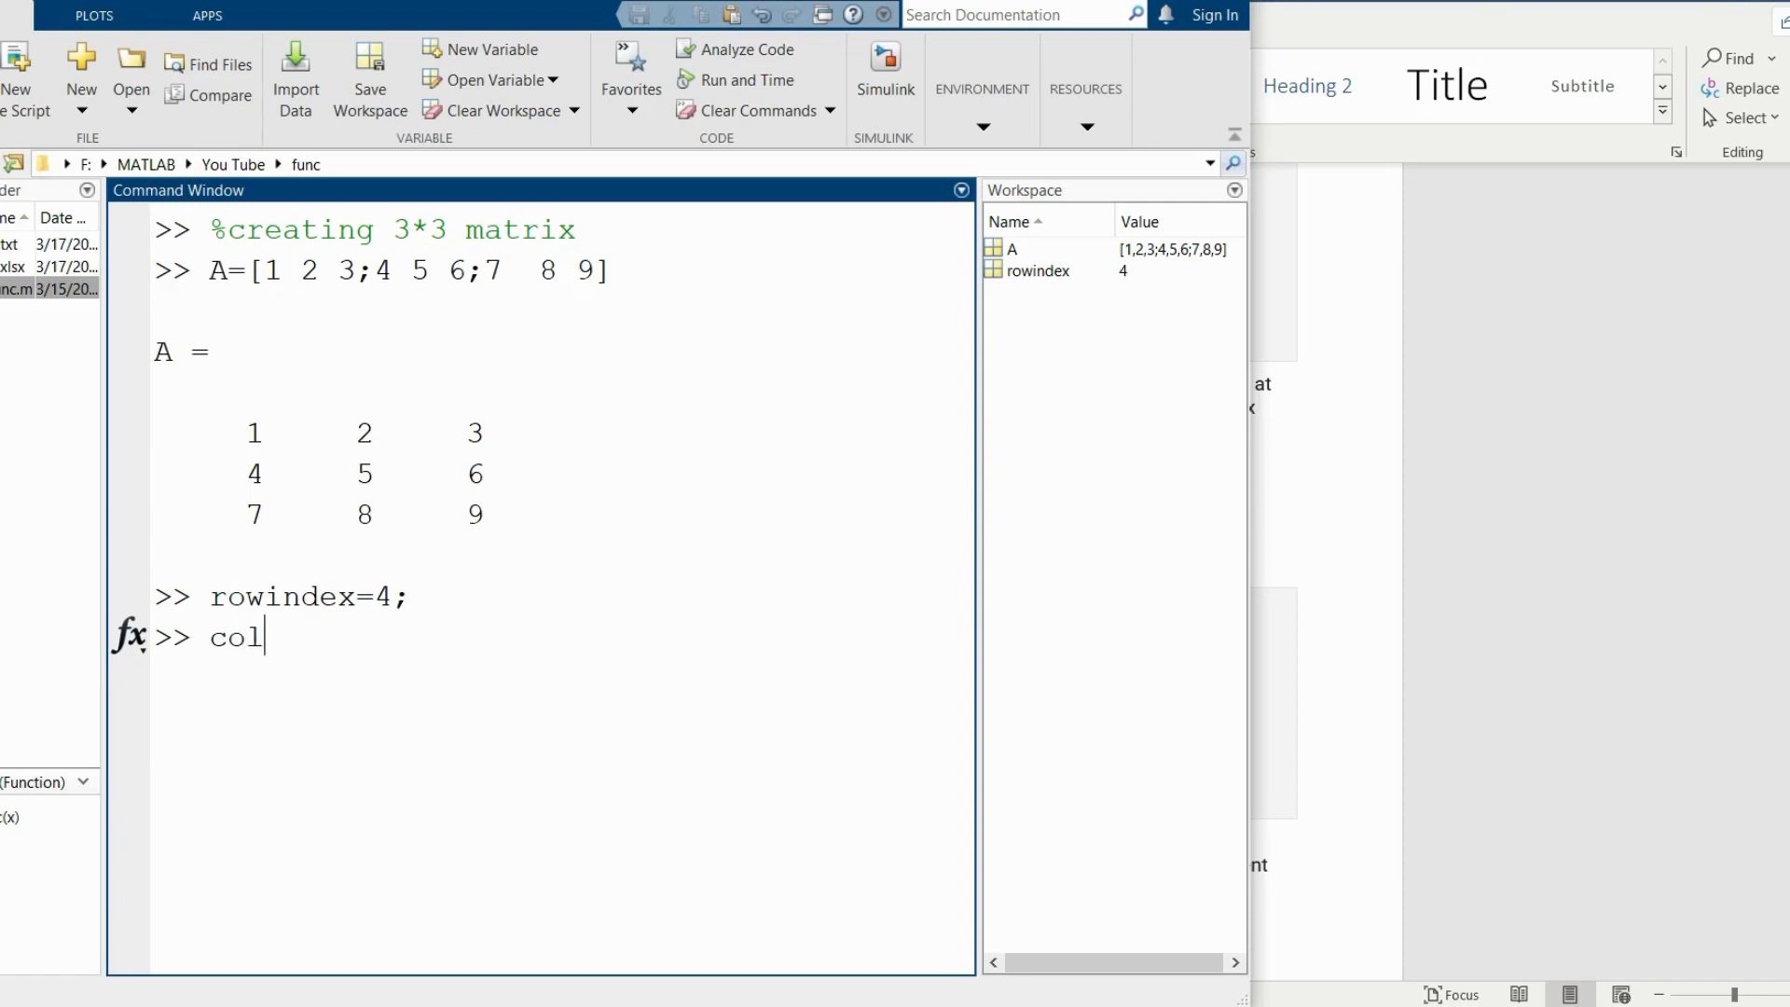
{"action": "type", "text": "ine"}
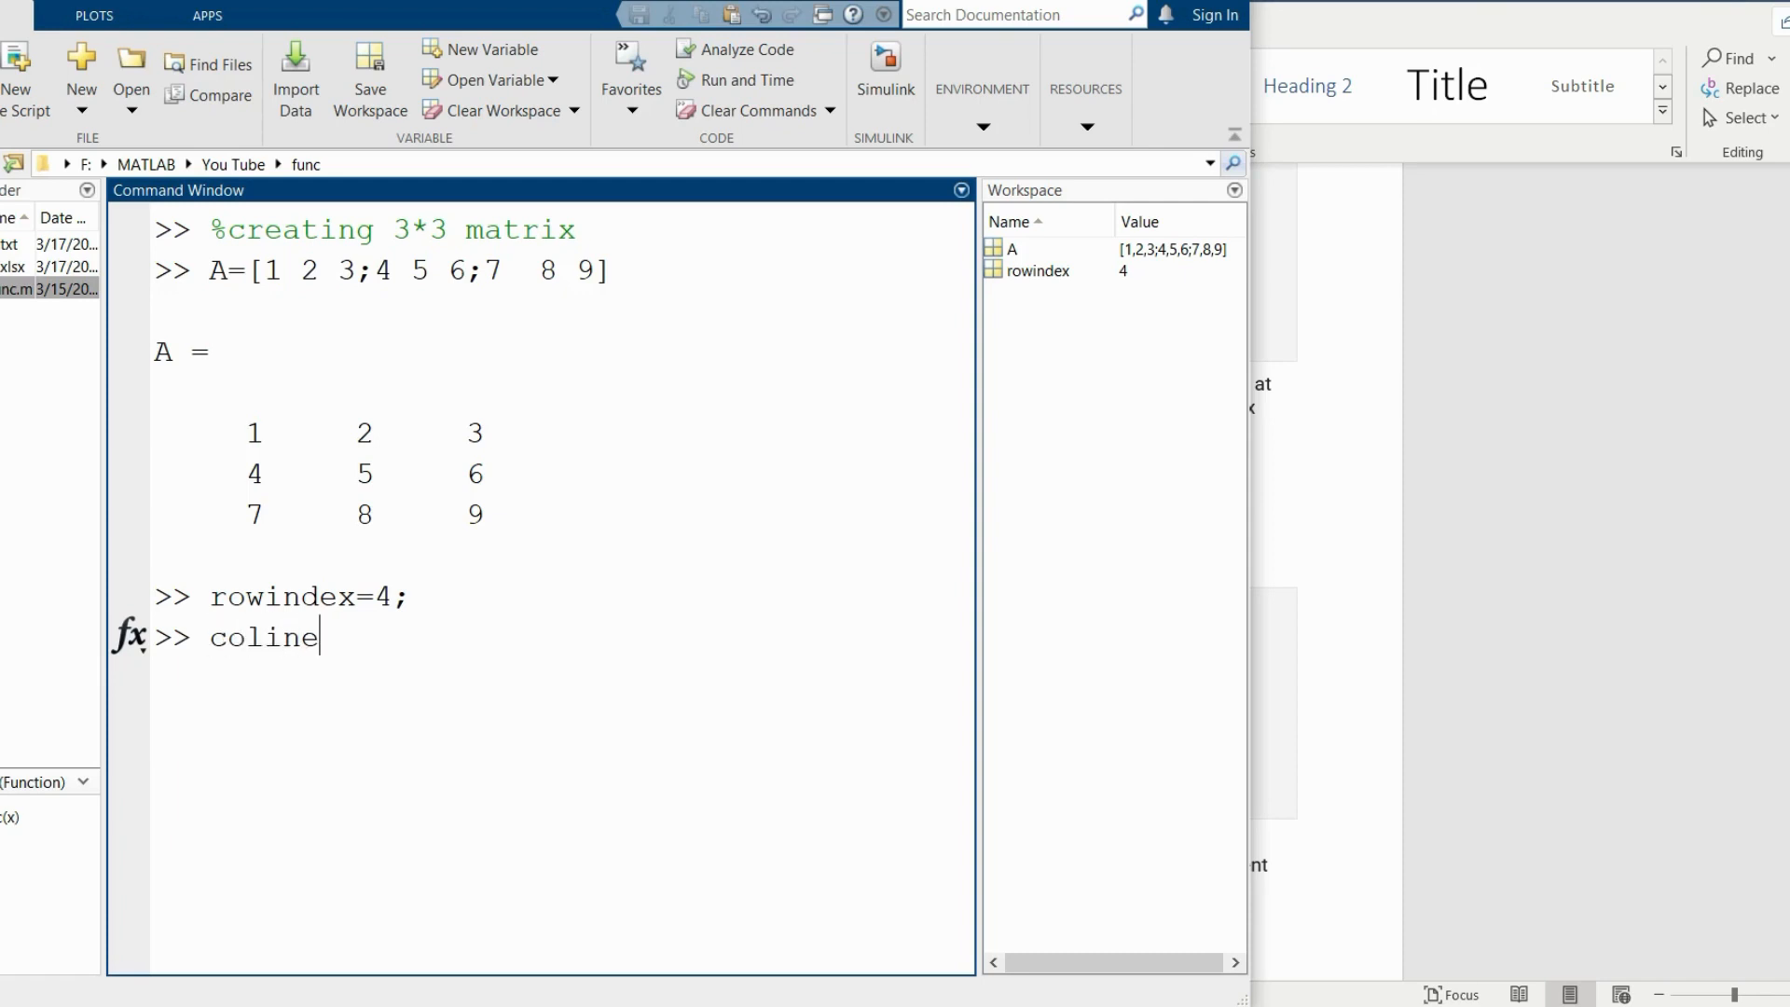
{"action": "type", "text": "dex=2;"}
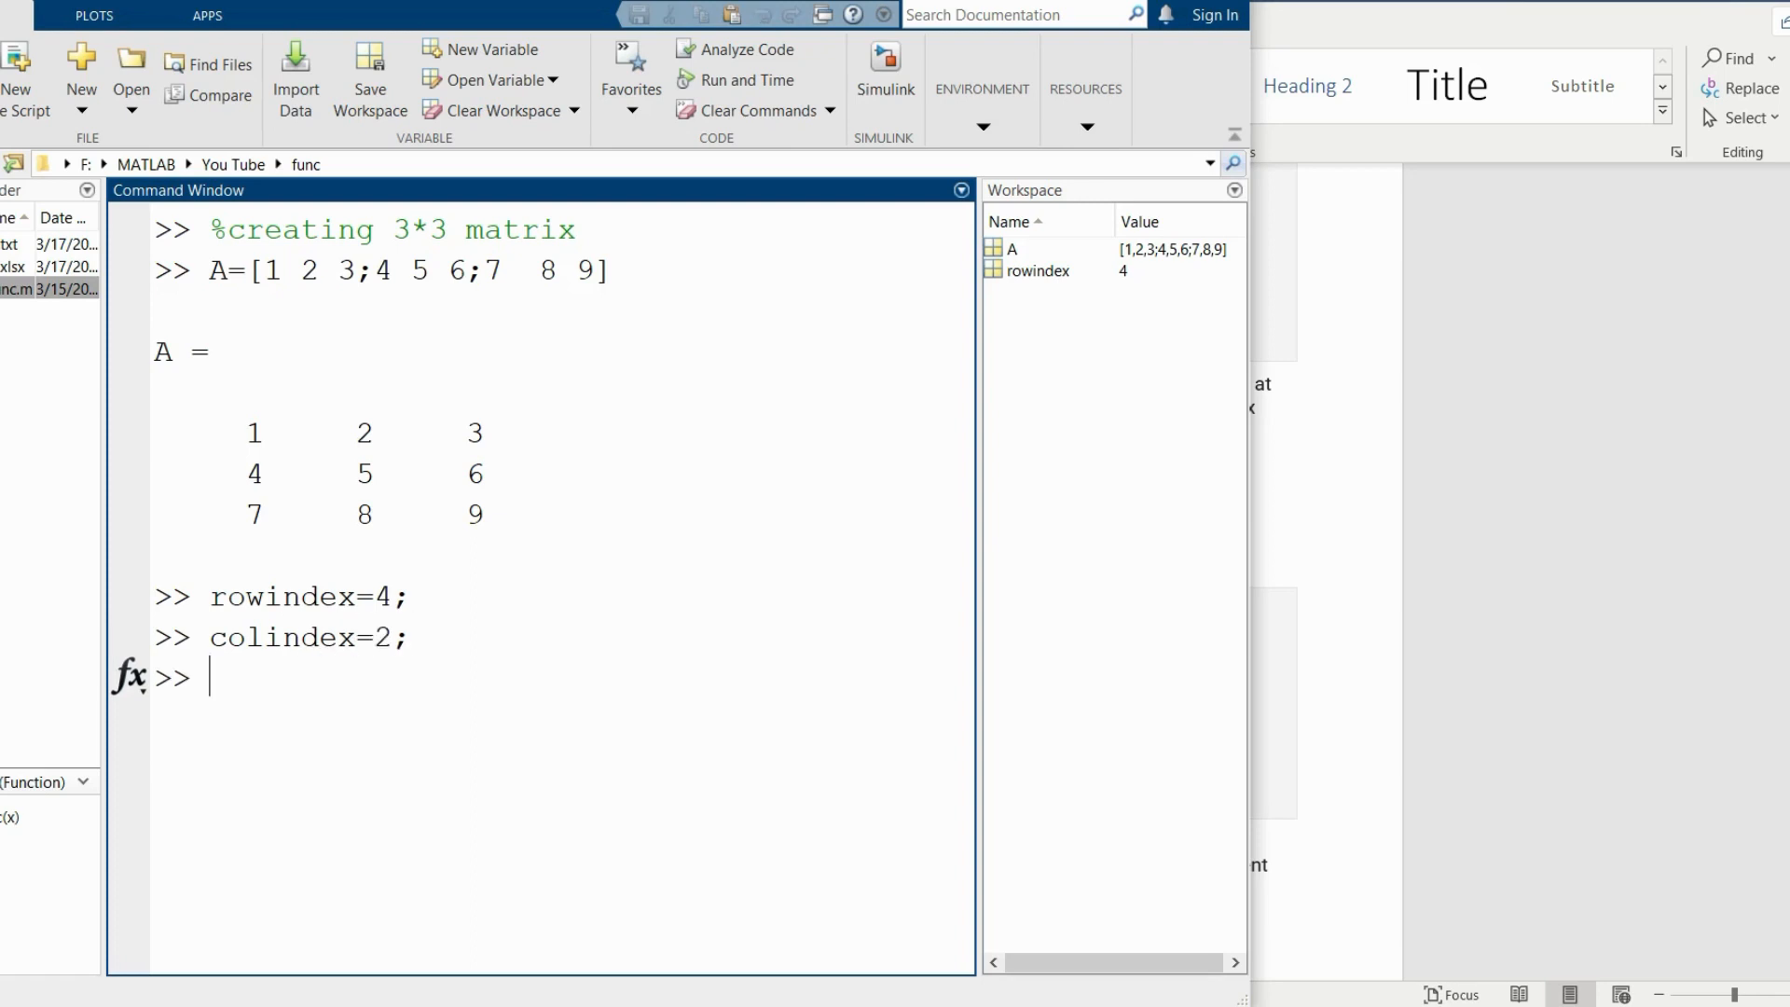
Enter a comment about trying to access an element outside the range.
{"action": "type", "text": "%try"}
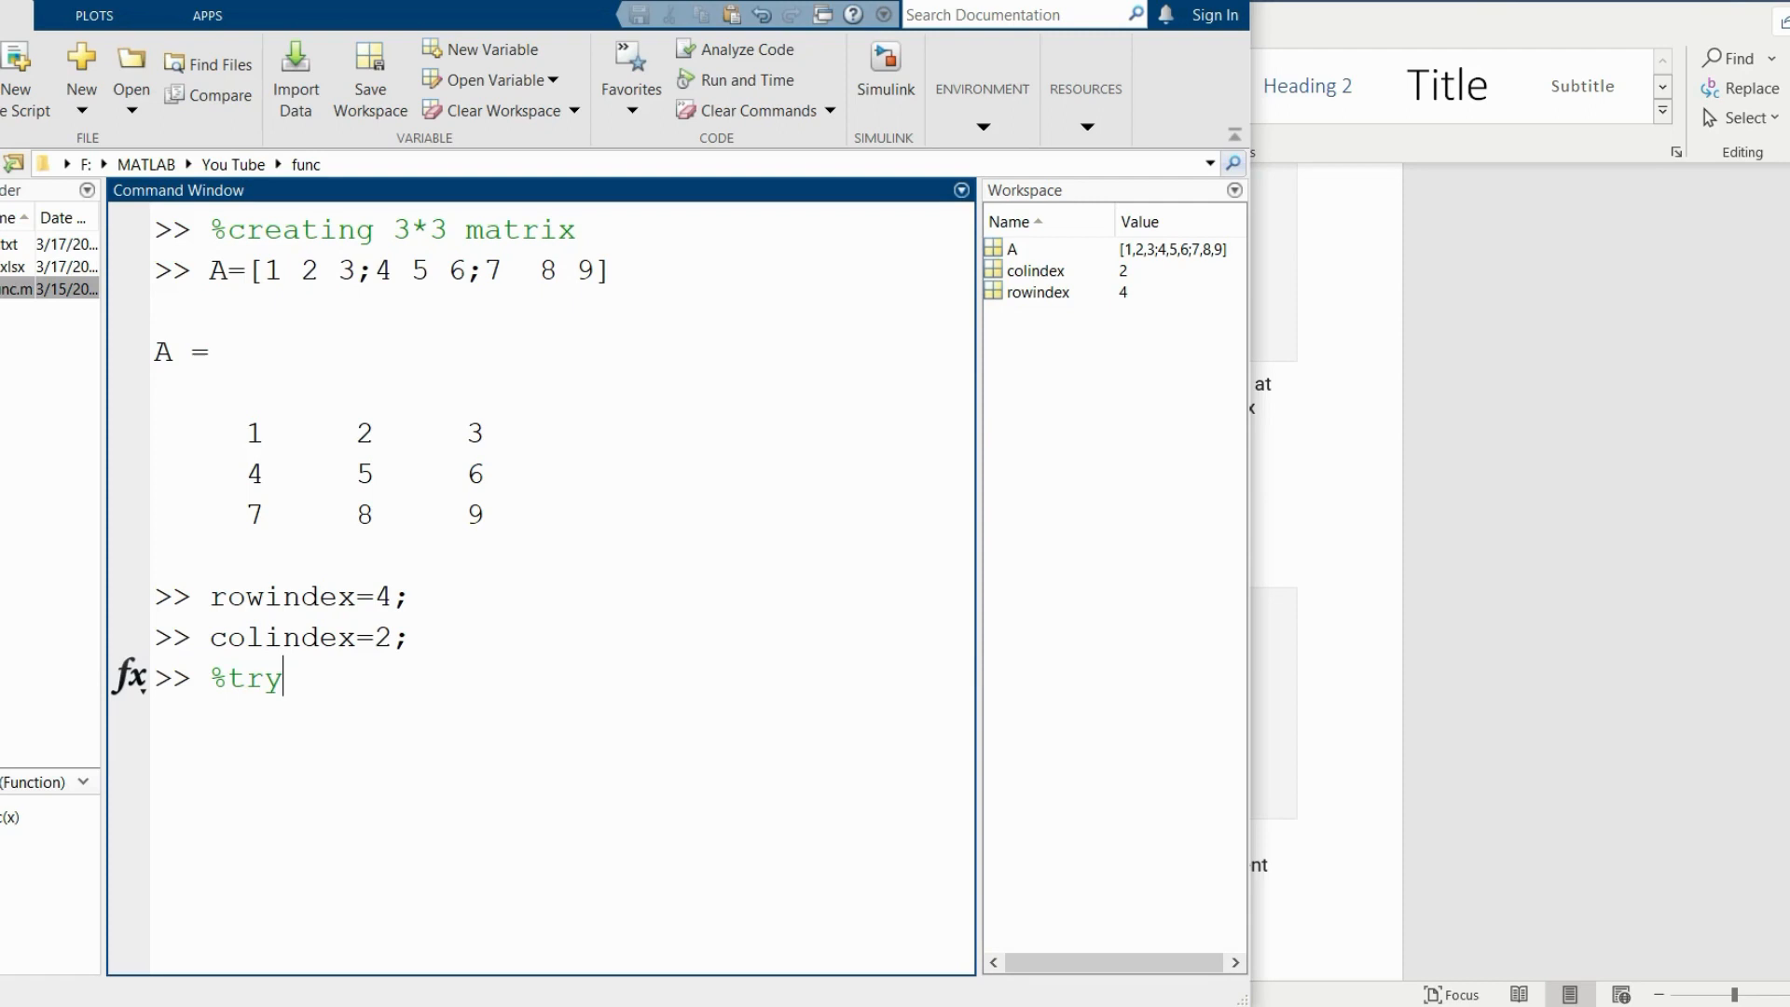
{"action": "type", "text": "ing to"}
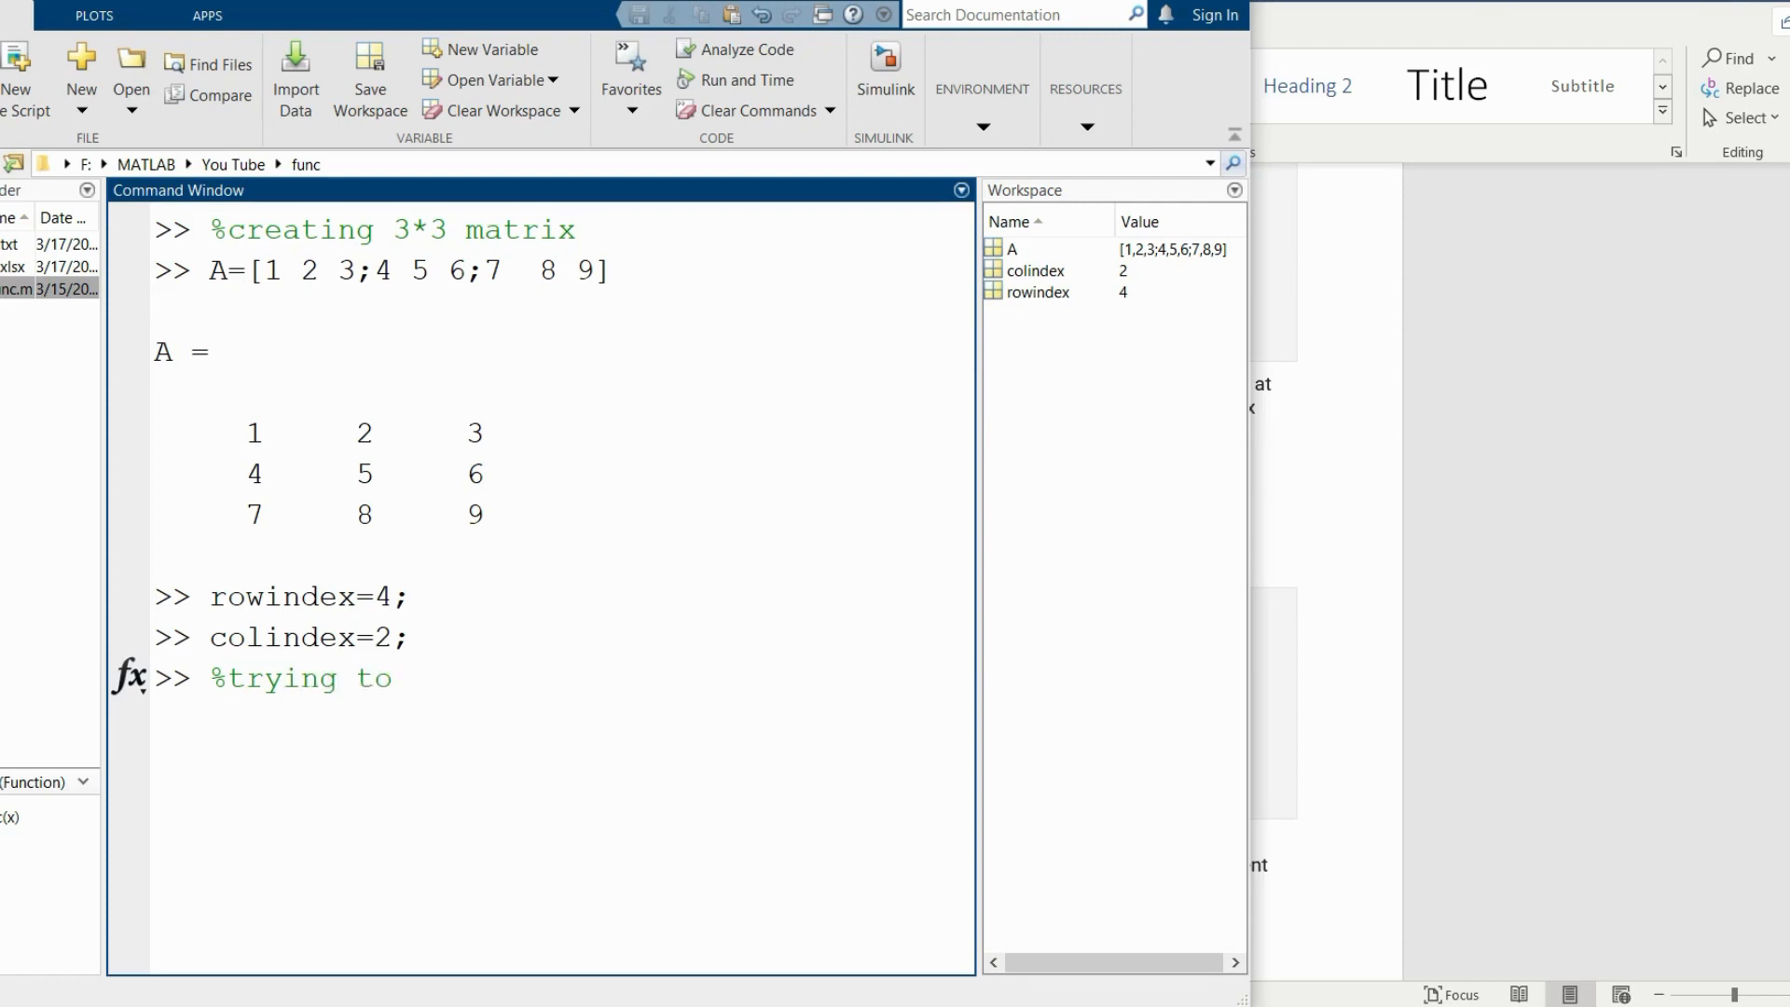
{"action": "type", "text": "access"}
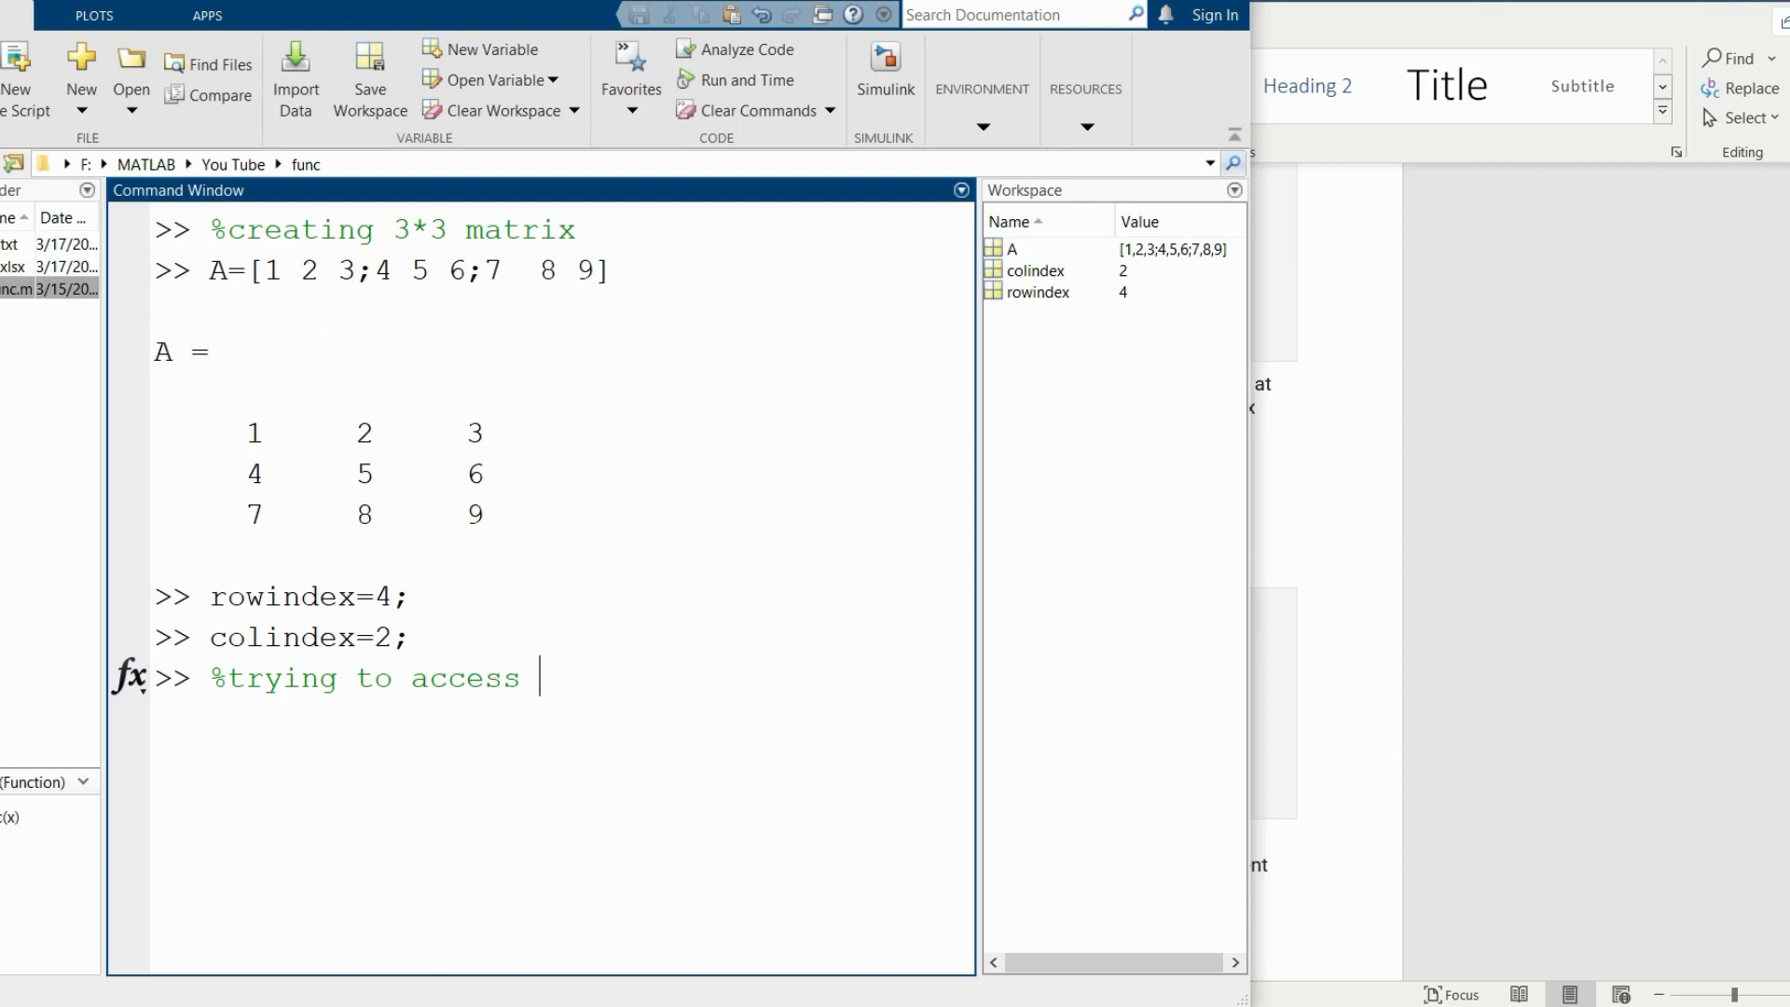
{"action": "type", "text": "elemnet"}
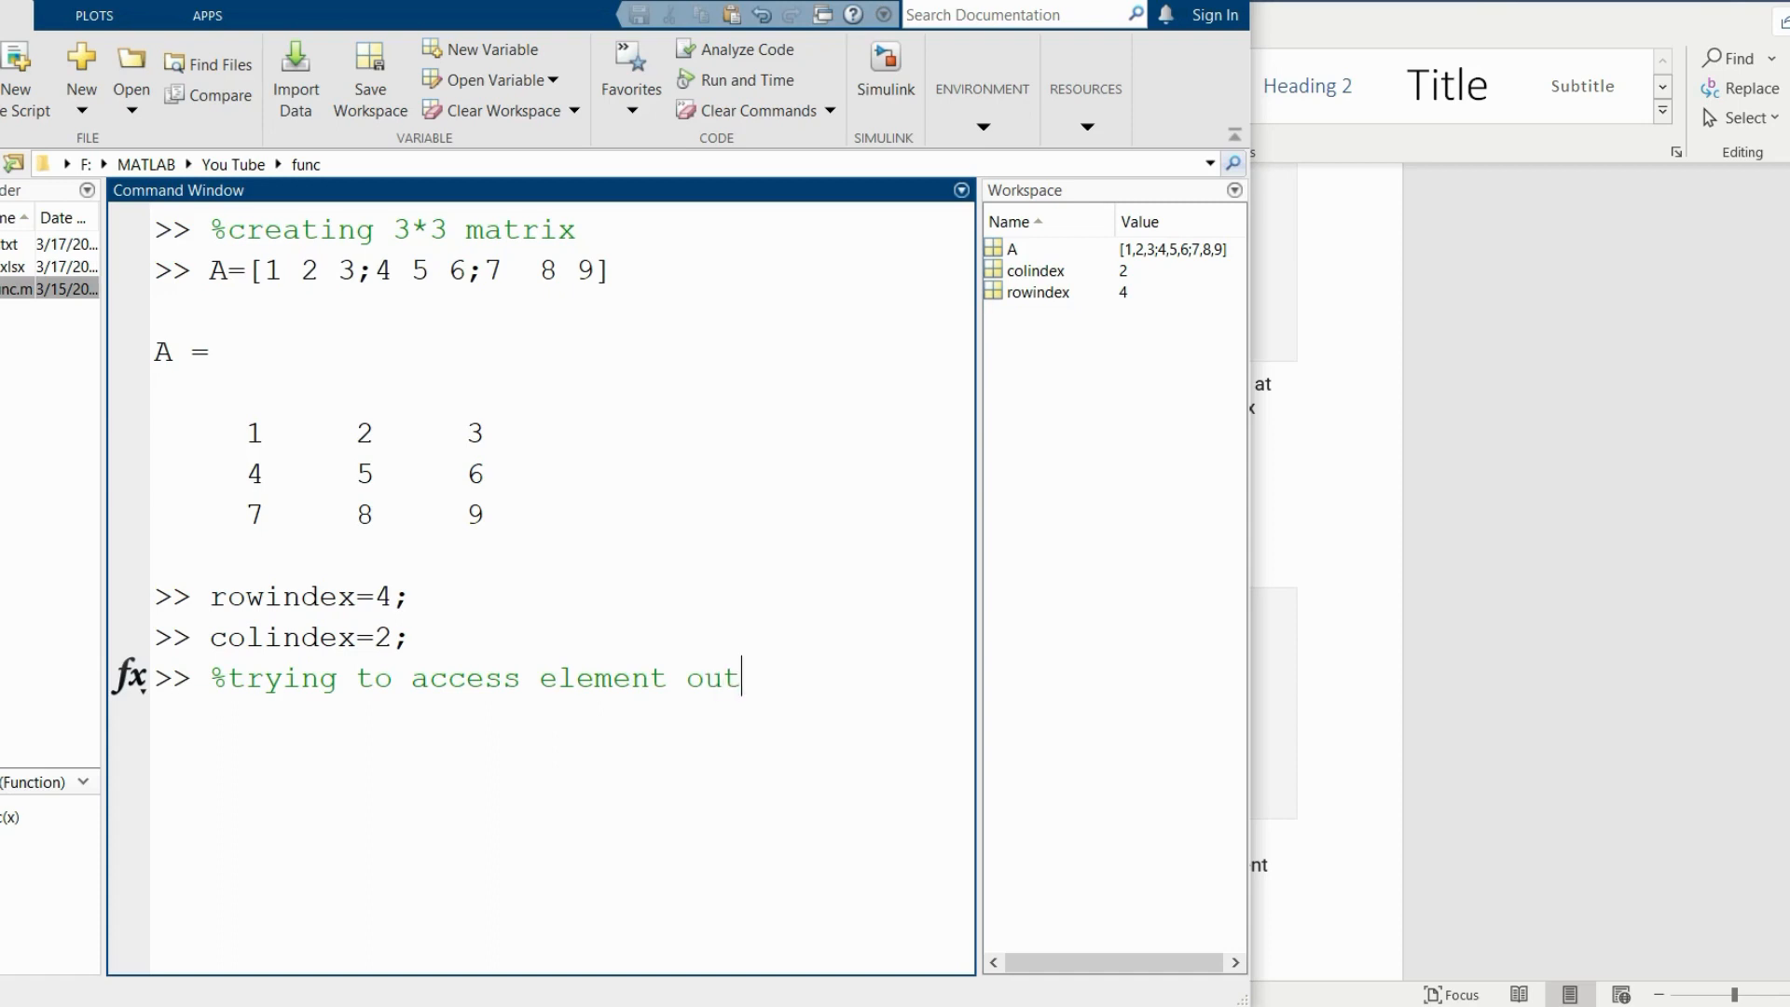
{"action": "type", "text": "side"}
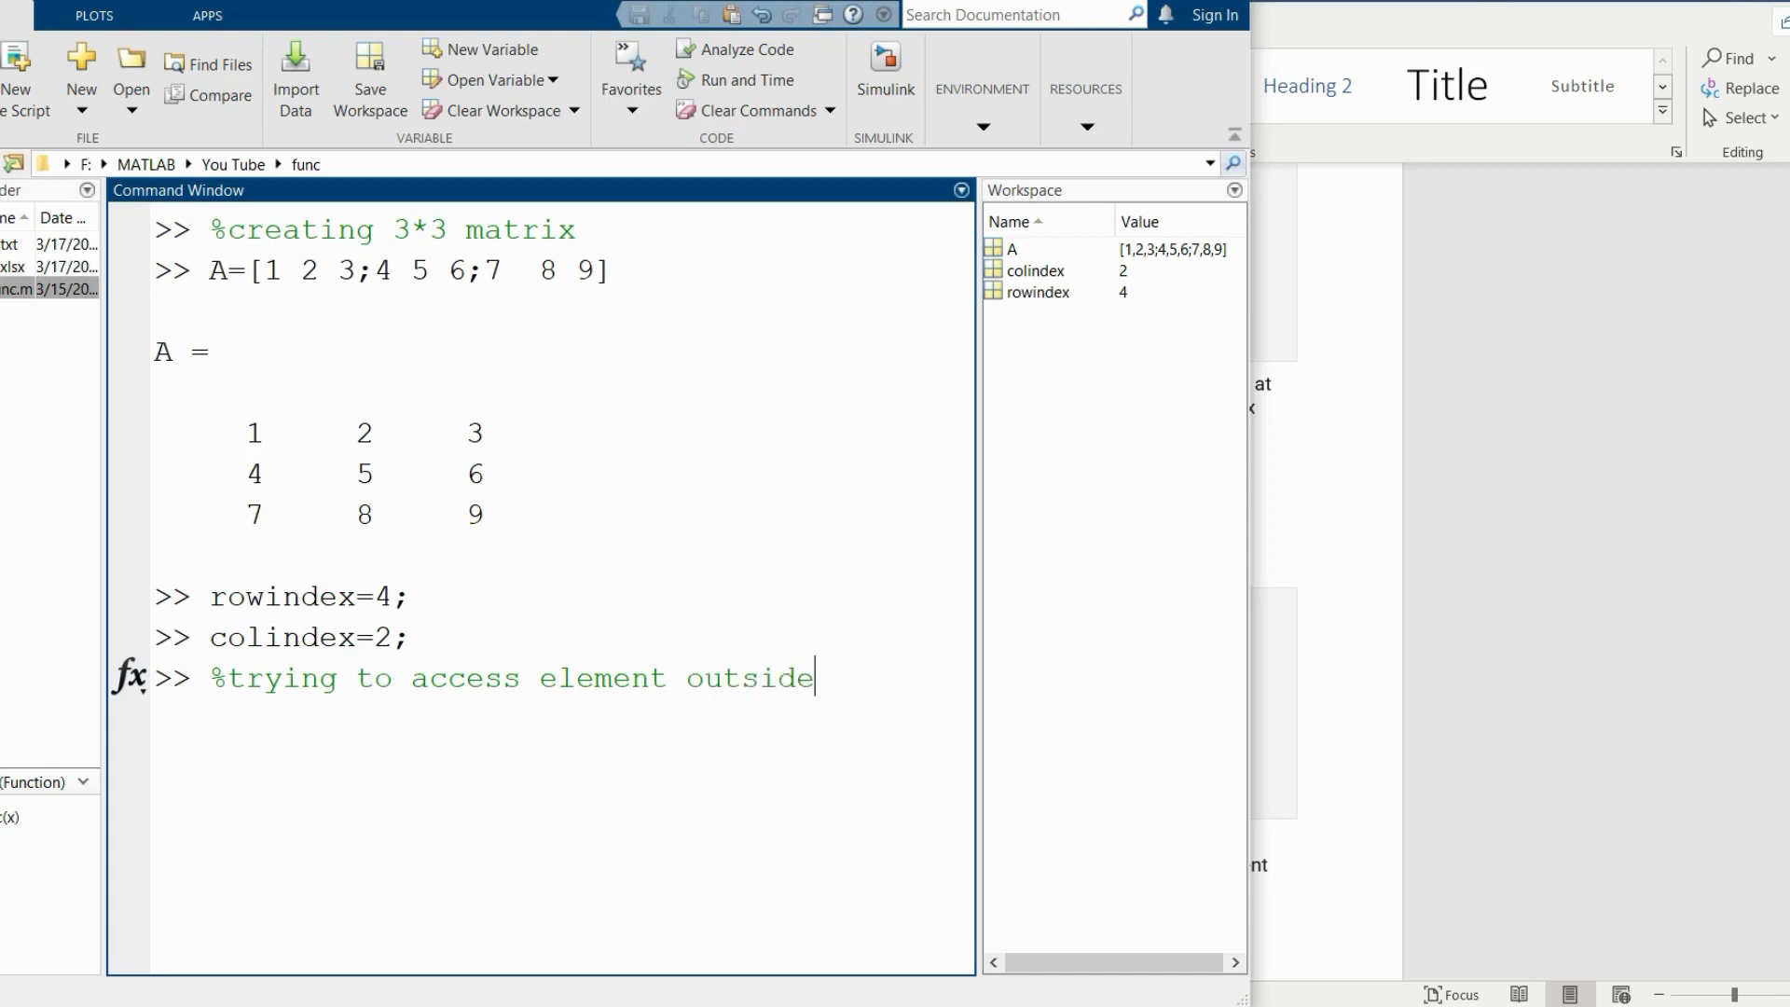
{"action": "type", "text": "the ran"}
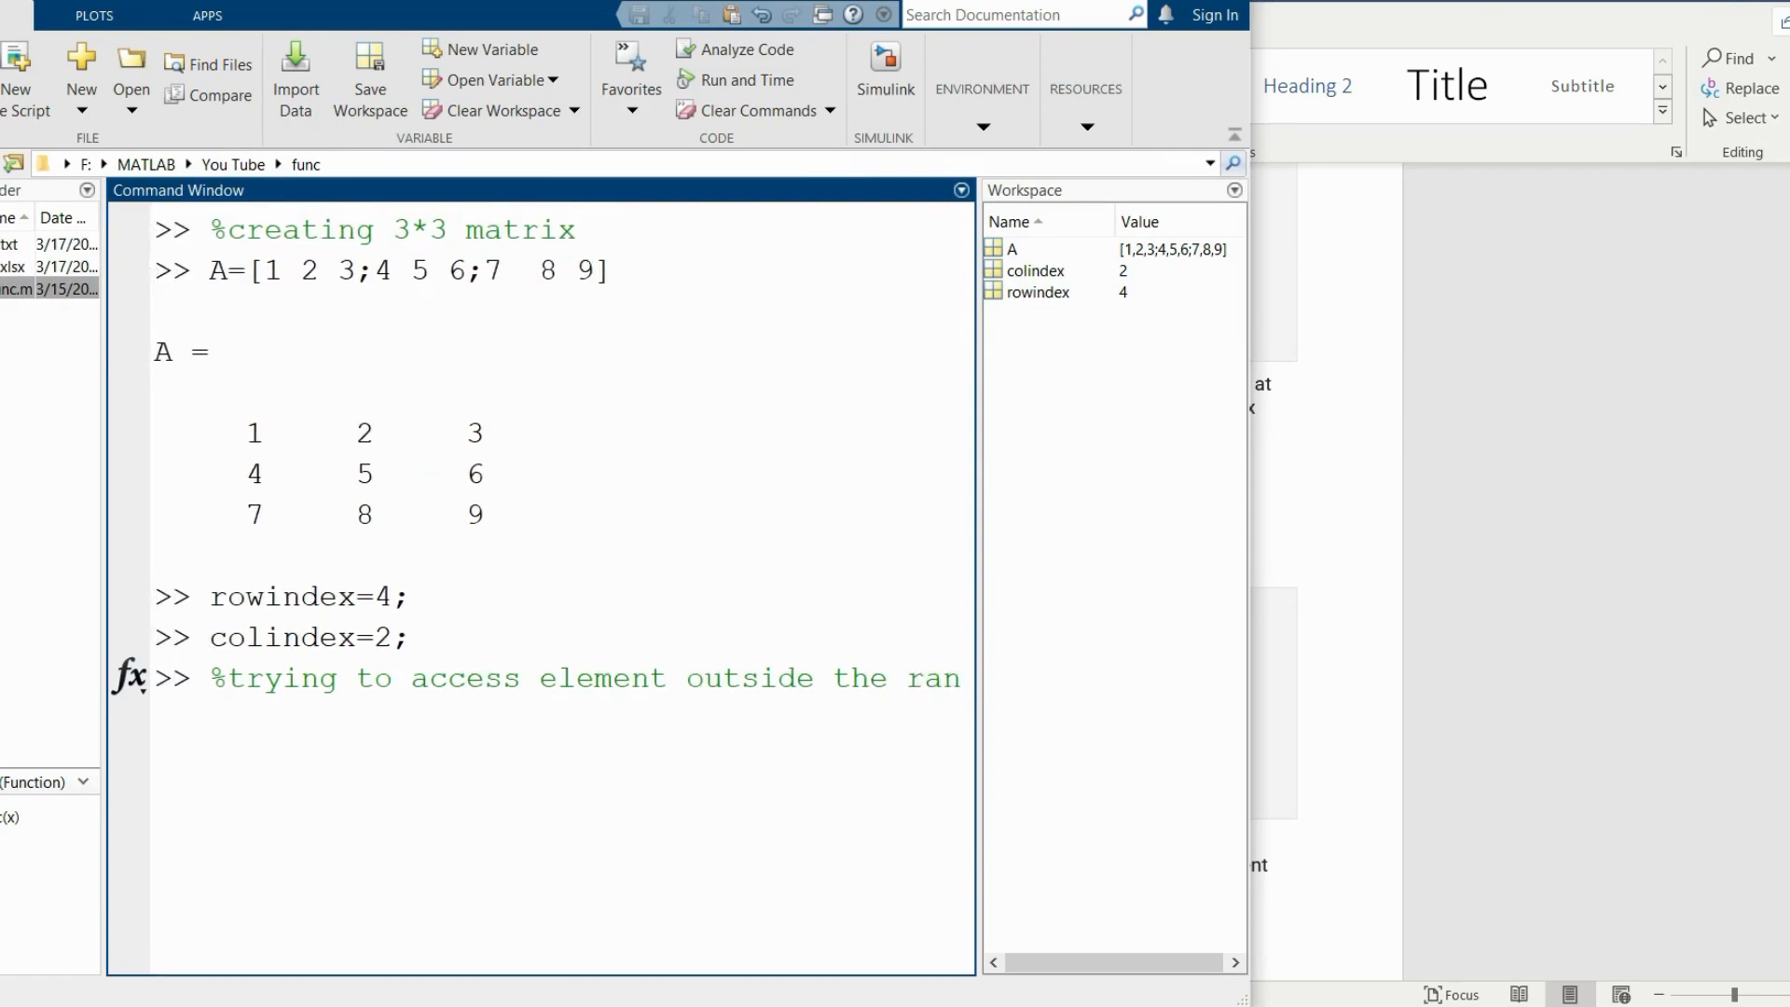
{"action": "key", "text": "Return"}
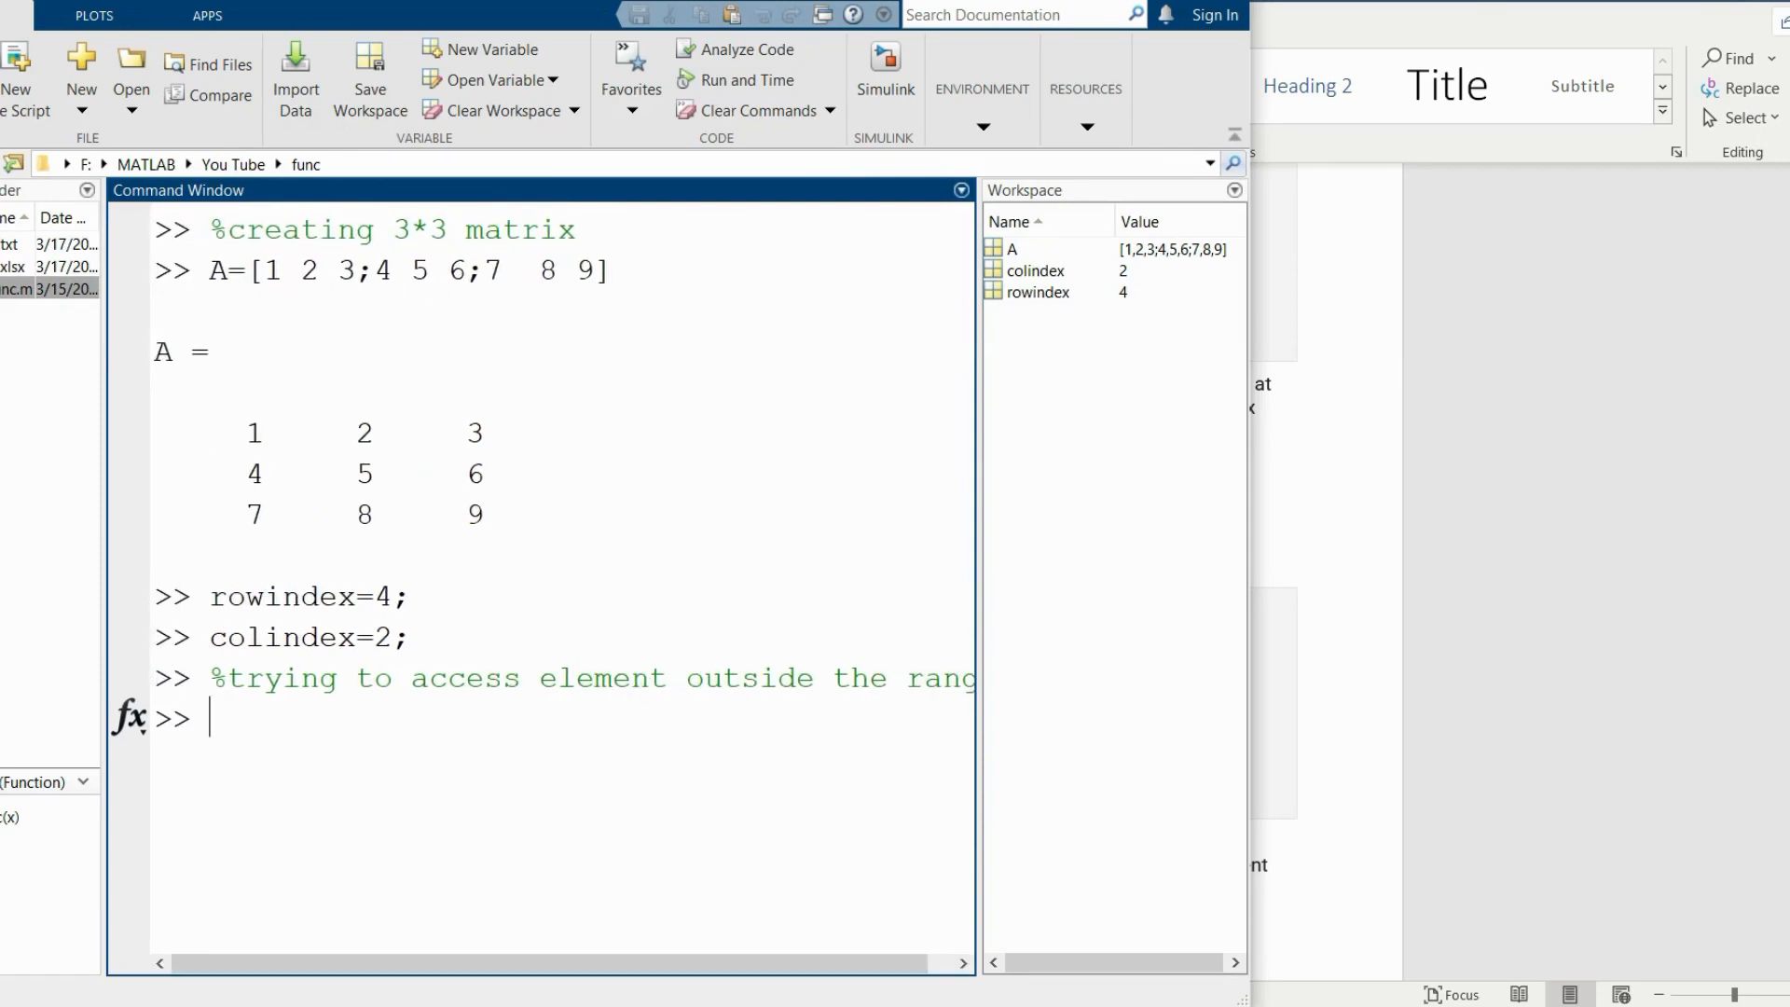
Write element=A(rowindex,colindex) at the prompt without running it.
{"action": "type", "text": "ele"}
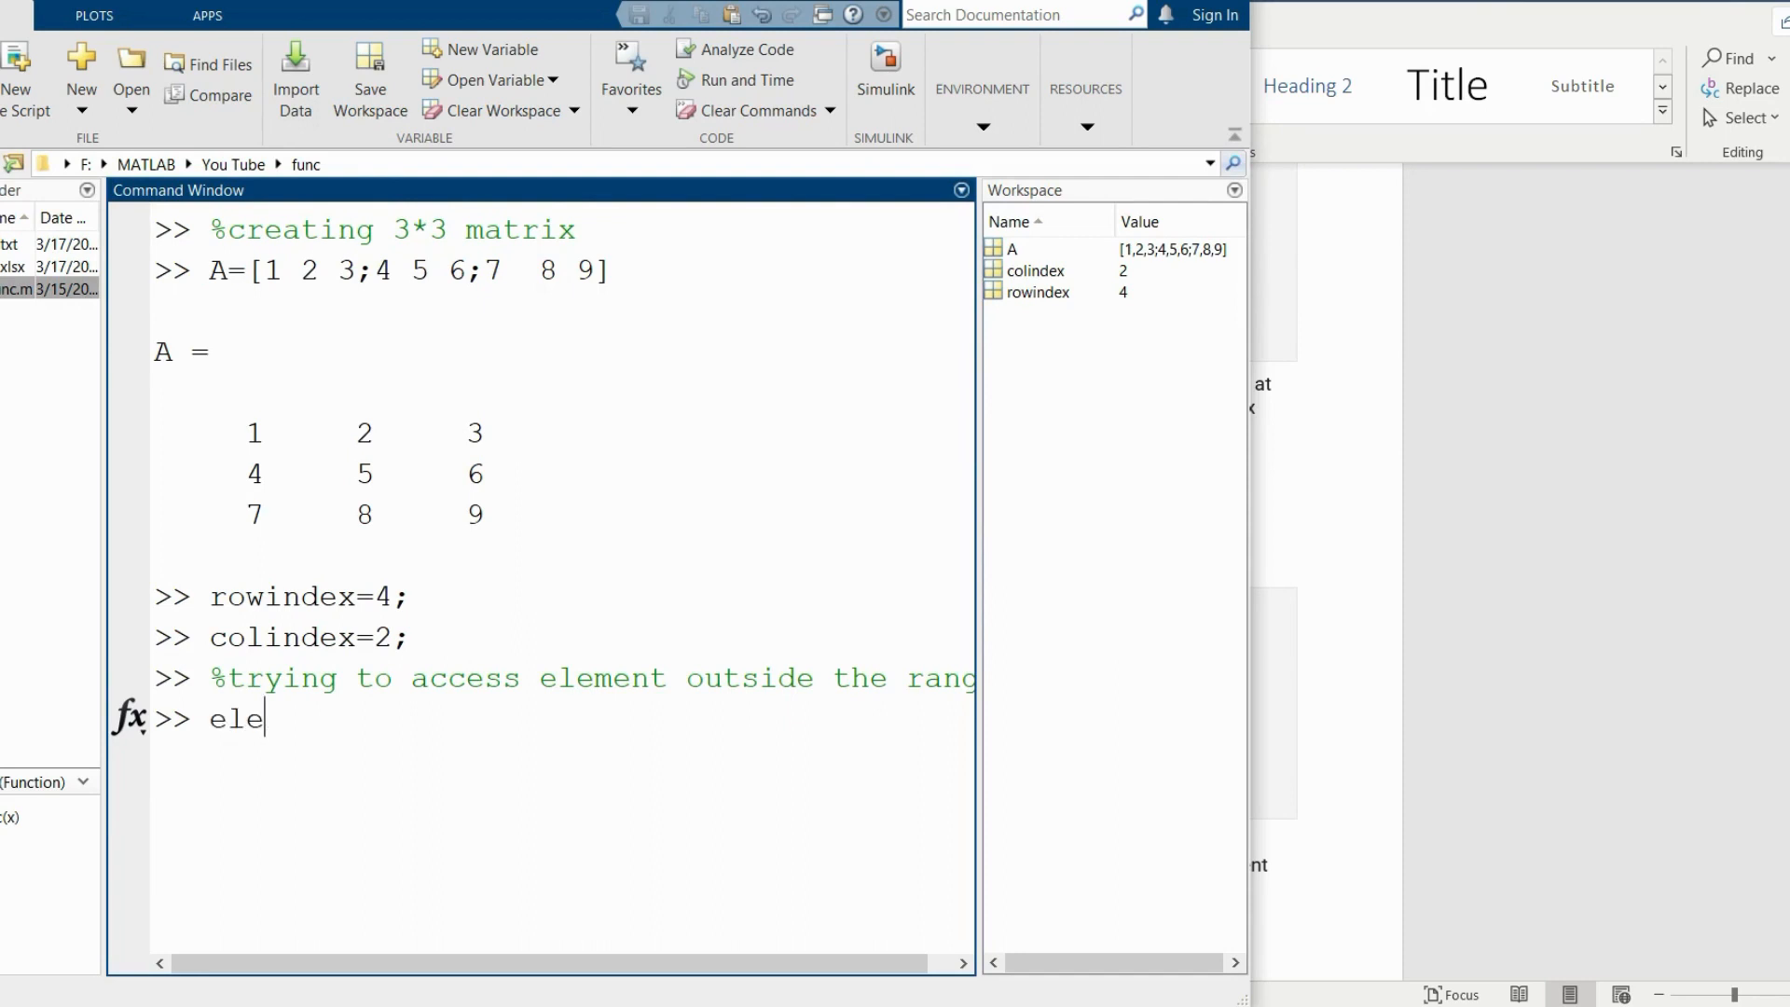
{"action": "type", "text": "ment="}
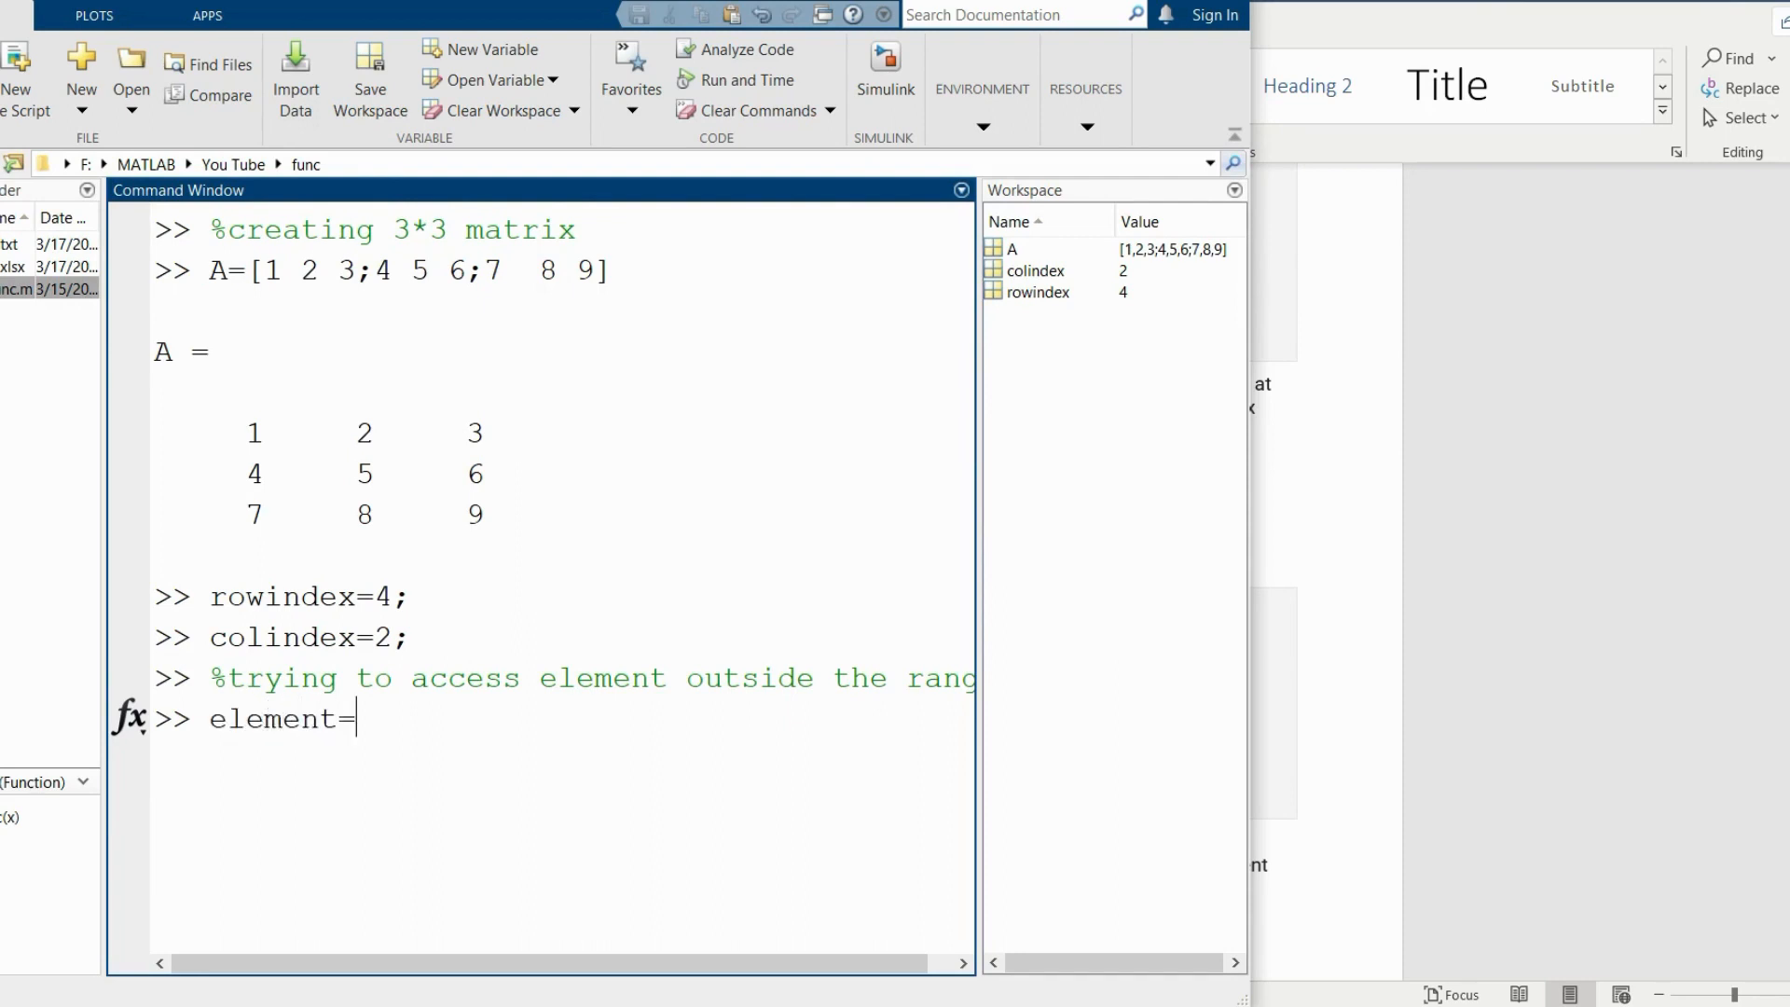
{"action": "type", "text": "A("}
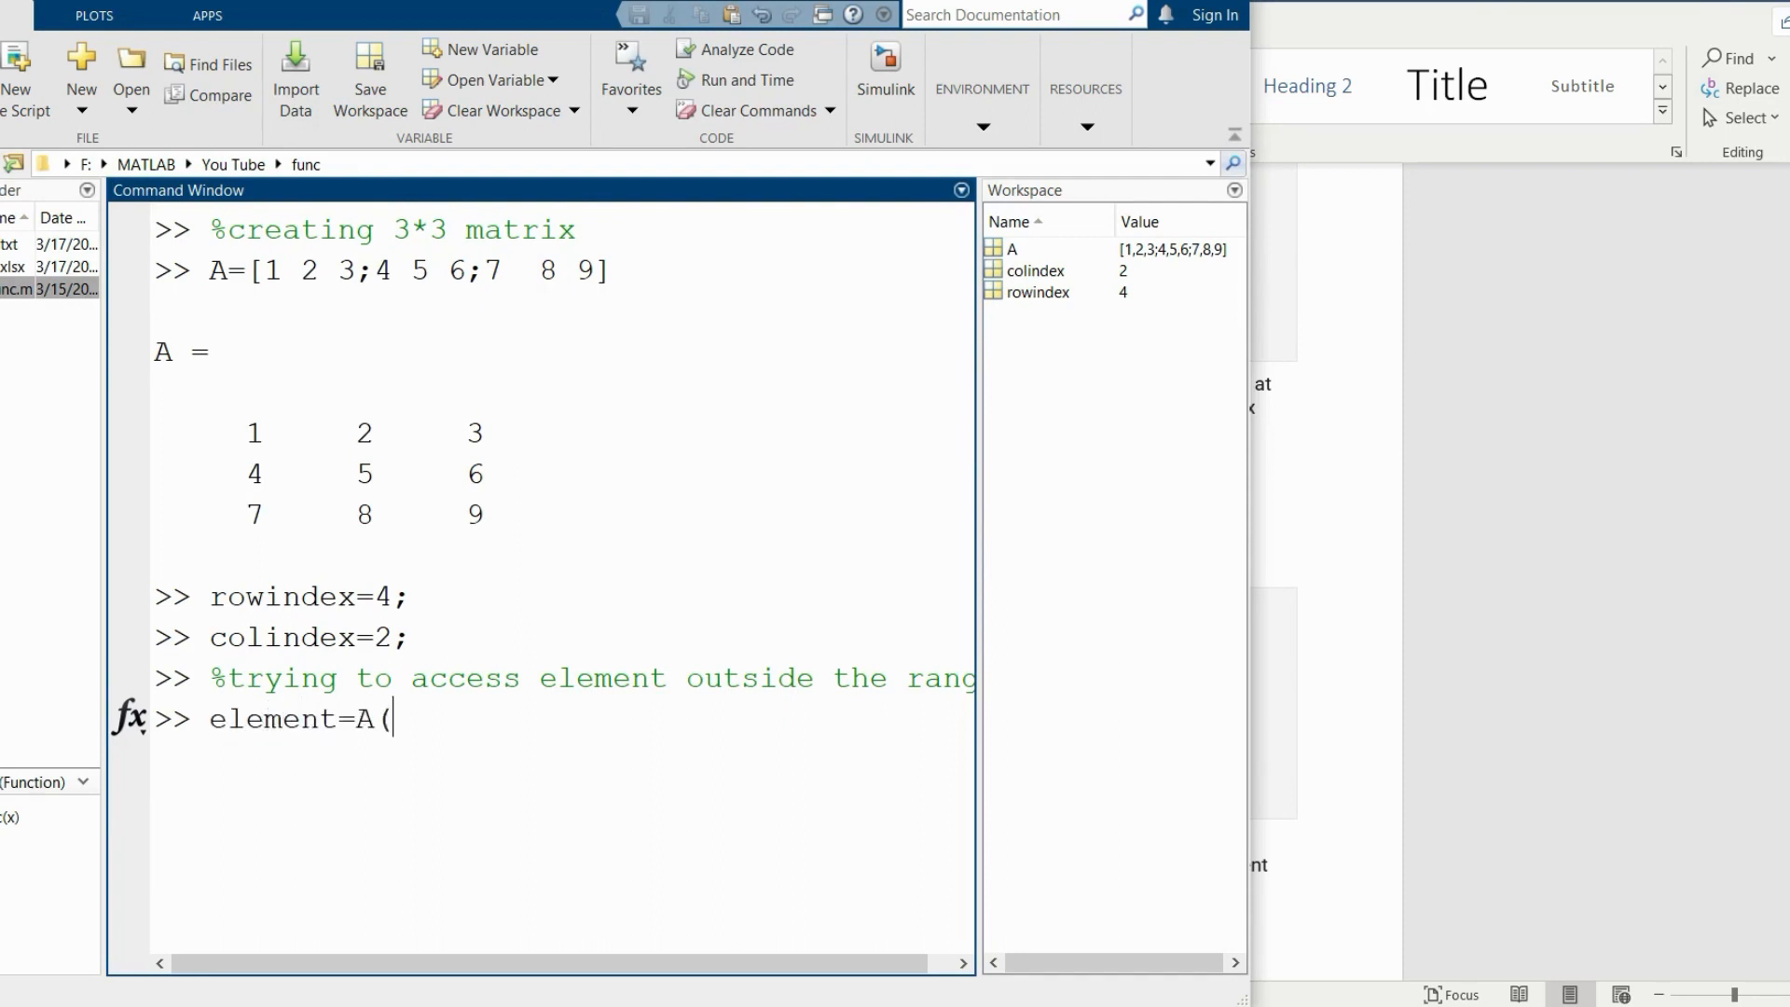
{"action": "type", "text": "row"}
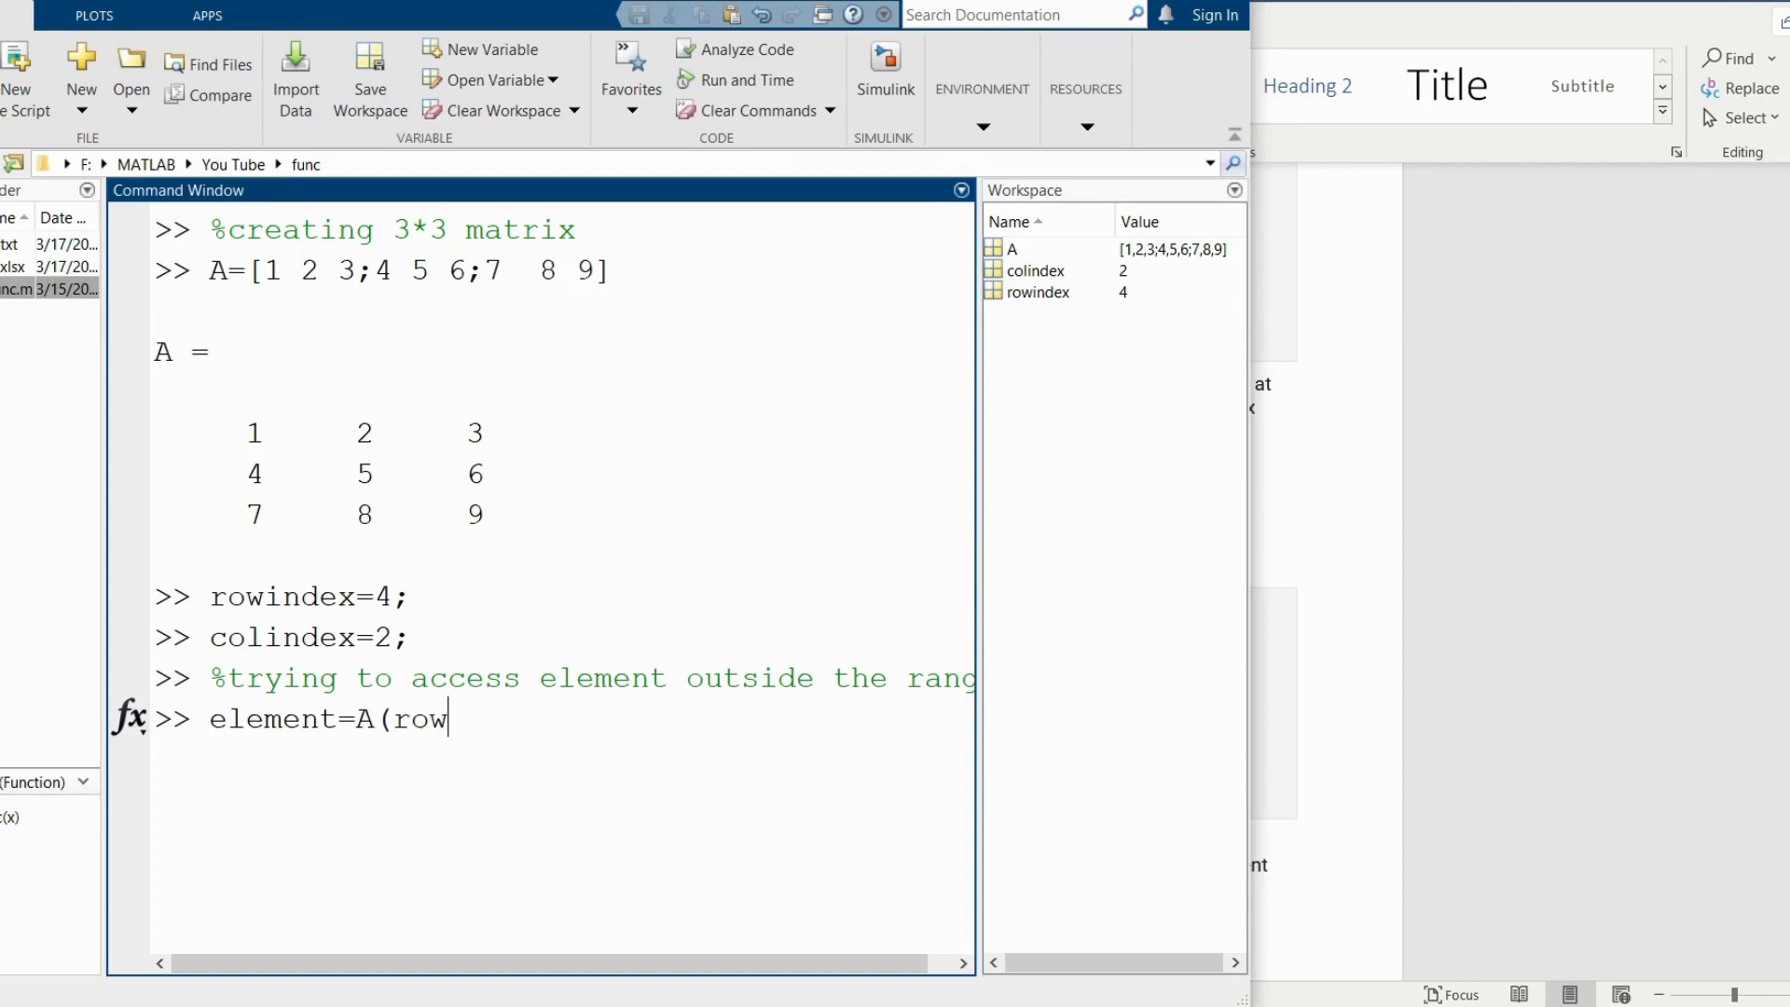
{"action": "type", "text": "ine"}
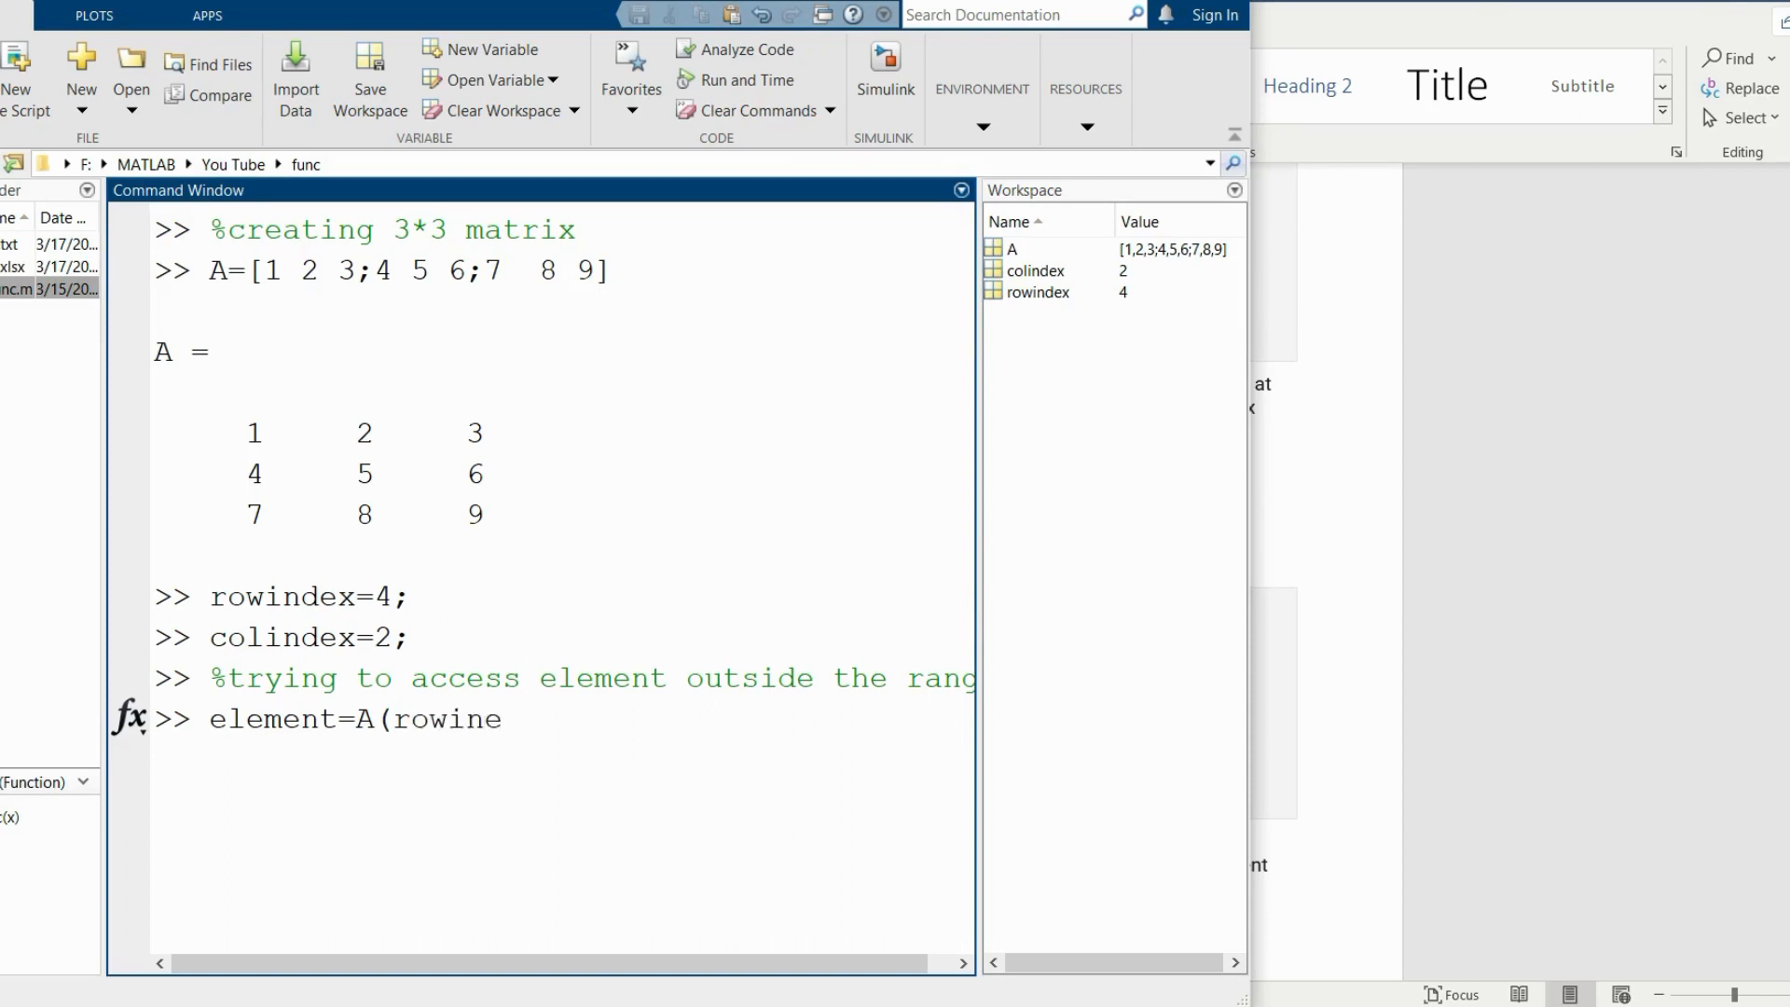
{"action": "type", "text": "dex"}
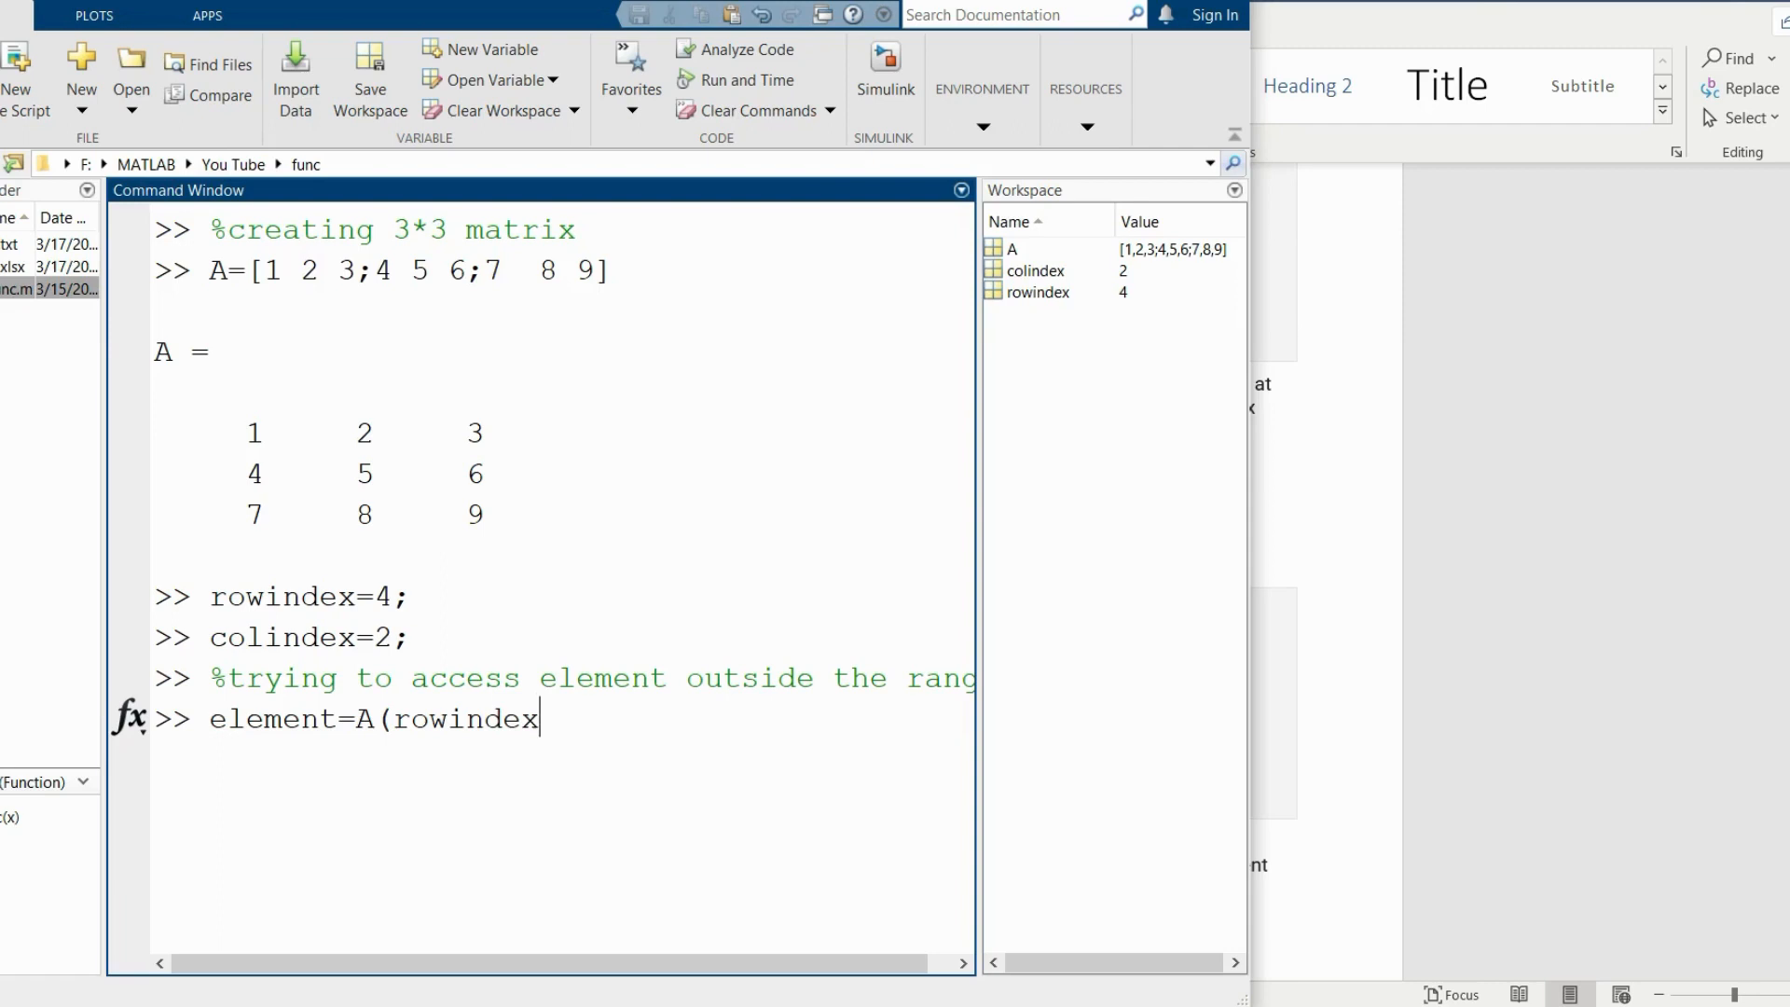
{"action": "type", "text": ",coli"}
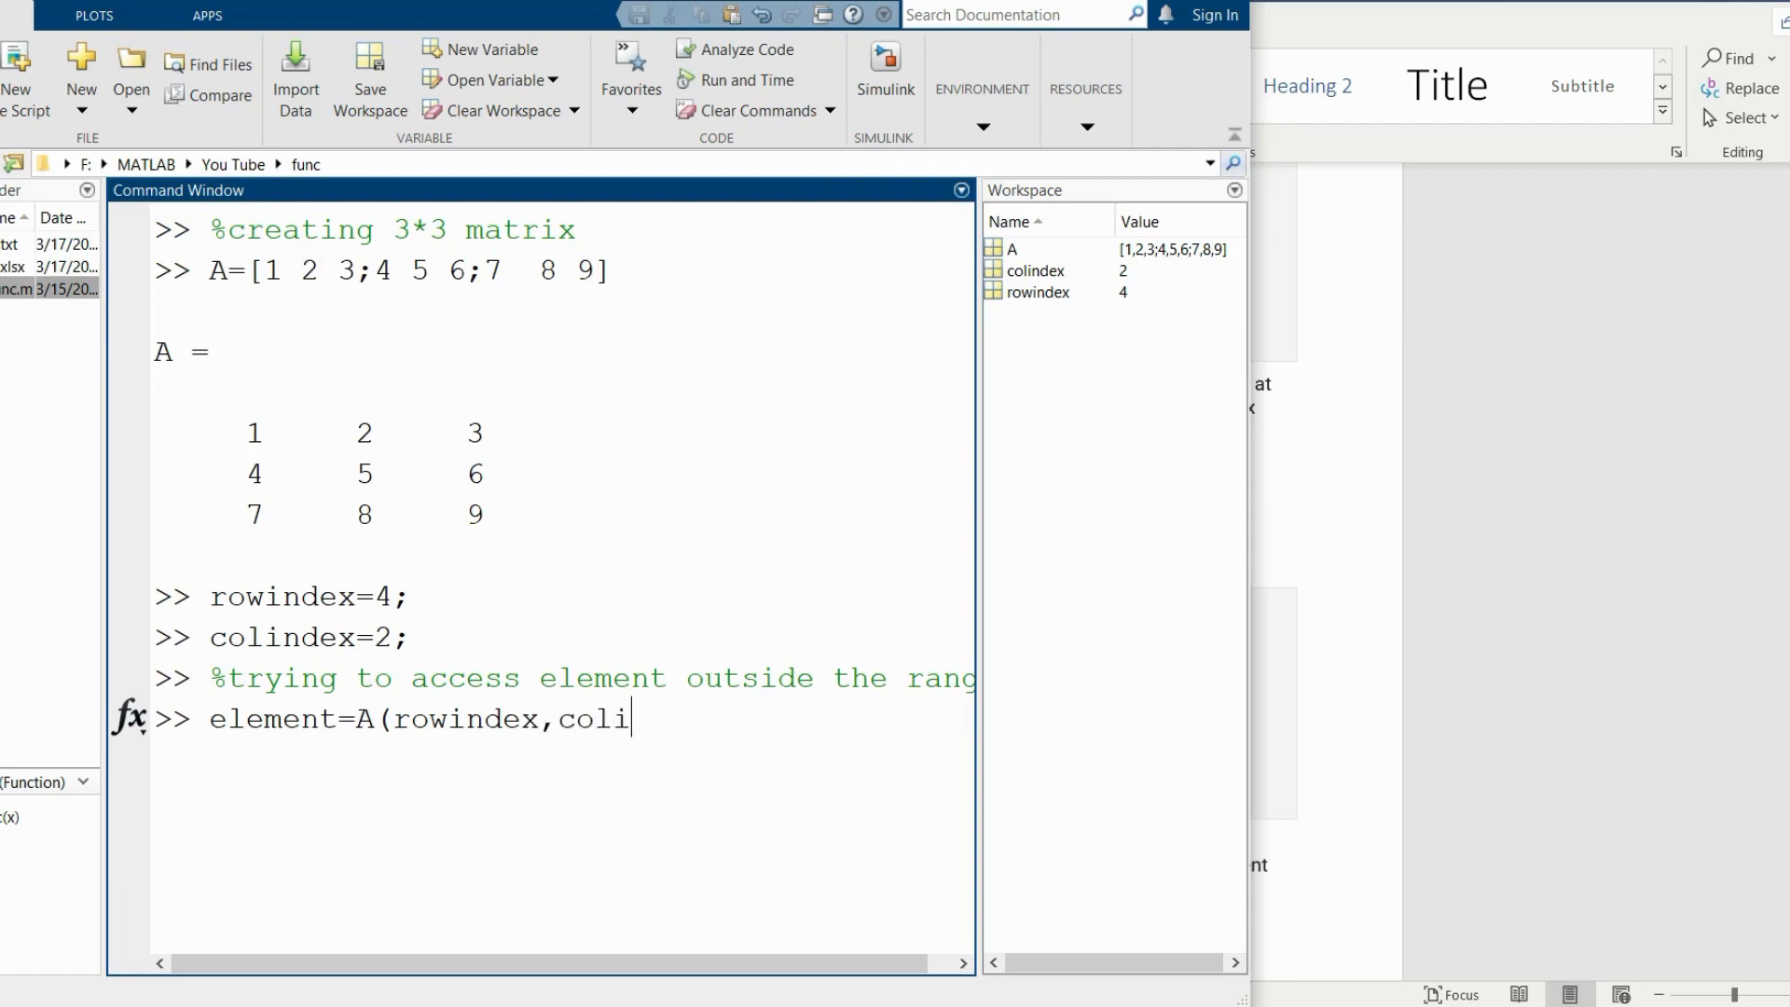
{"action": "type", "text": "ndex)"}
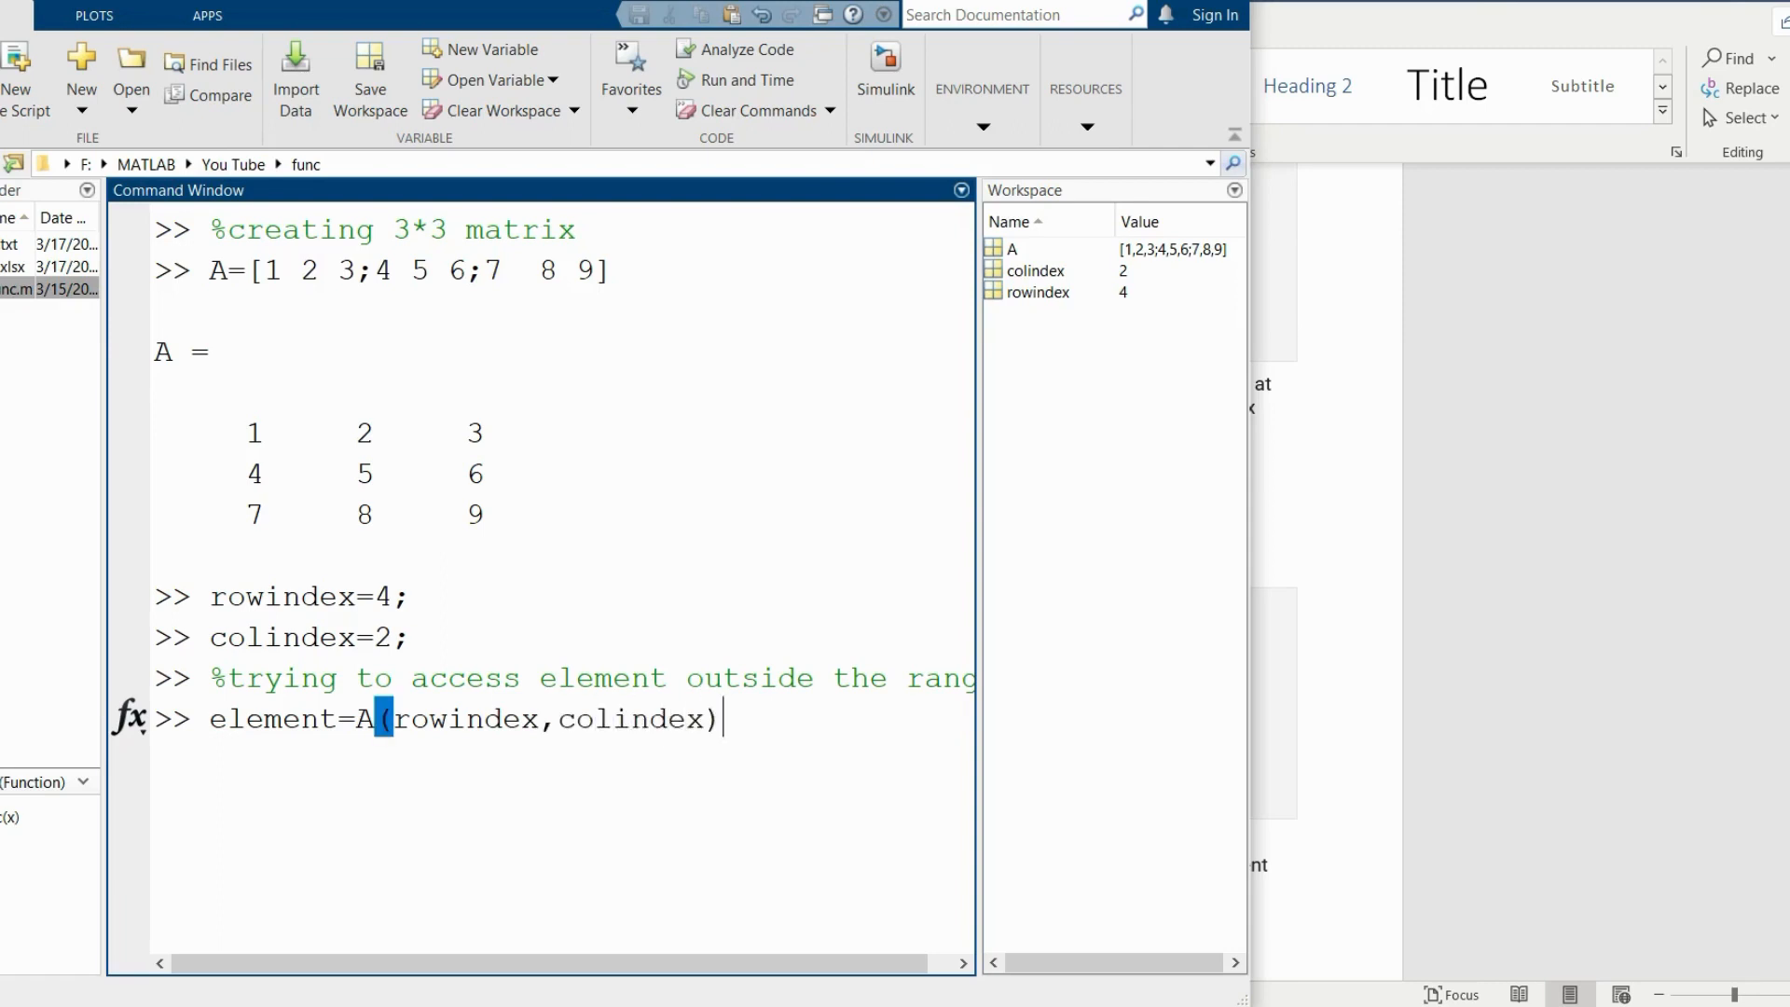
Run the element access and get the 'index exceeds array bounds, must not exceed 3' error.
{"action": "key", "text": "Return"}
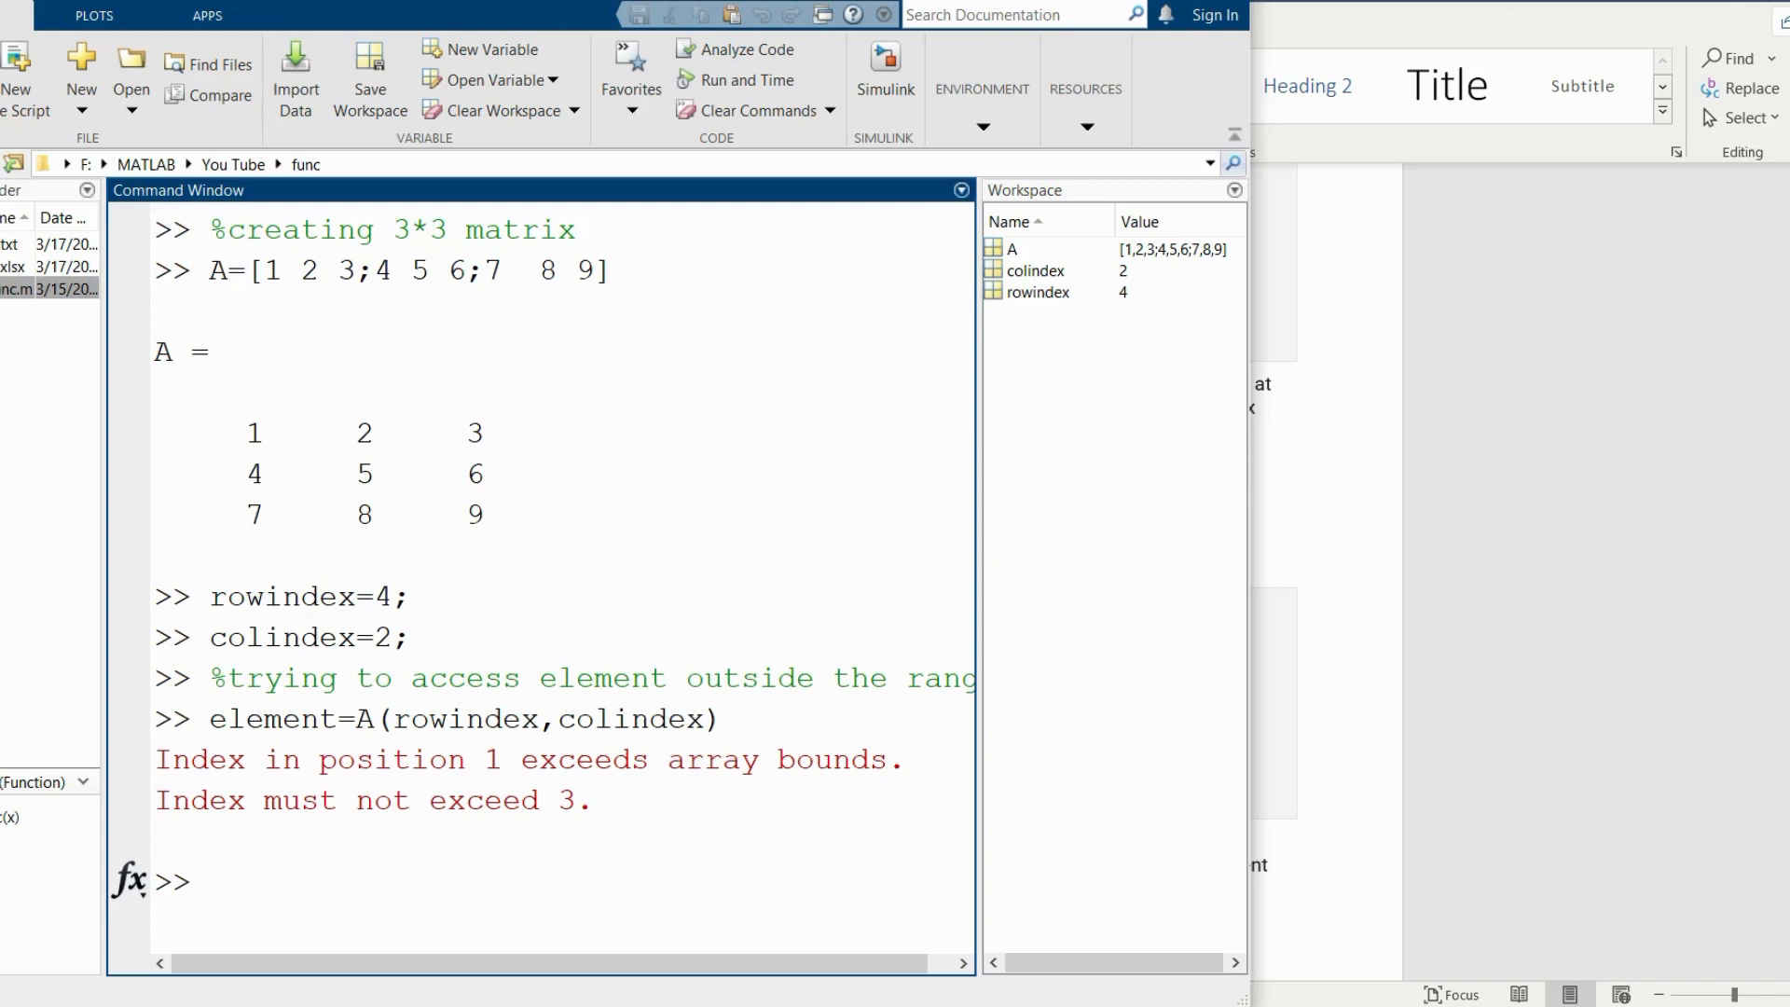
Enter the comment '%checking array dimension and indices'.
{"action": "type", "text": "%chec"}
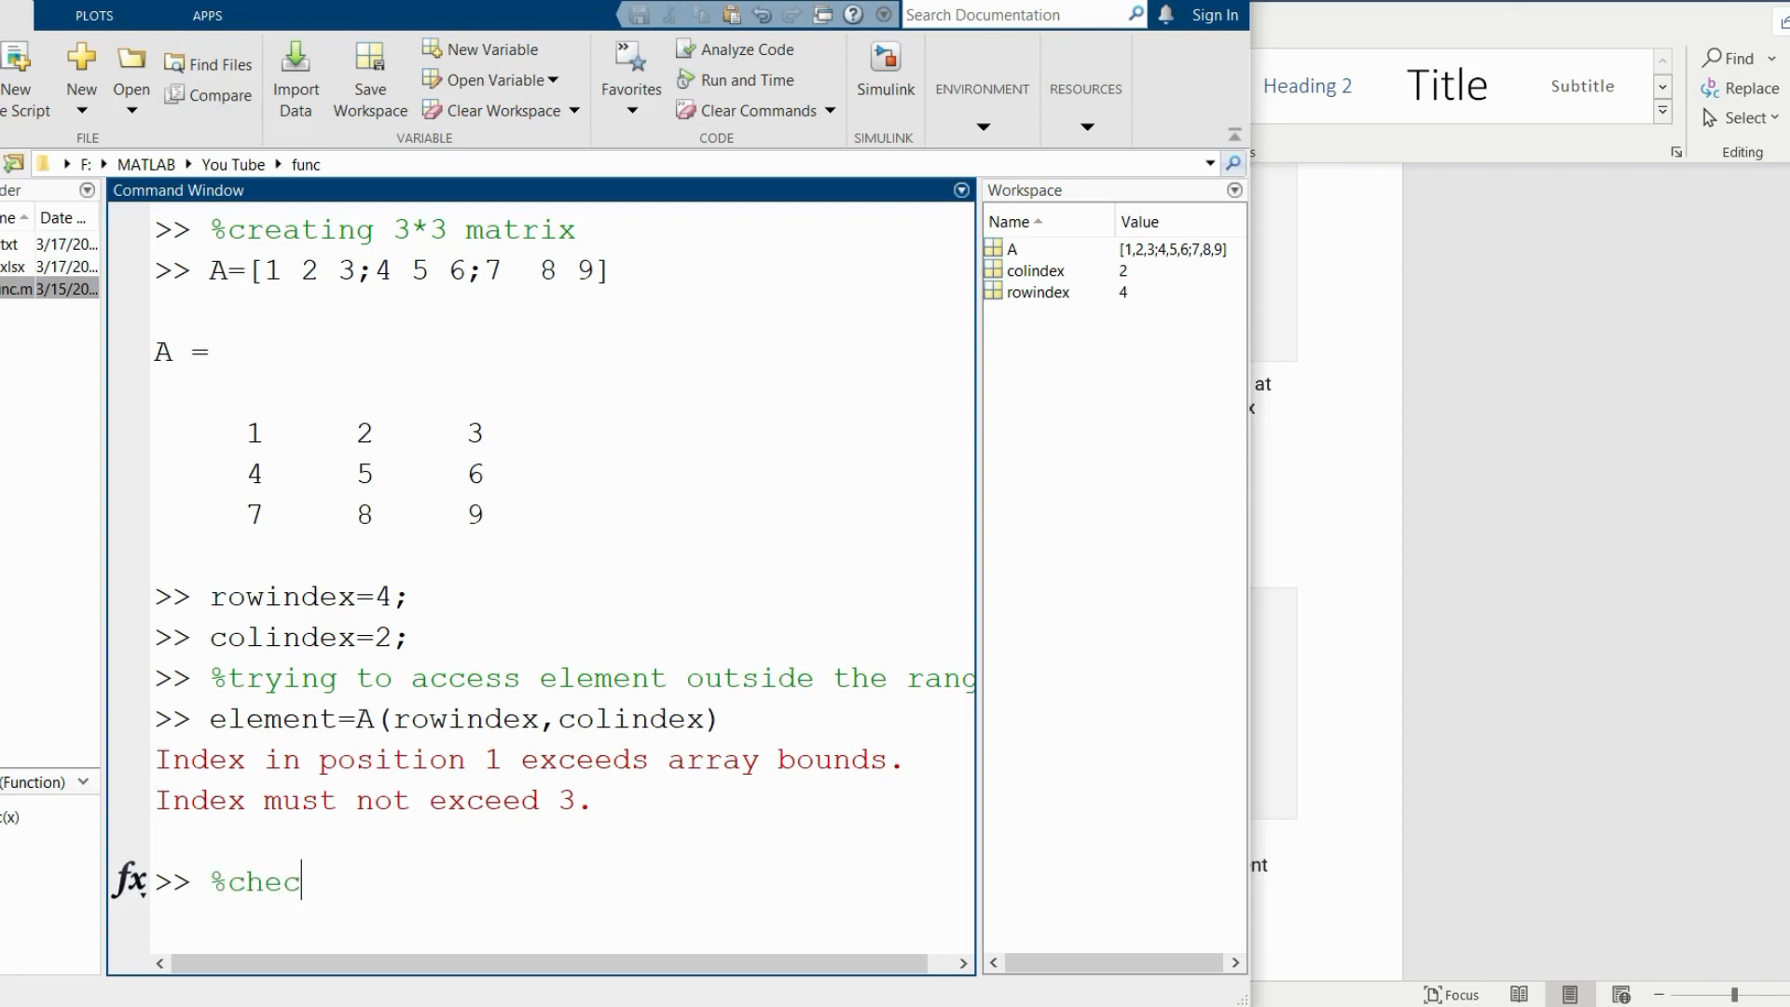
{"action": "type", "text": "king arr"}
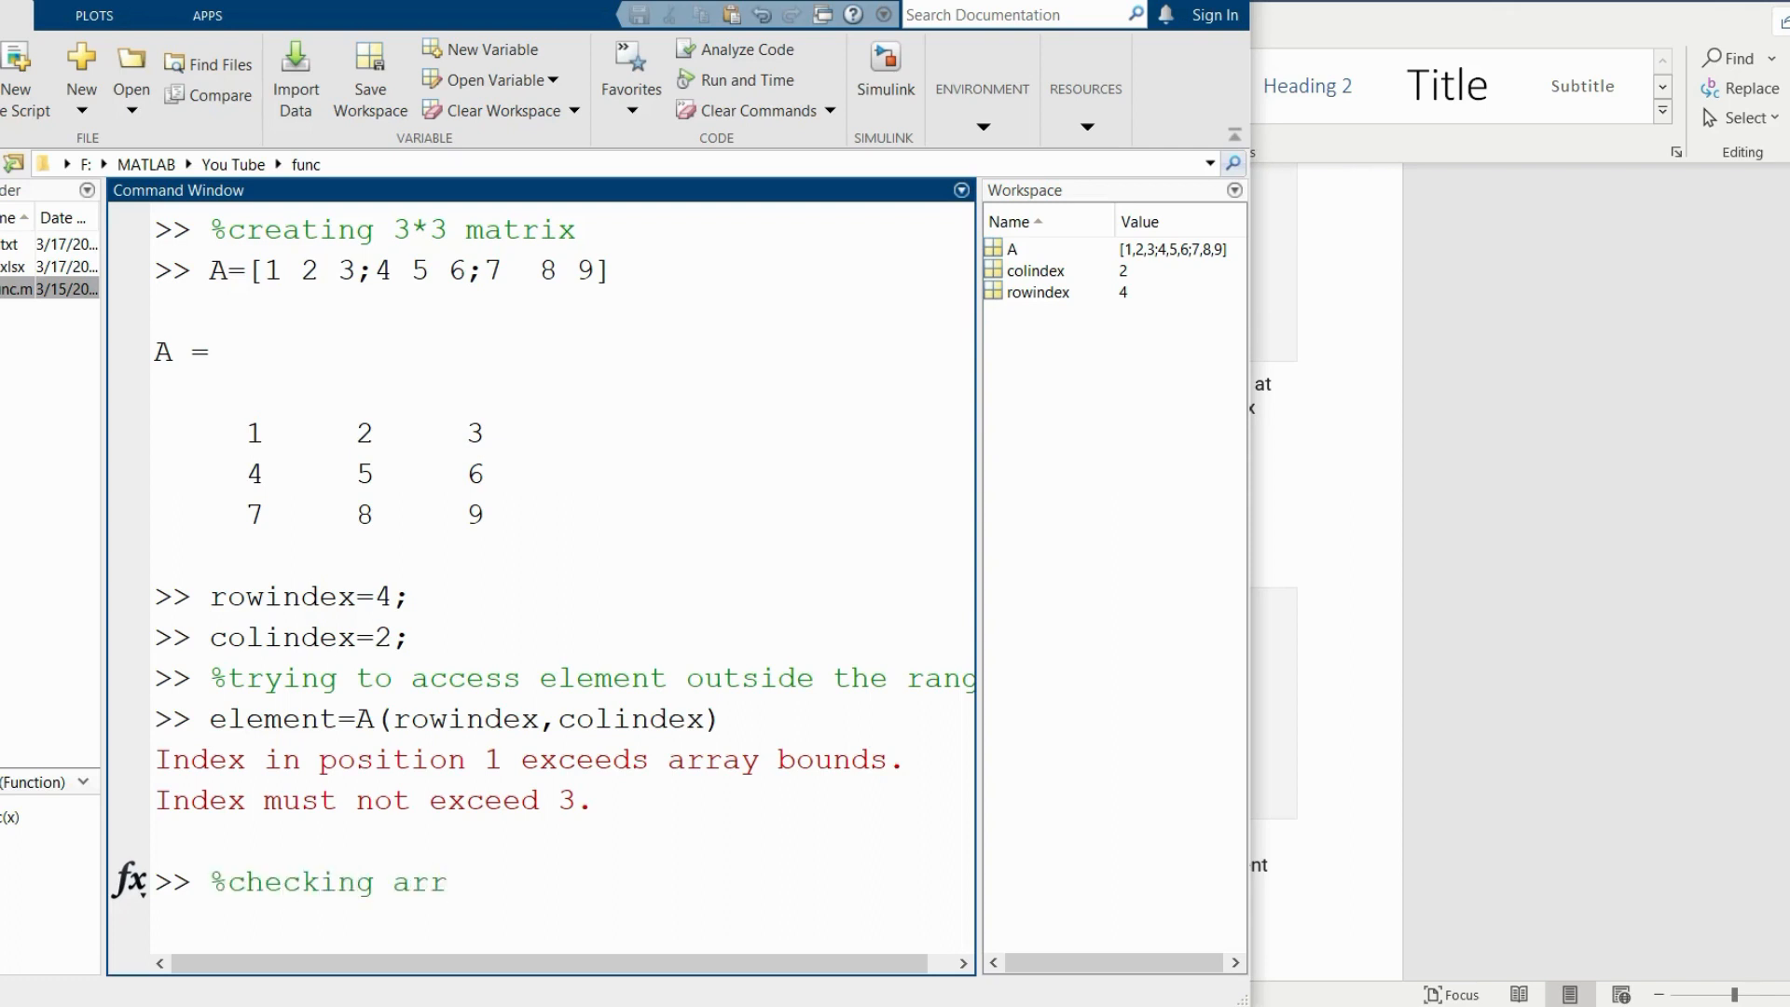
{"action": "type", "text": "ay dim"}
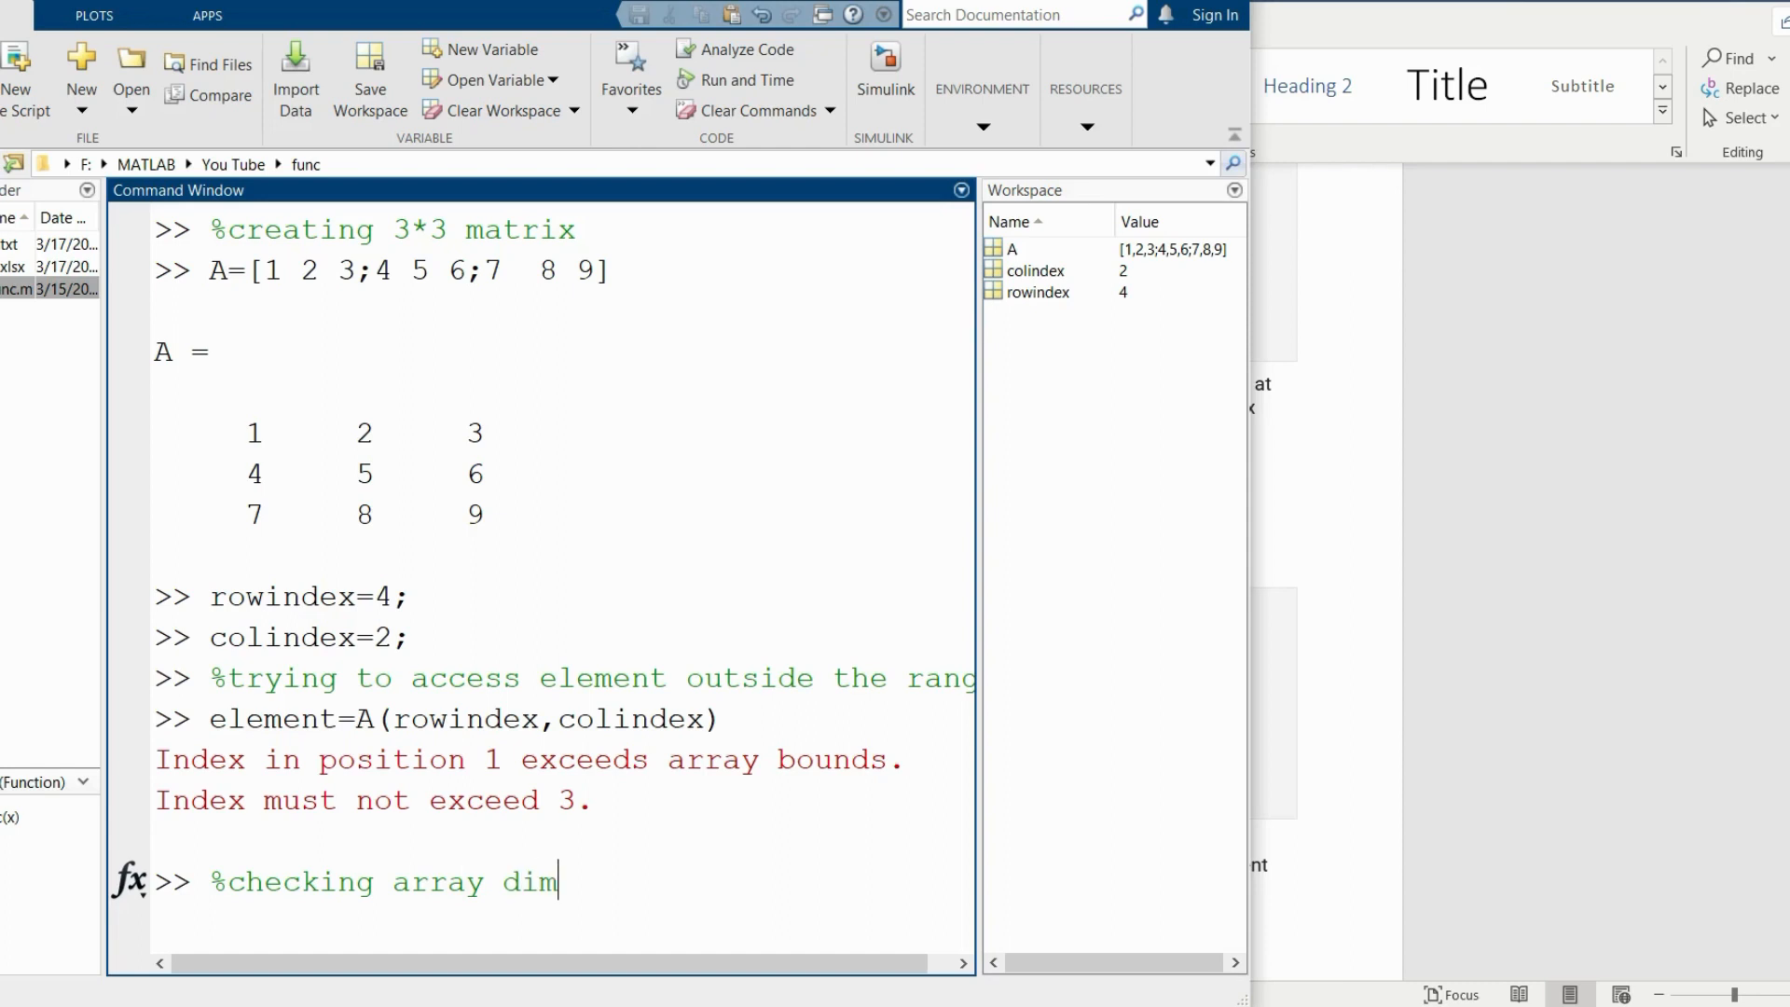
{"action": "type", "text": "ension"}
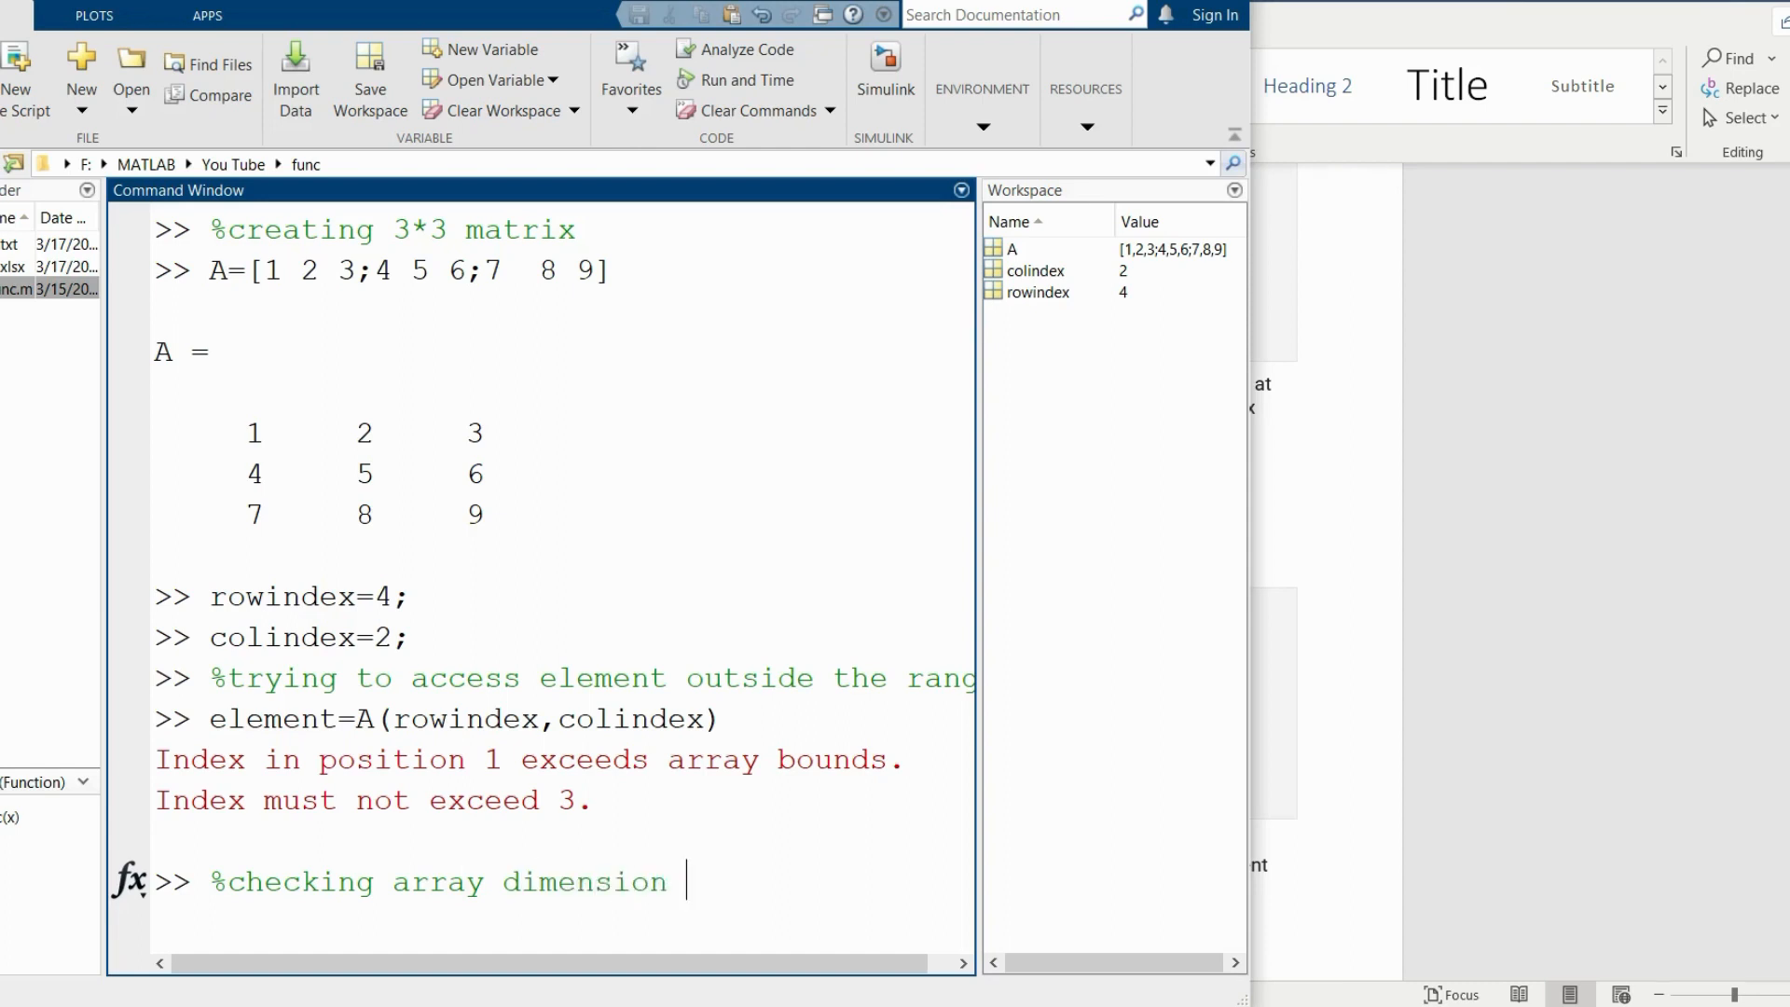
{"action": "type", "text": "and indice"}
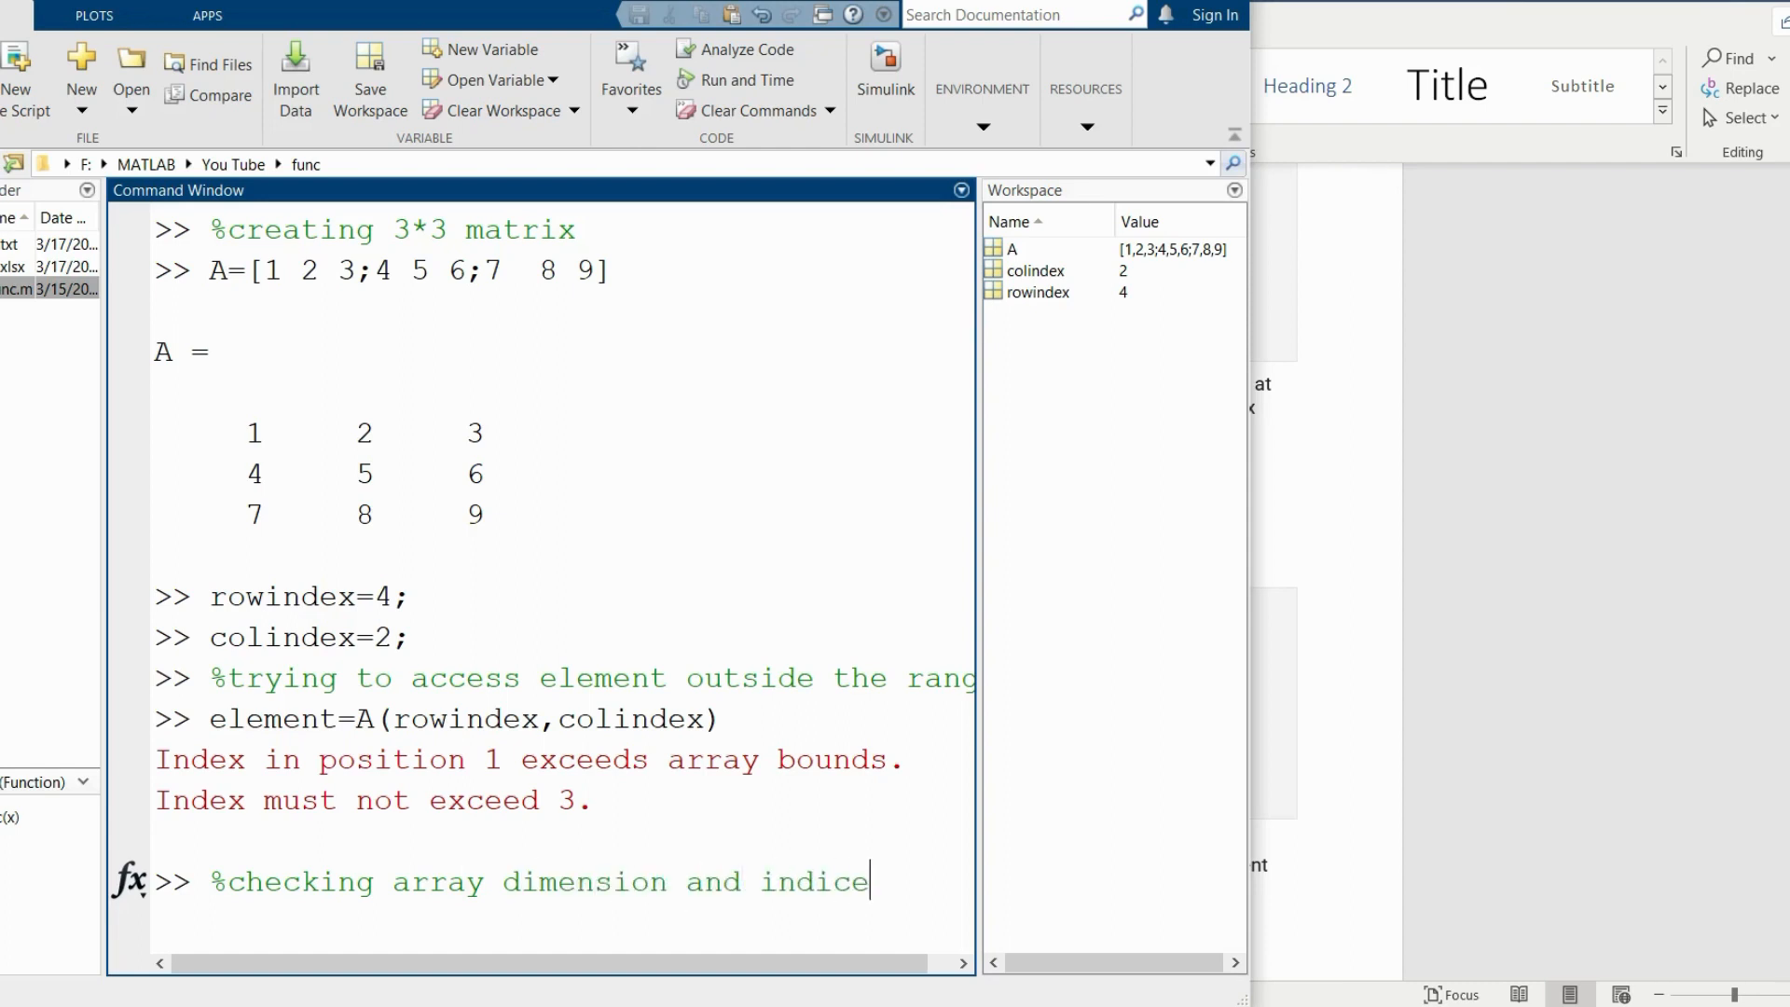
Run rowindexx=size(A,1), returning 3 rows.
{"action": "type", "text": "ro"}
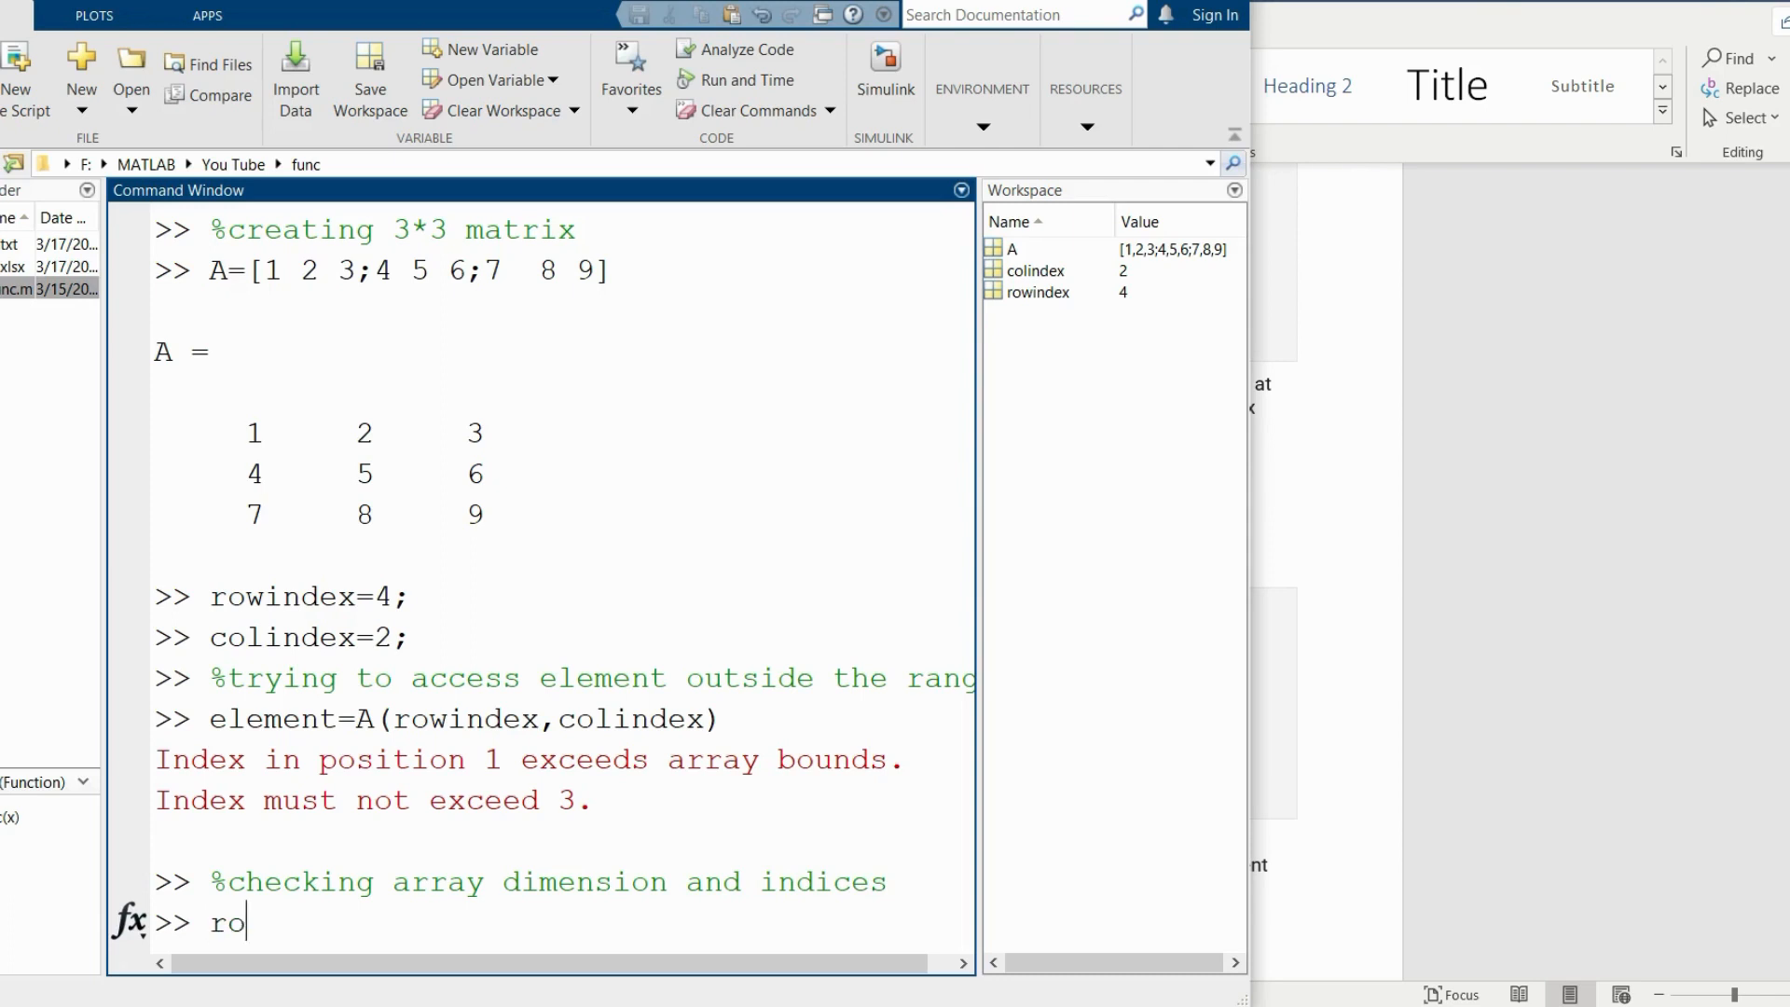
{"action": "type", "text": "win"}
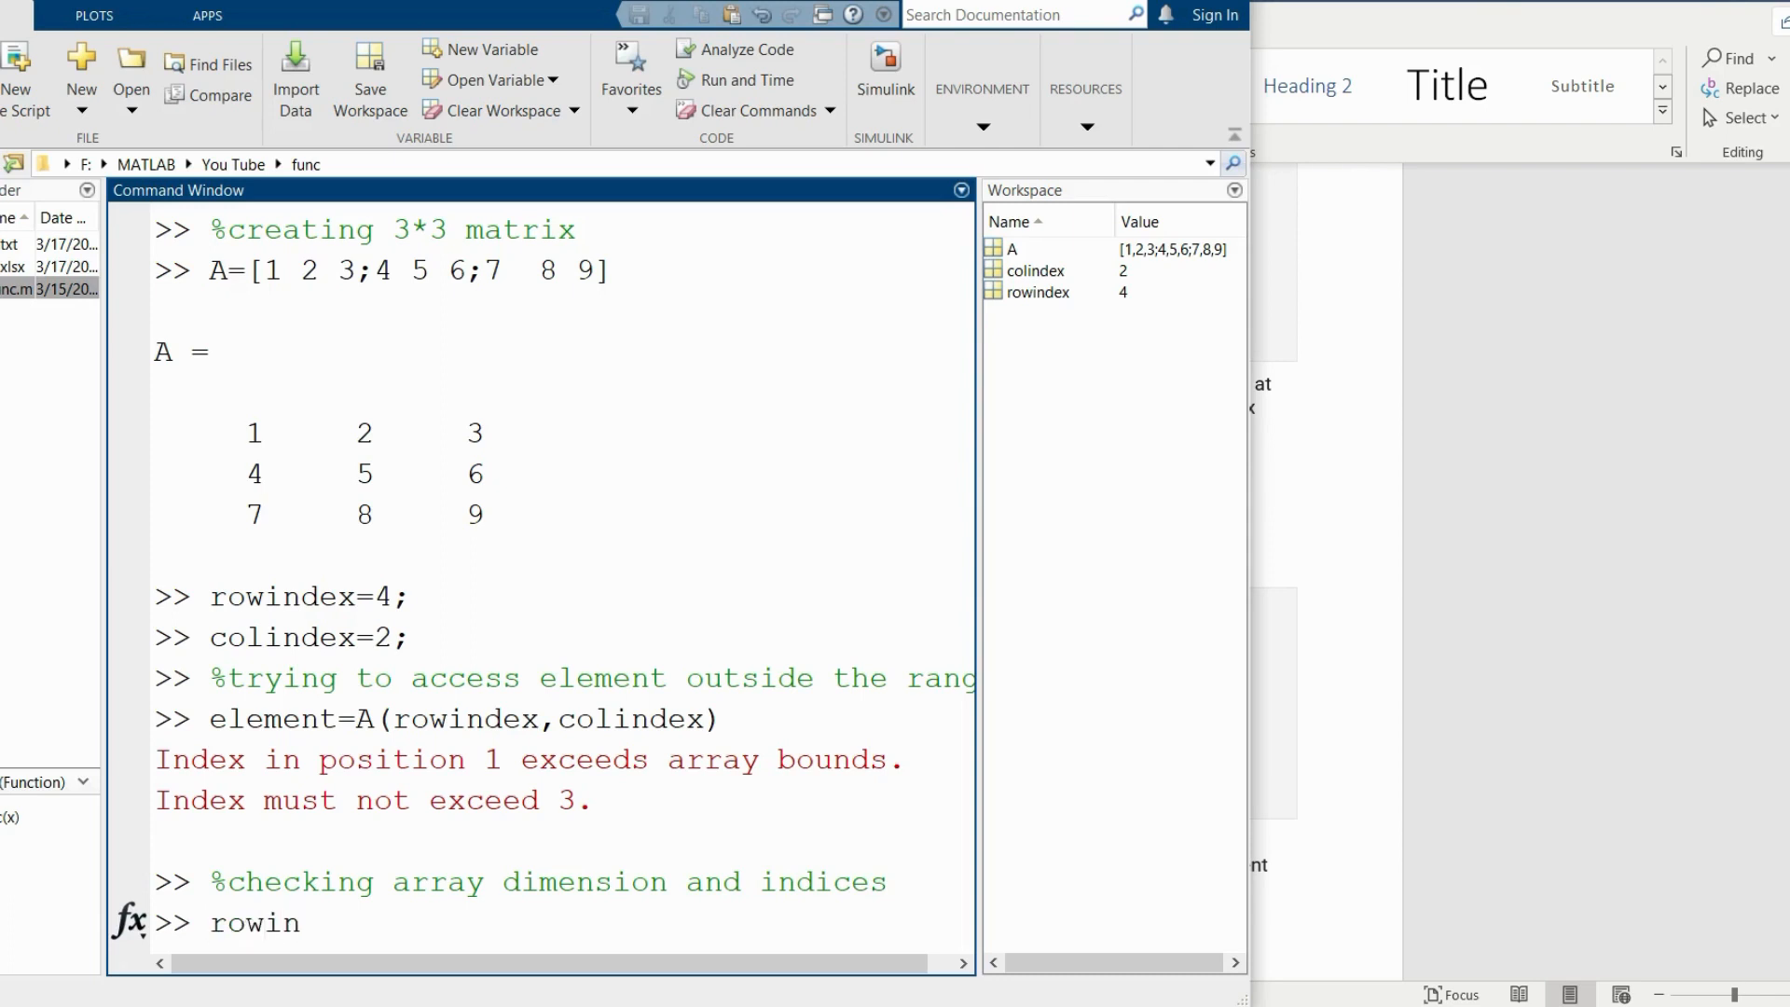
{"action": "type", "text": "dexx="}
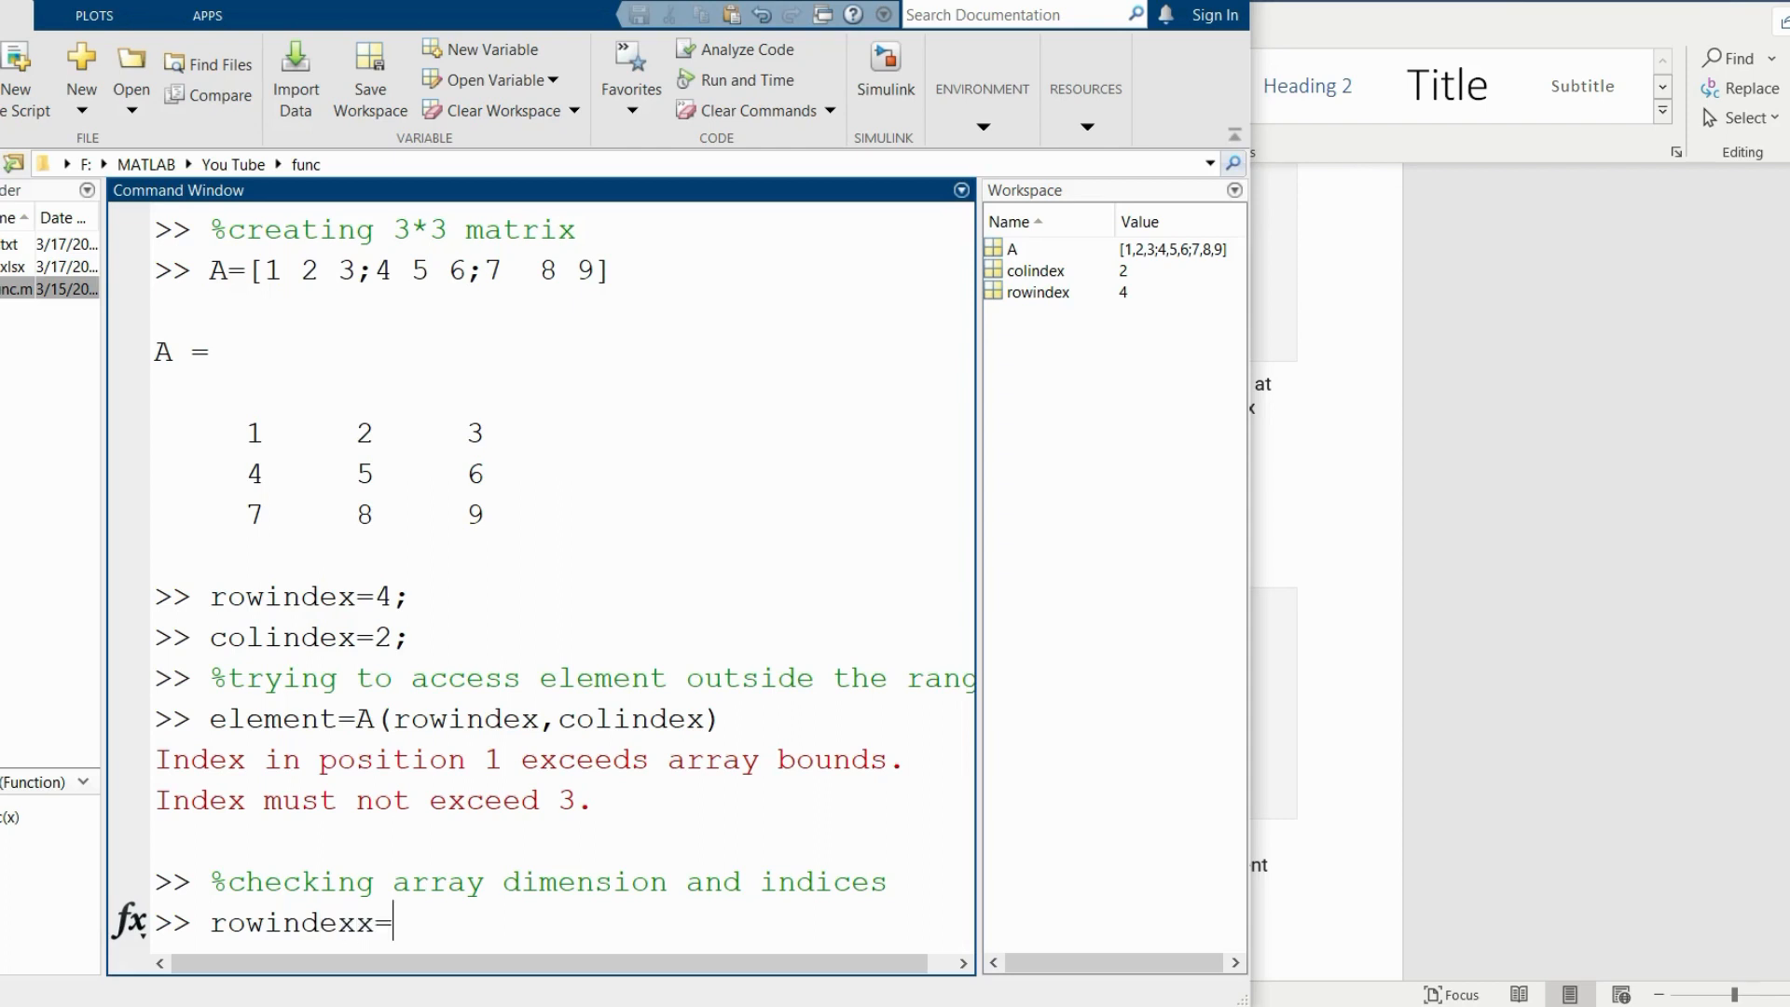
{"action": "type", "text": "size"}
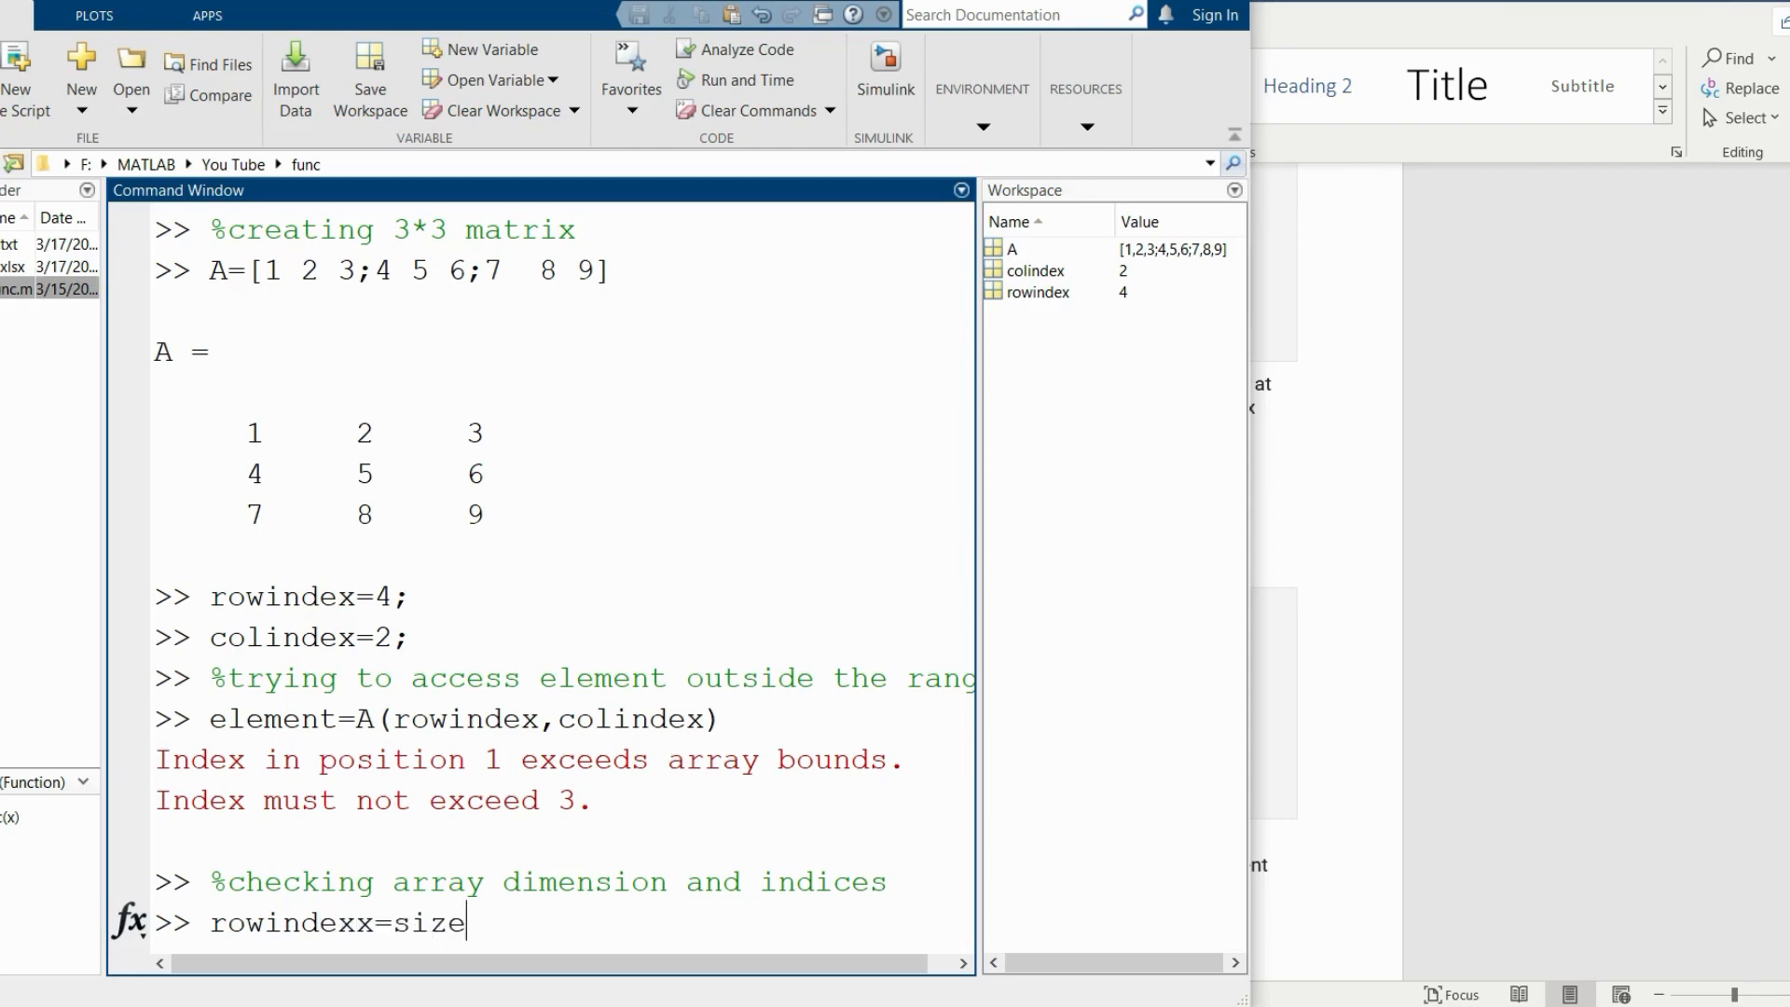
{"action": "type", "text": "(A,"}
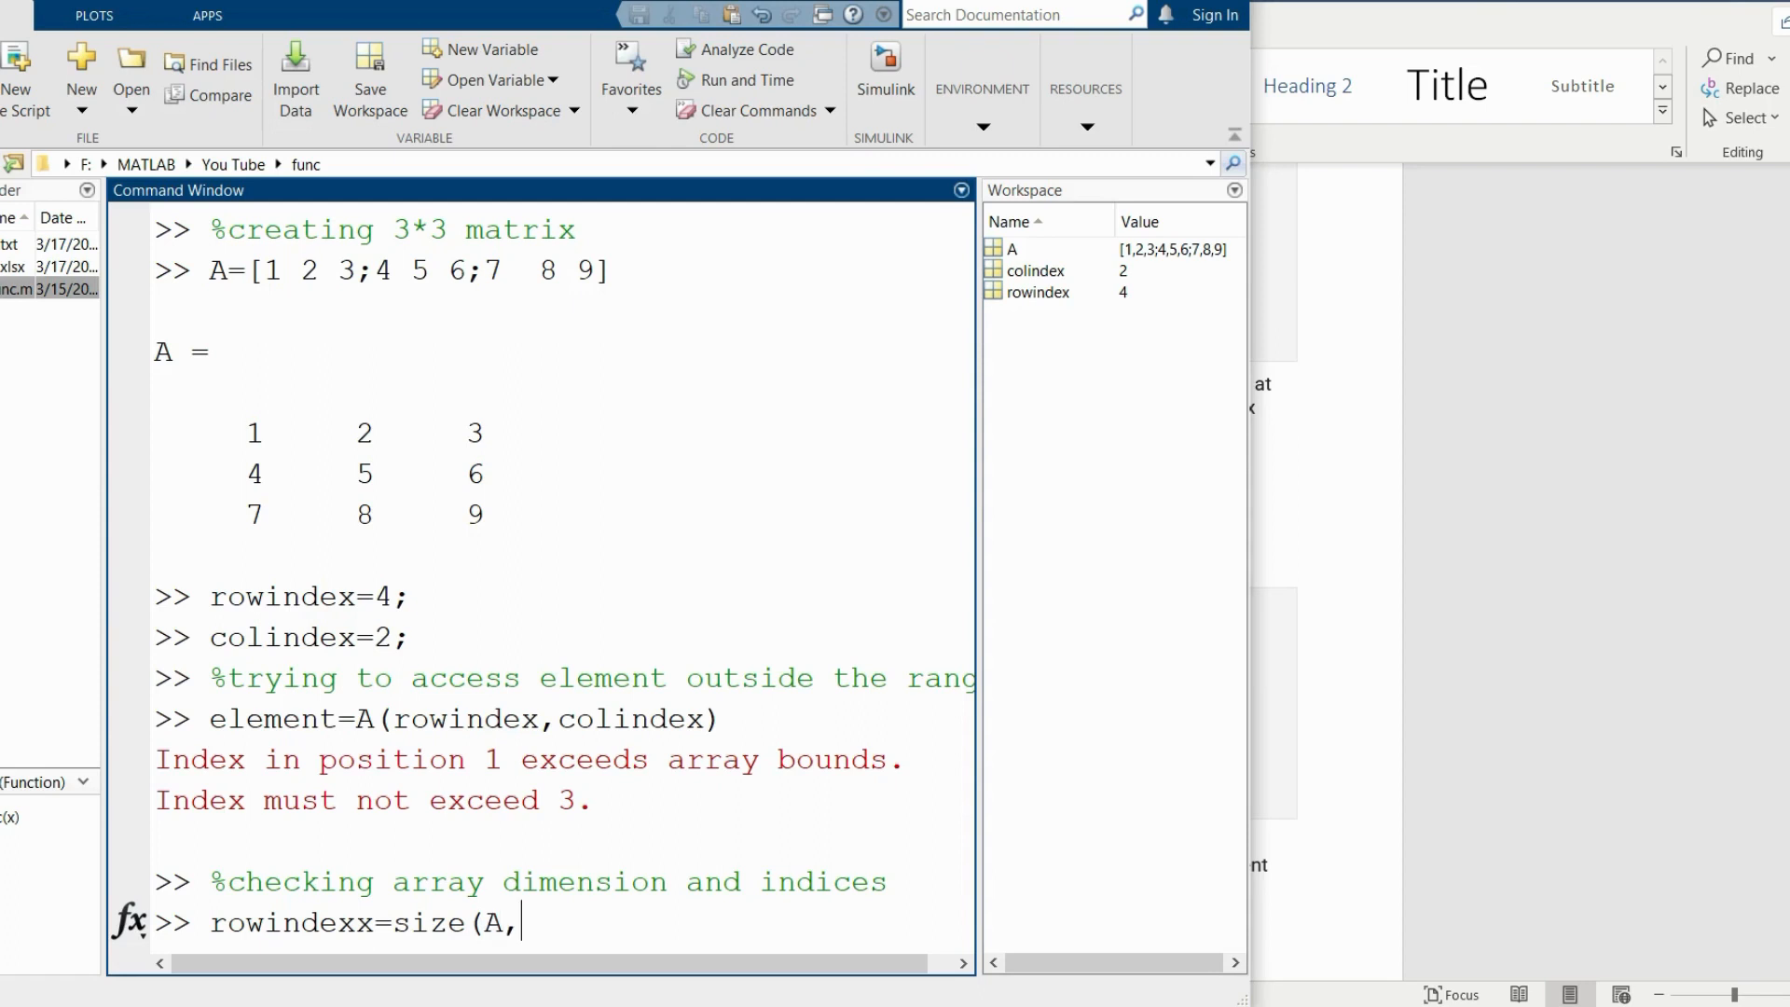
{"action": "key", "text": "Return"}
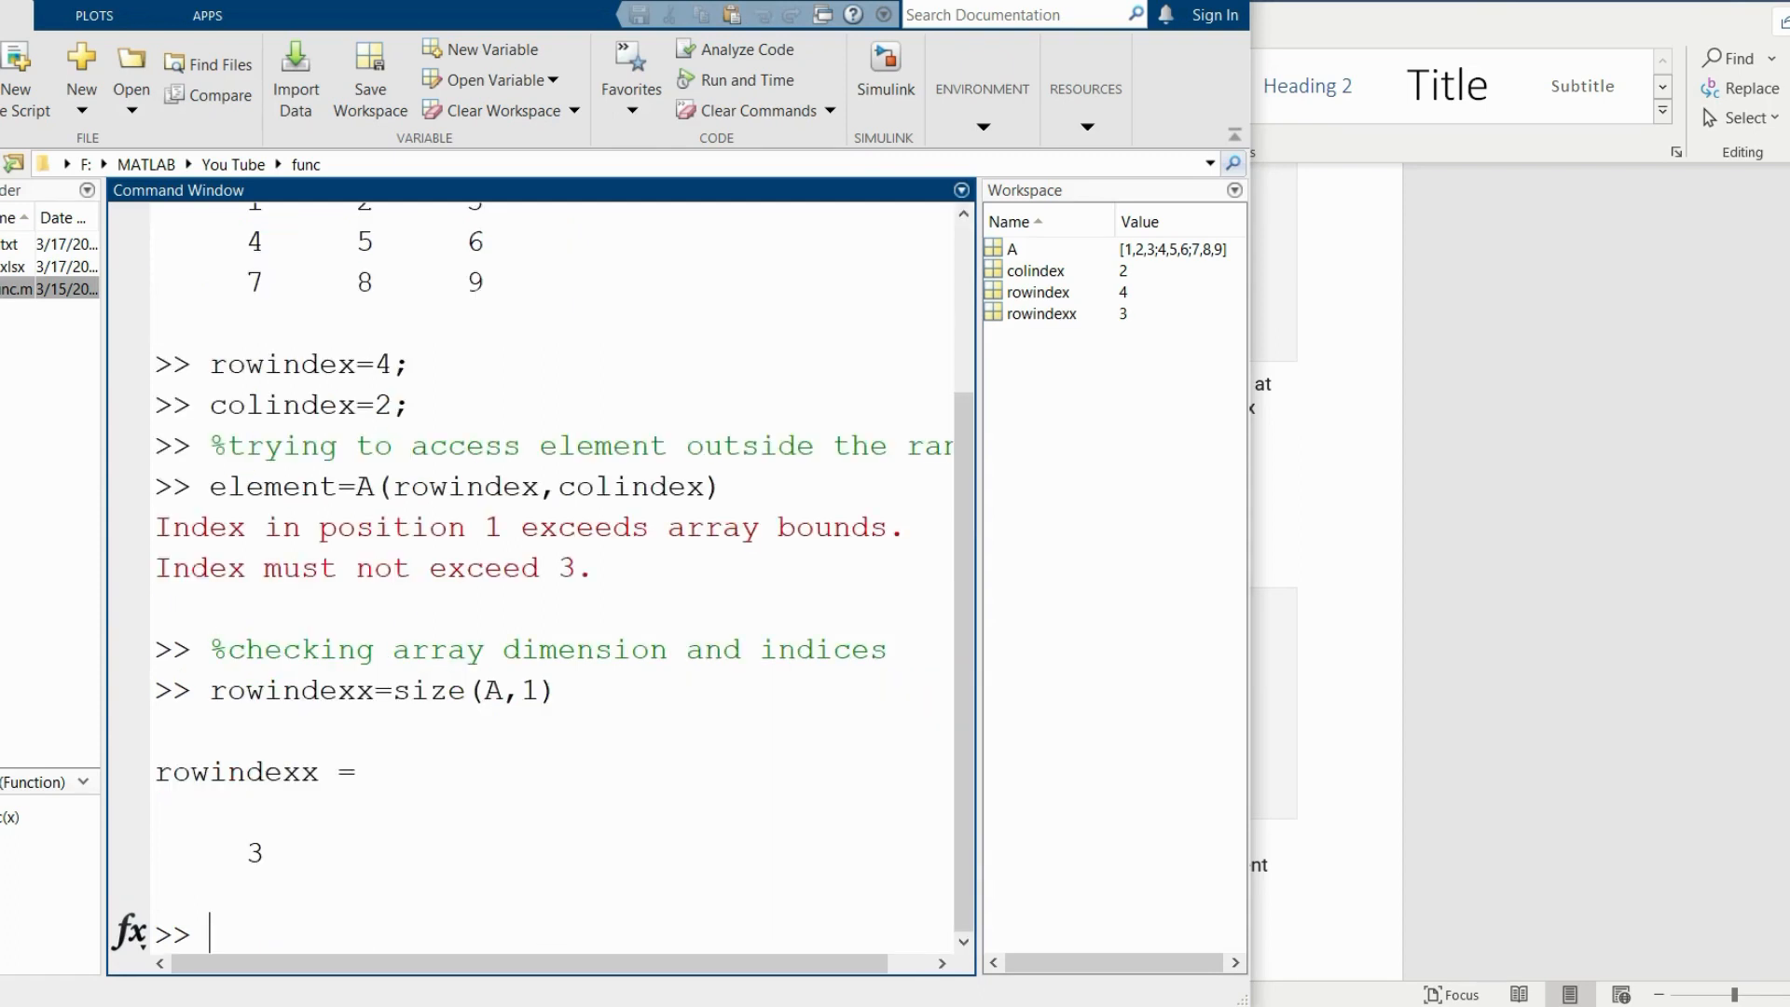
Run colindexx=size(A,2), returning 3 columns.
{"action": "double_click", "coordinate": [255, 852]}
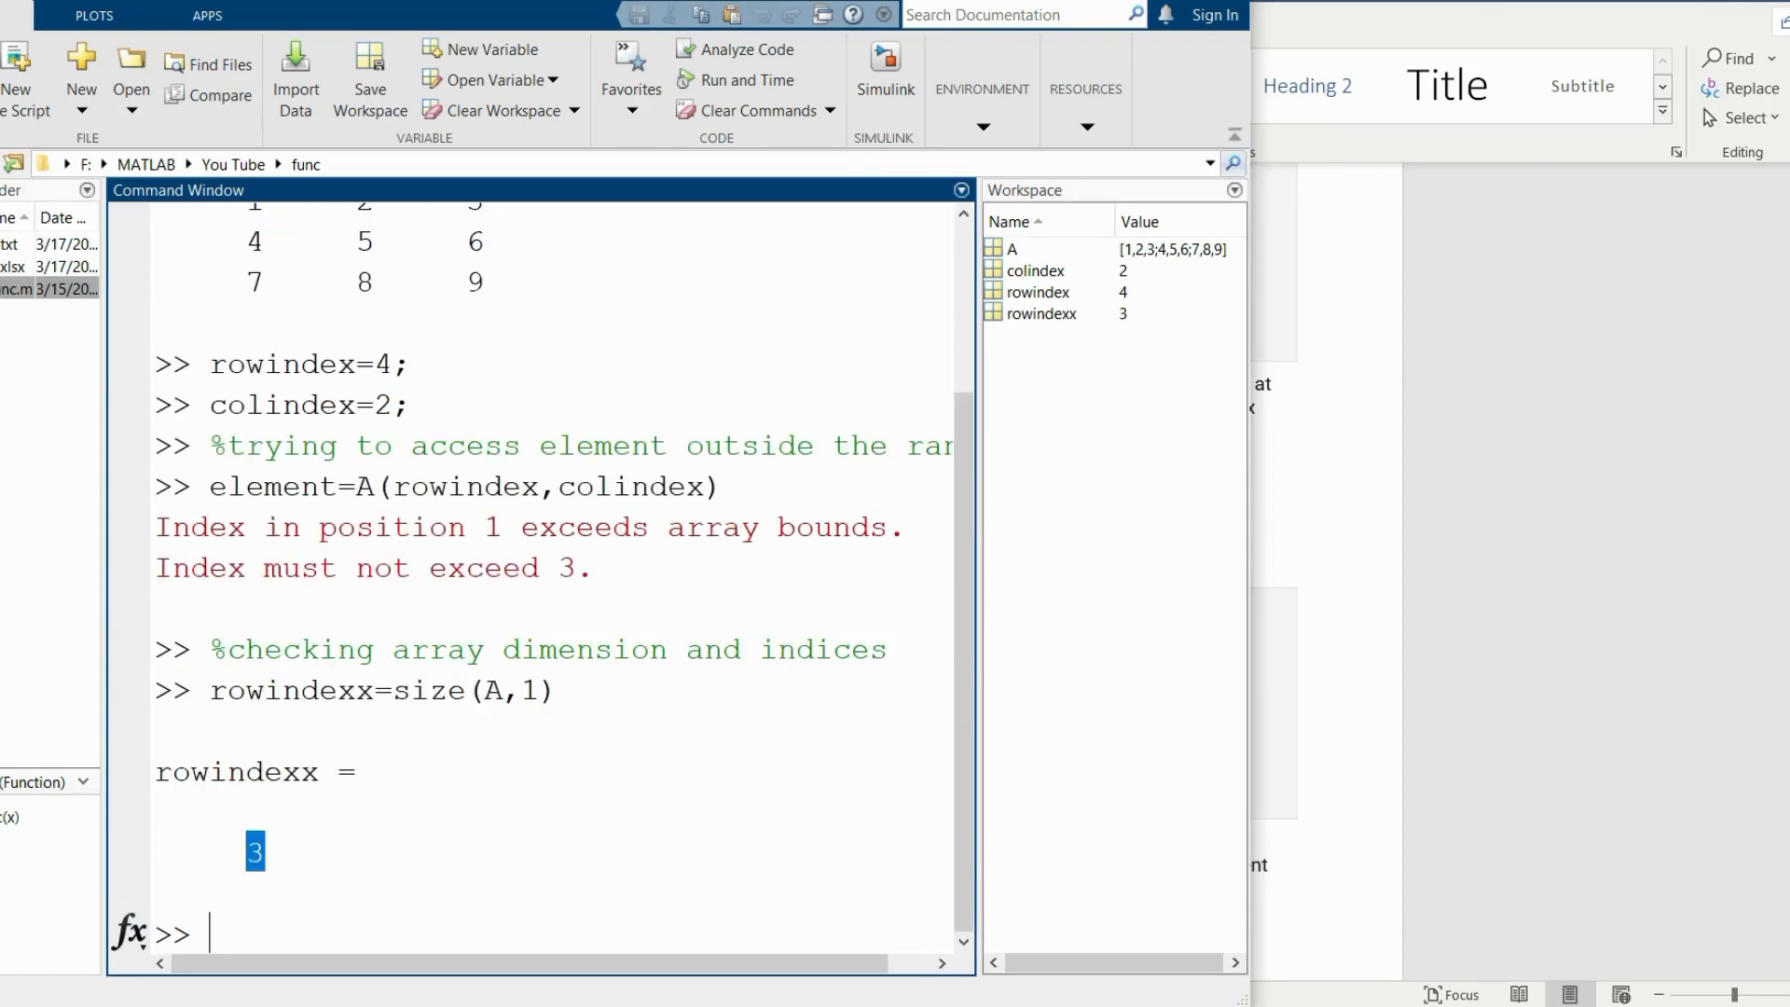
{"action": "type", "text": "c"}
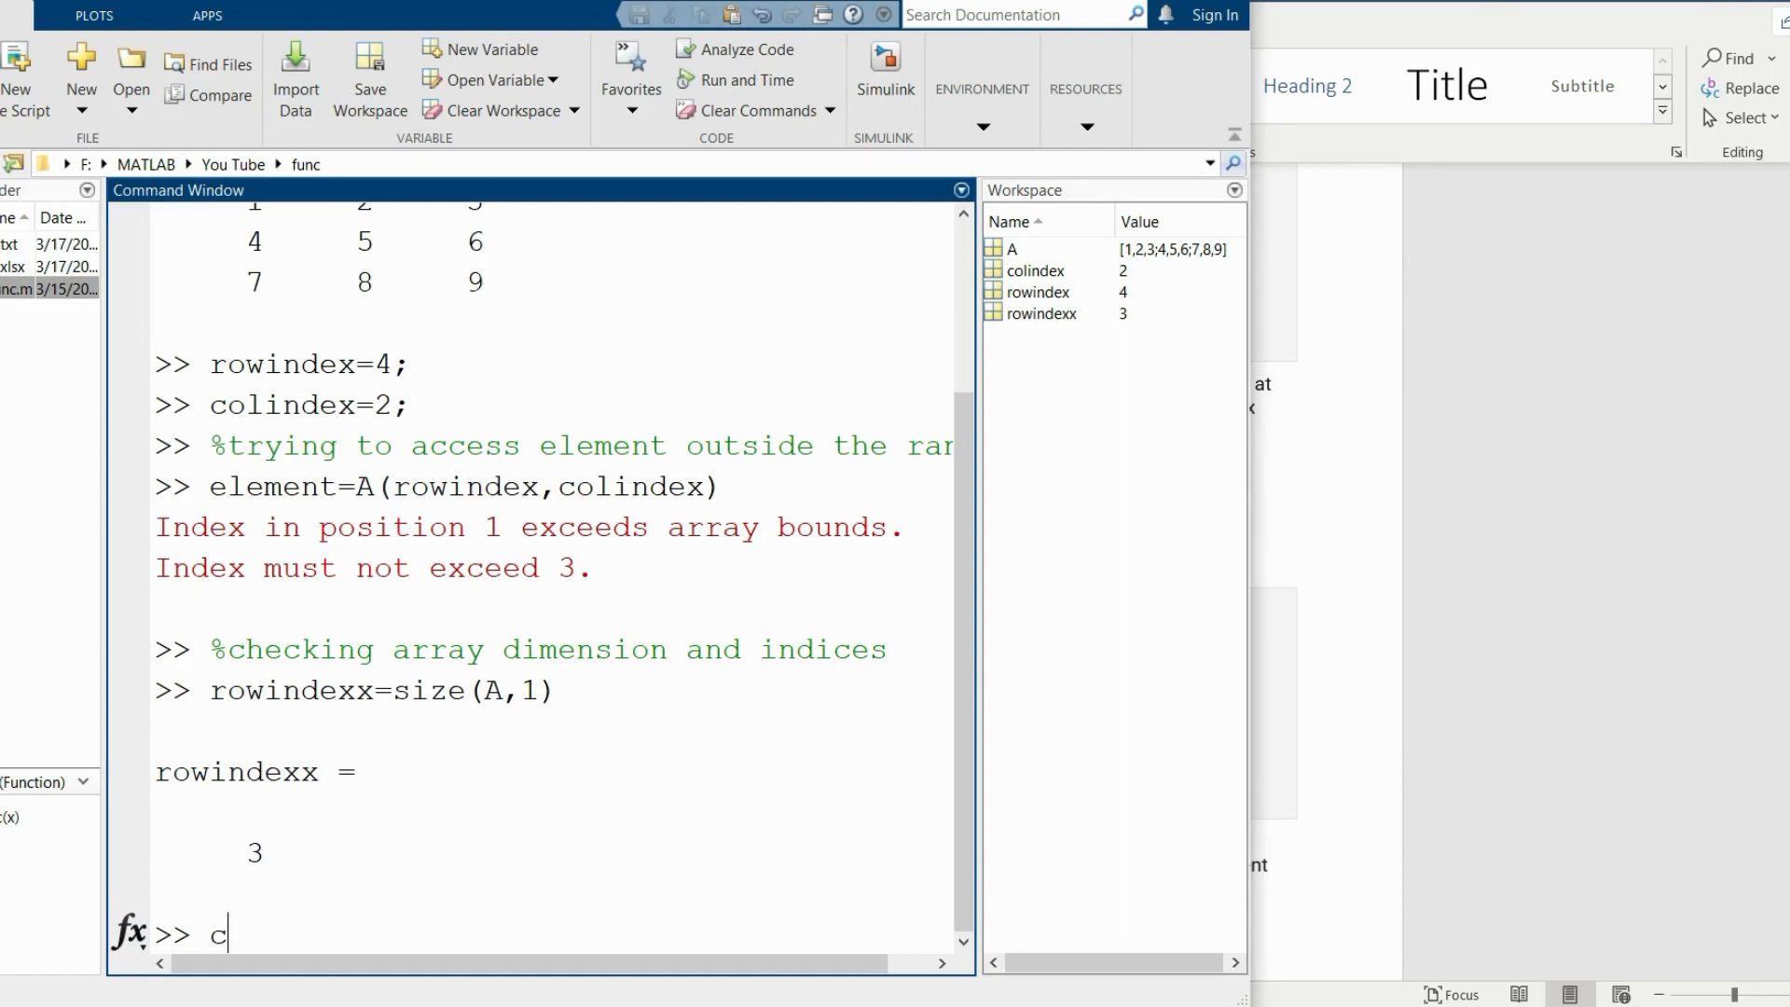
{"action": "type", "text": "olindexx"}
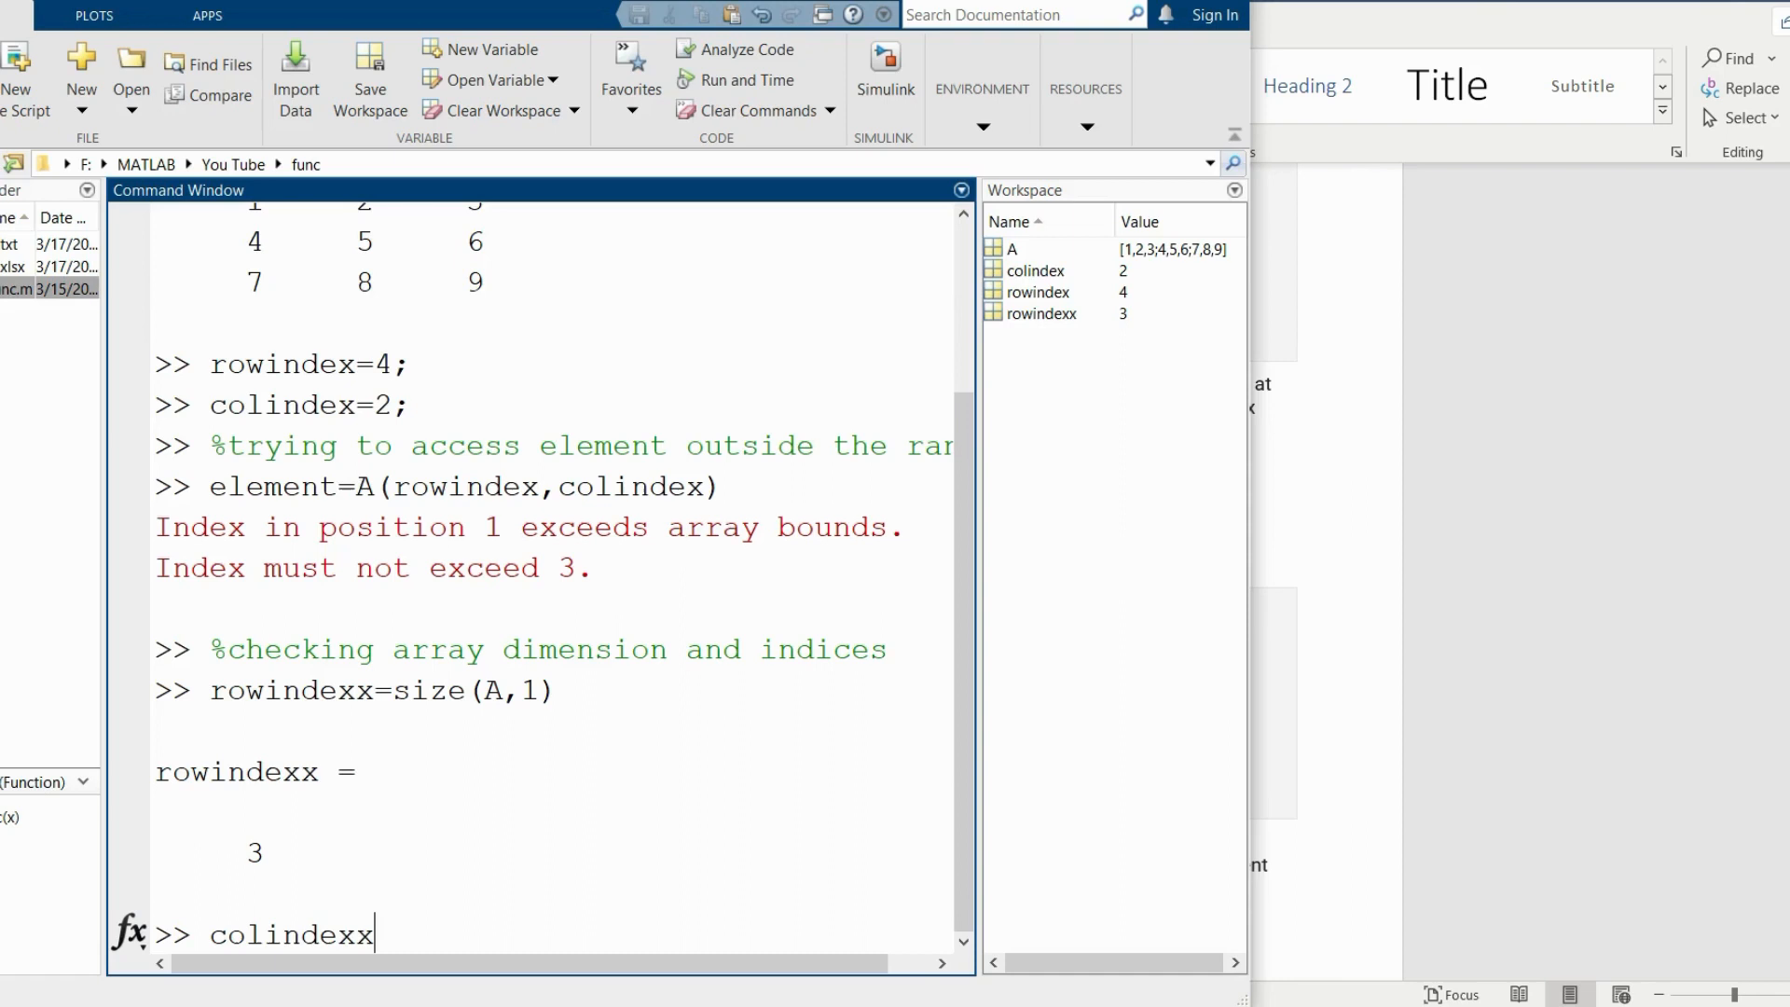
{"action": "type", "text": "="}
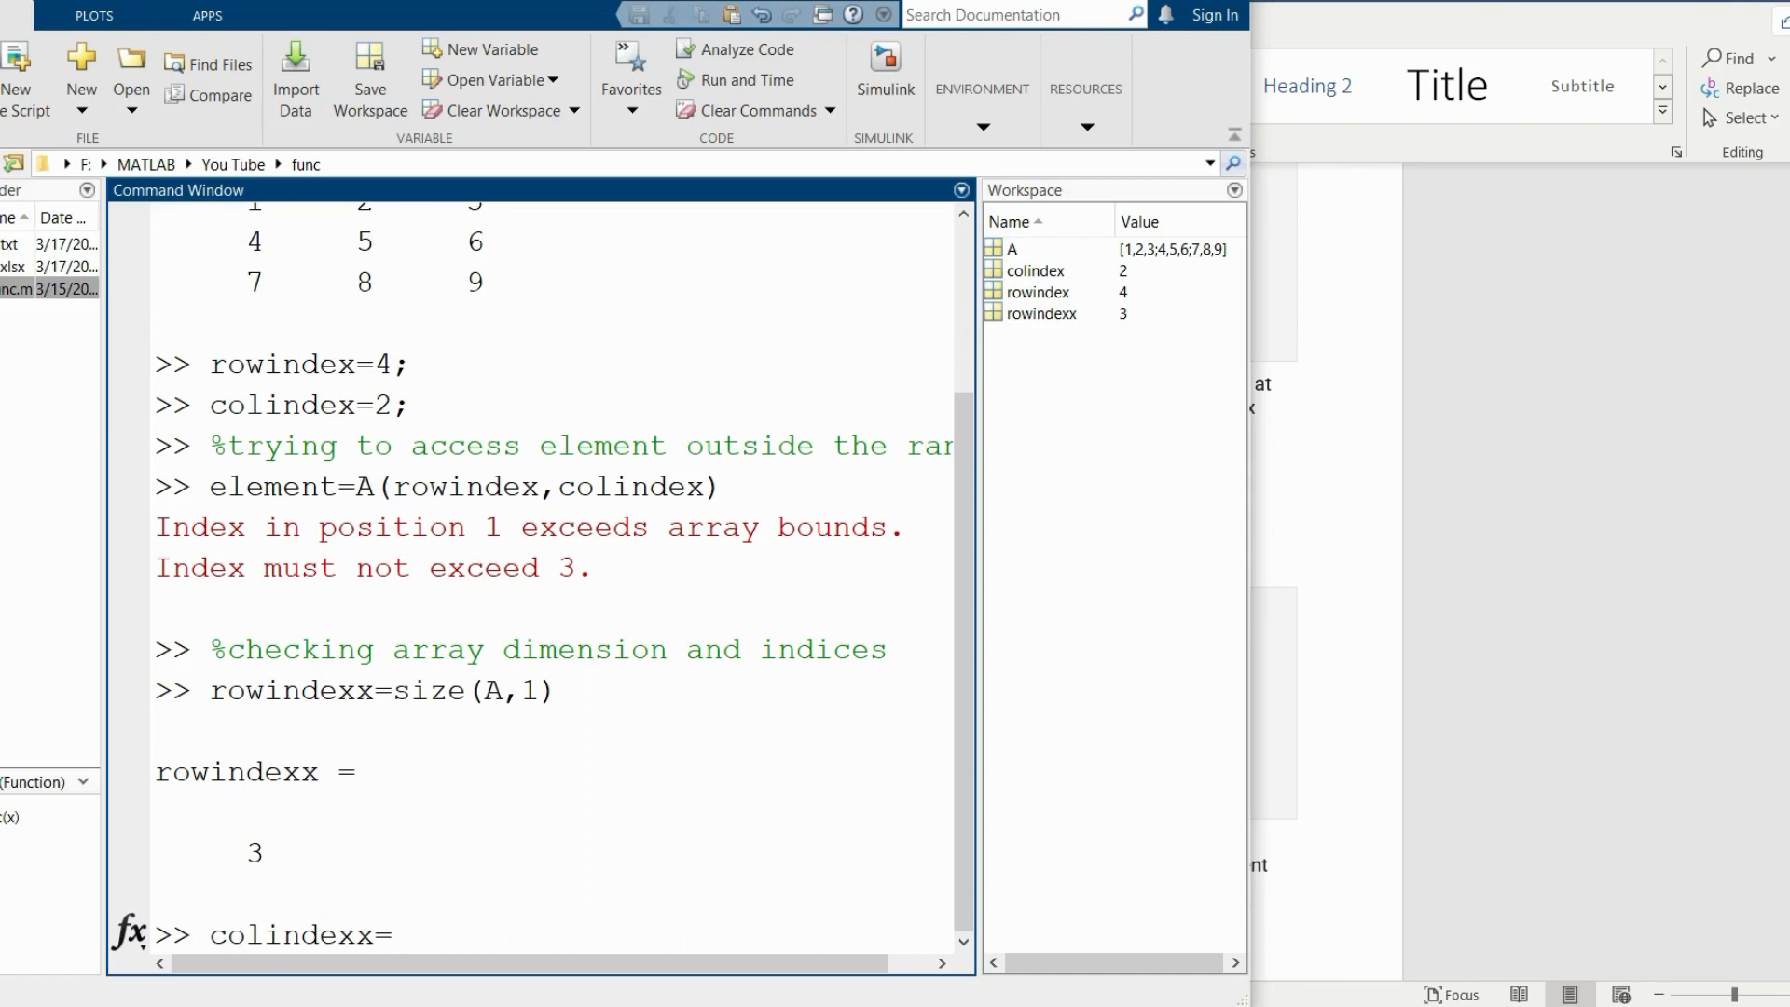
{"action": "type", "text": "size("}
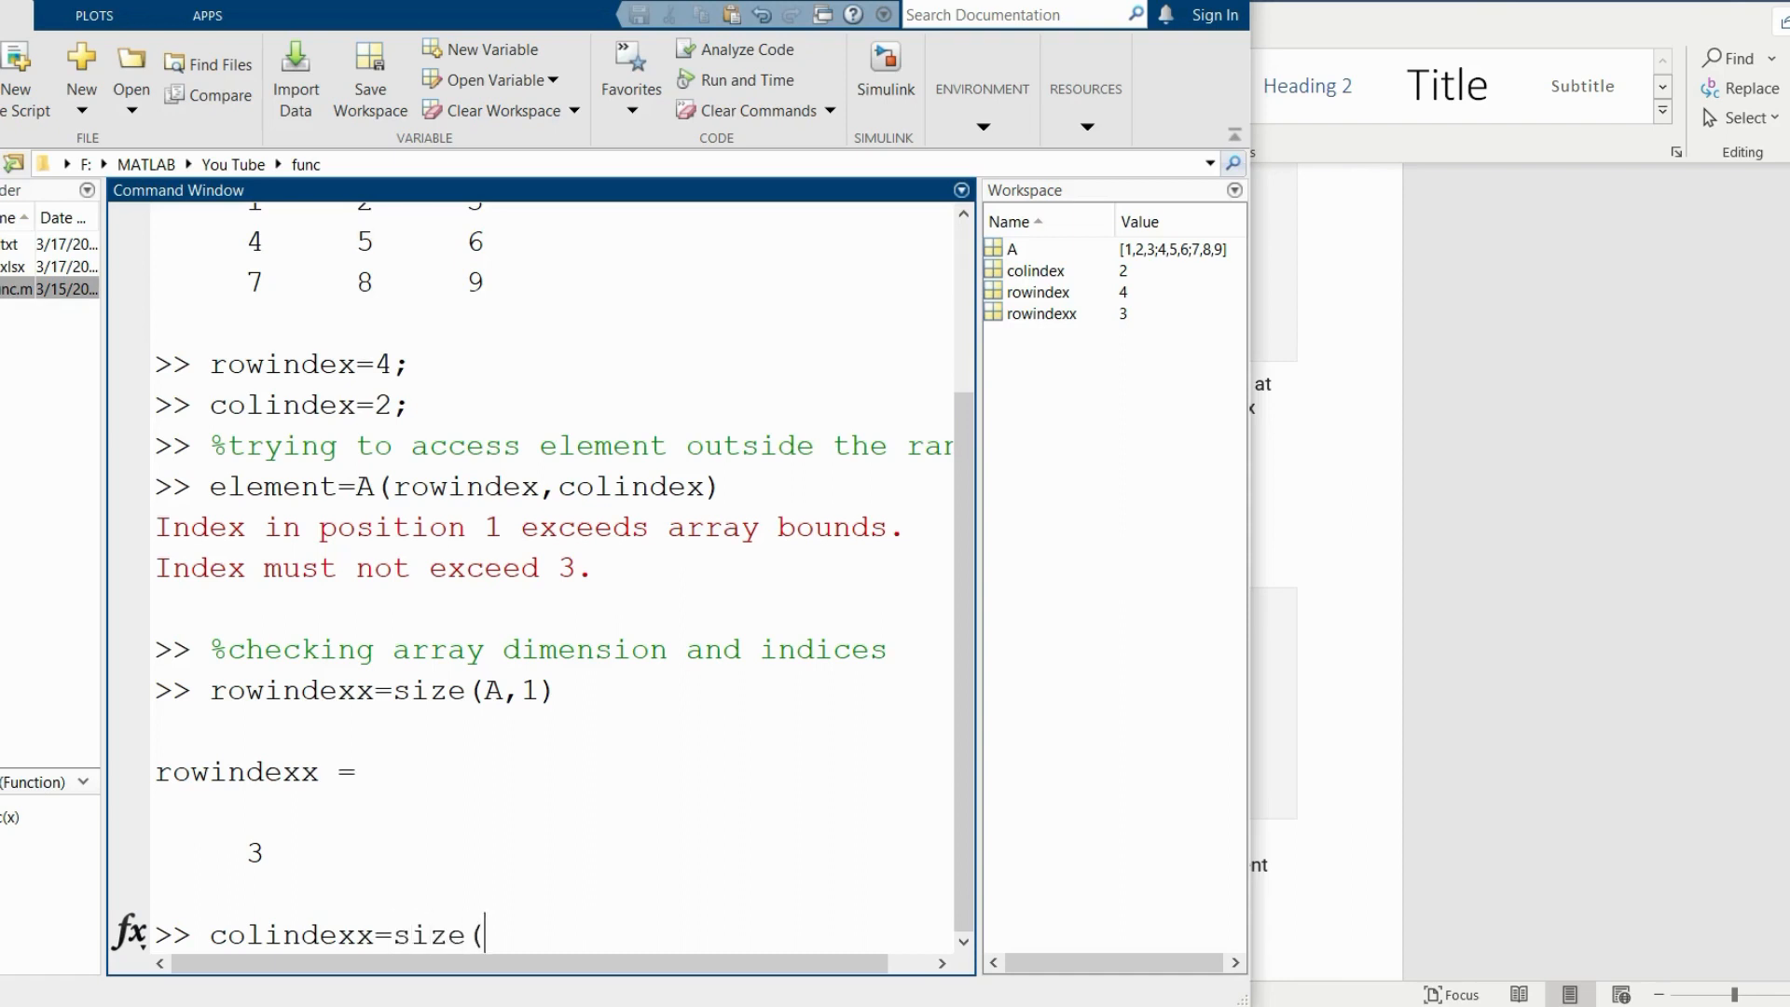
{"action": "type", "text": "A,20"}
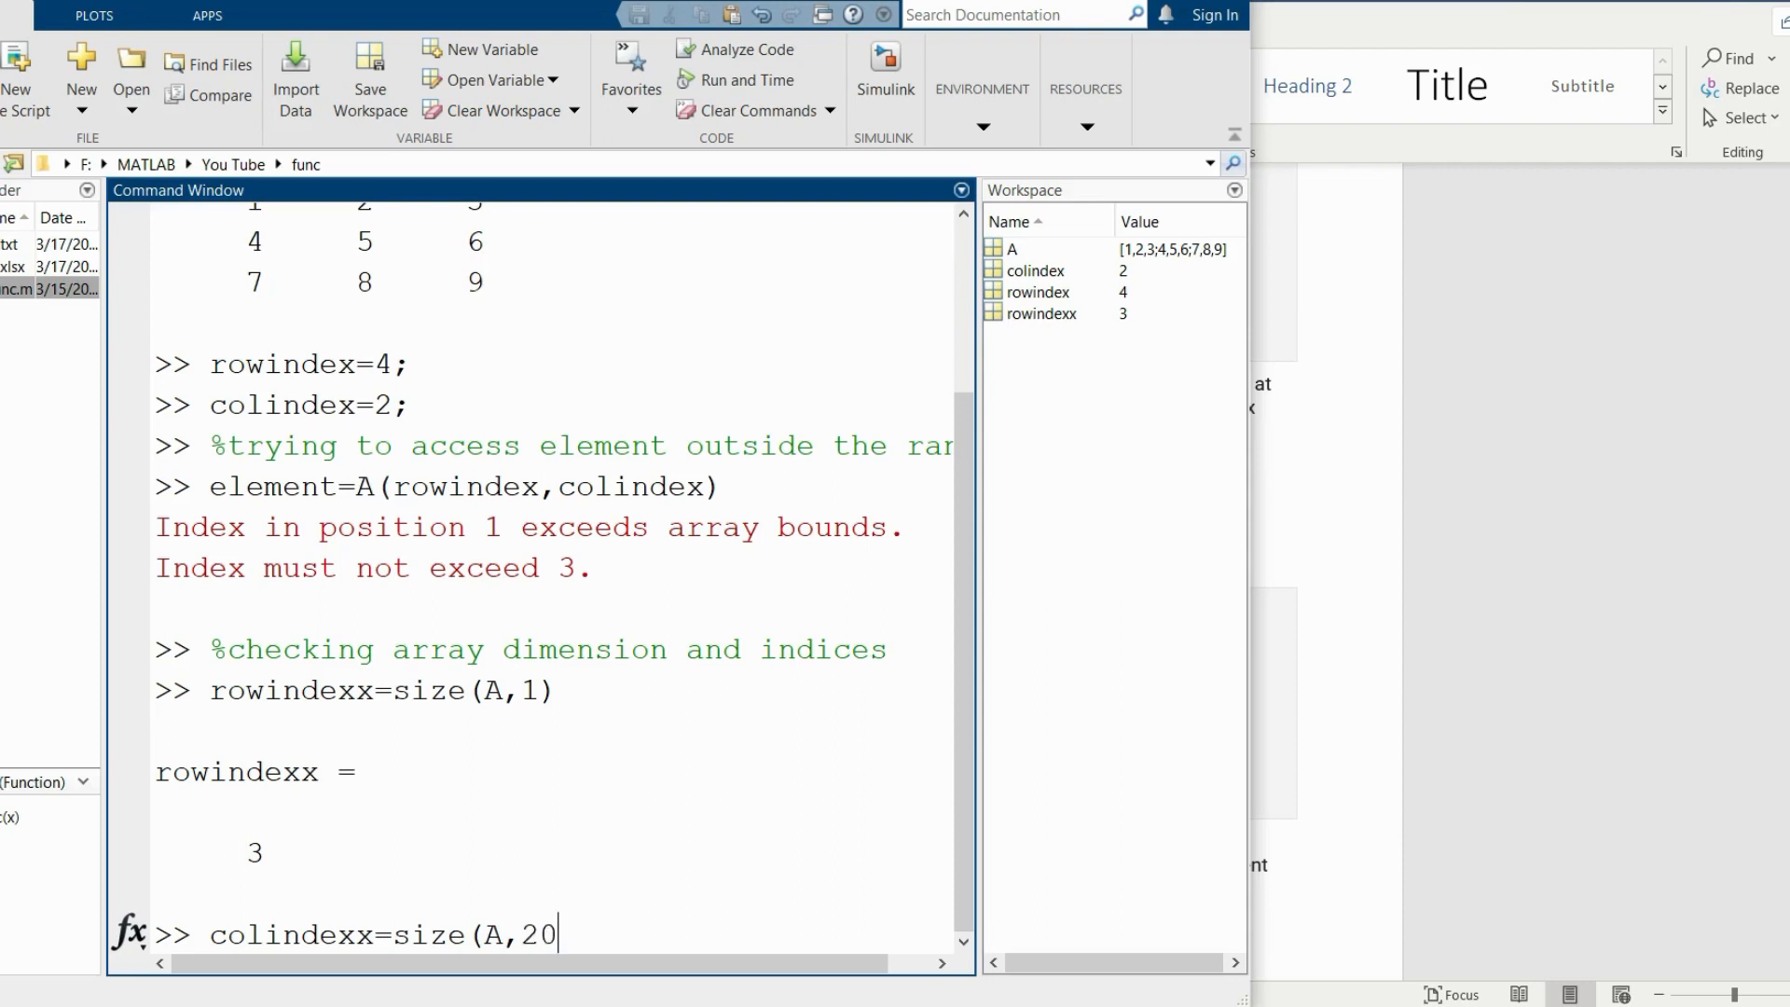
{"action": "type", "text": ")"}
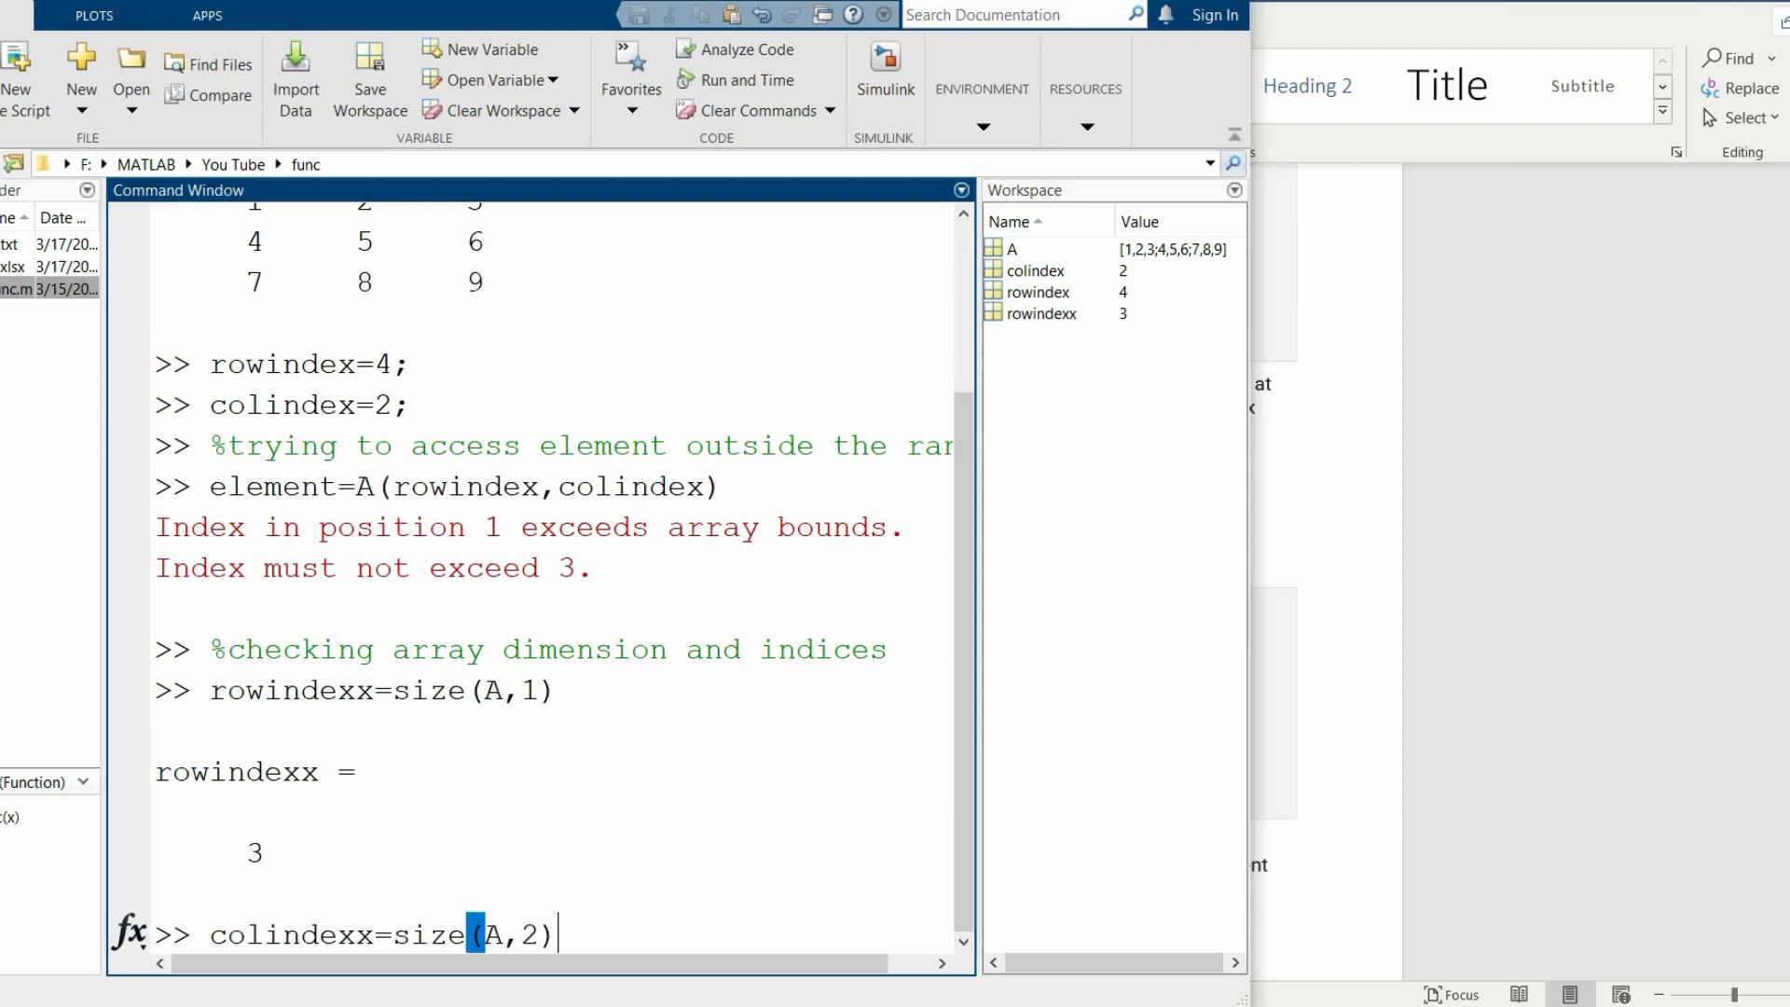
{"action": "key", "text": "Return"}
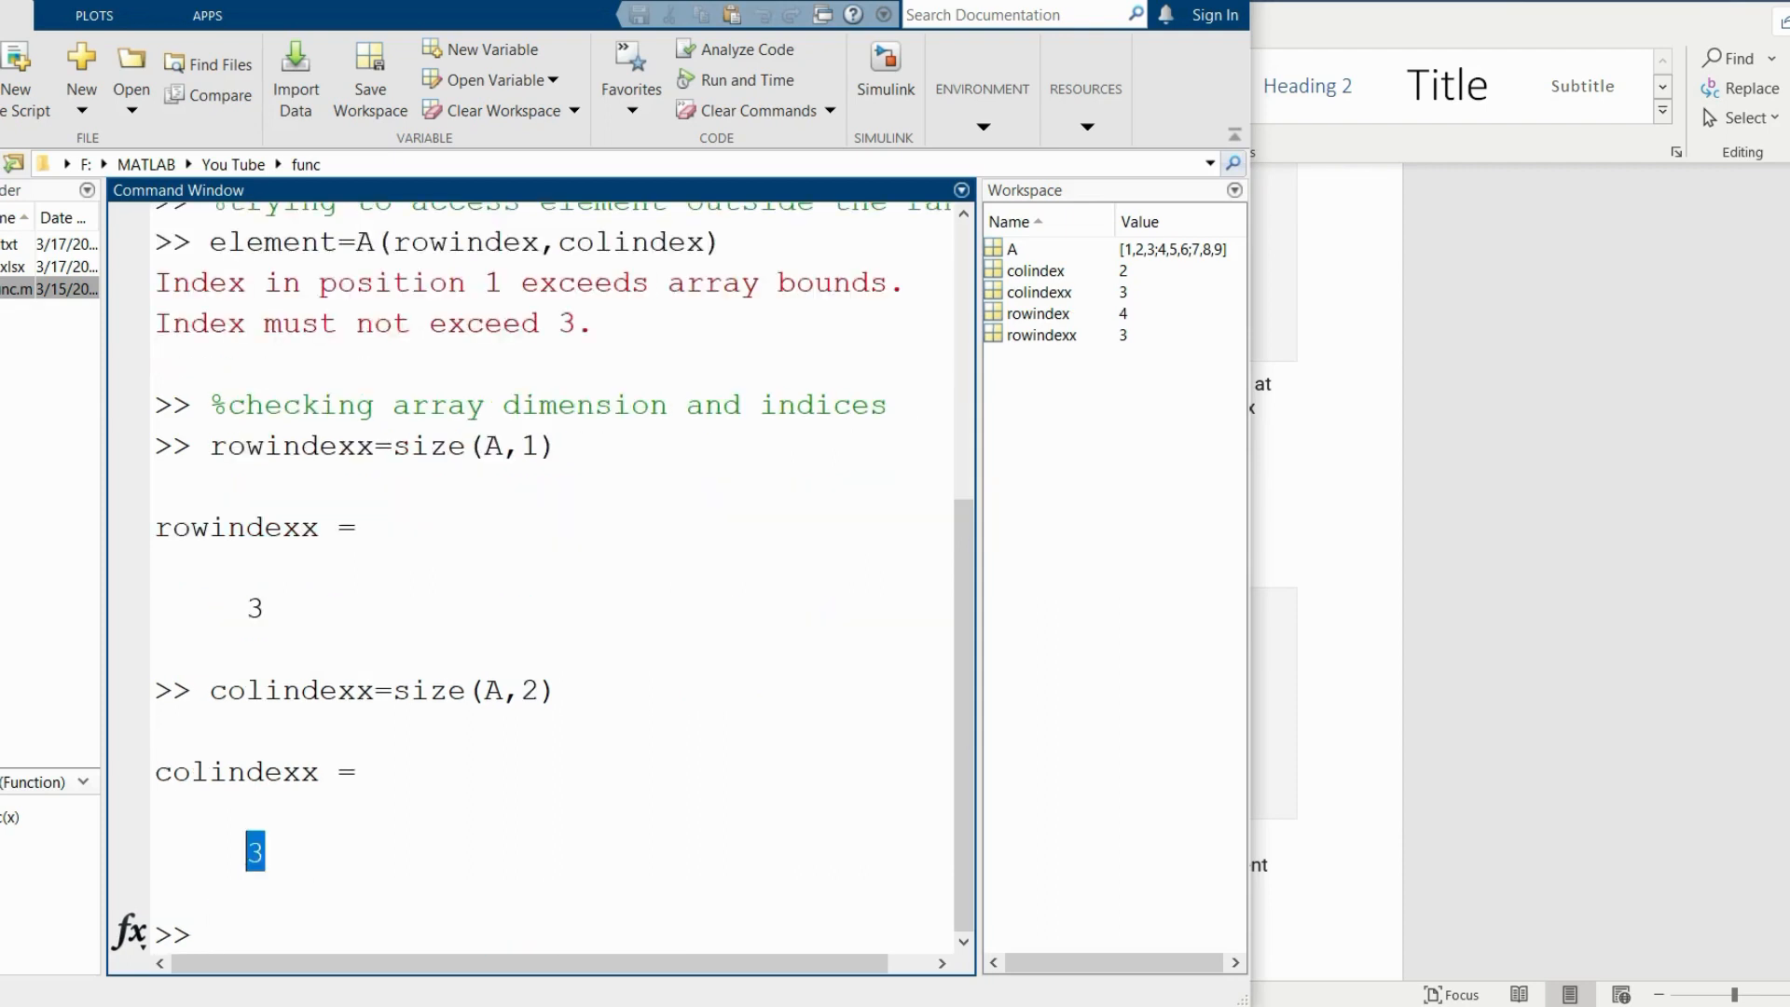